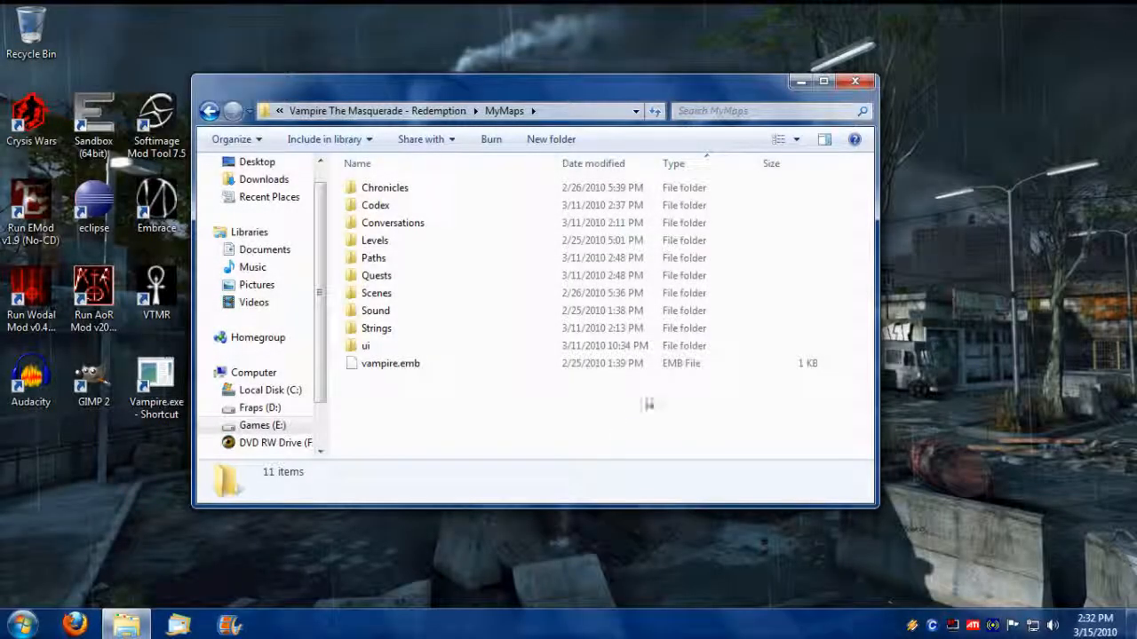
Step: Create an empty mymap.ntx file in the Strings folder, accepting the extension change
left_click_drag(532, 80, 722, 82)
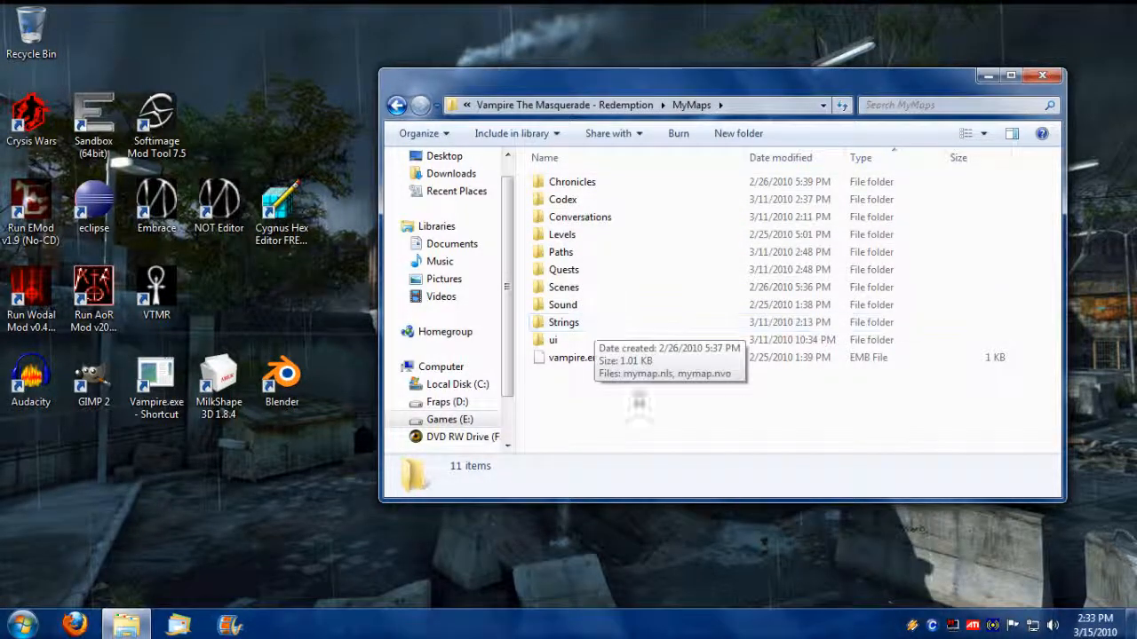
mouse_move(595, 436)
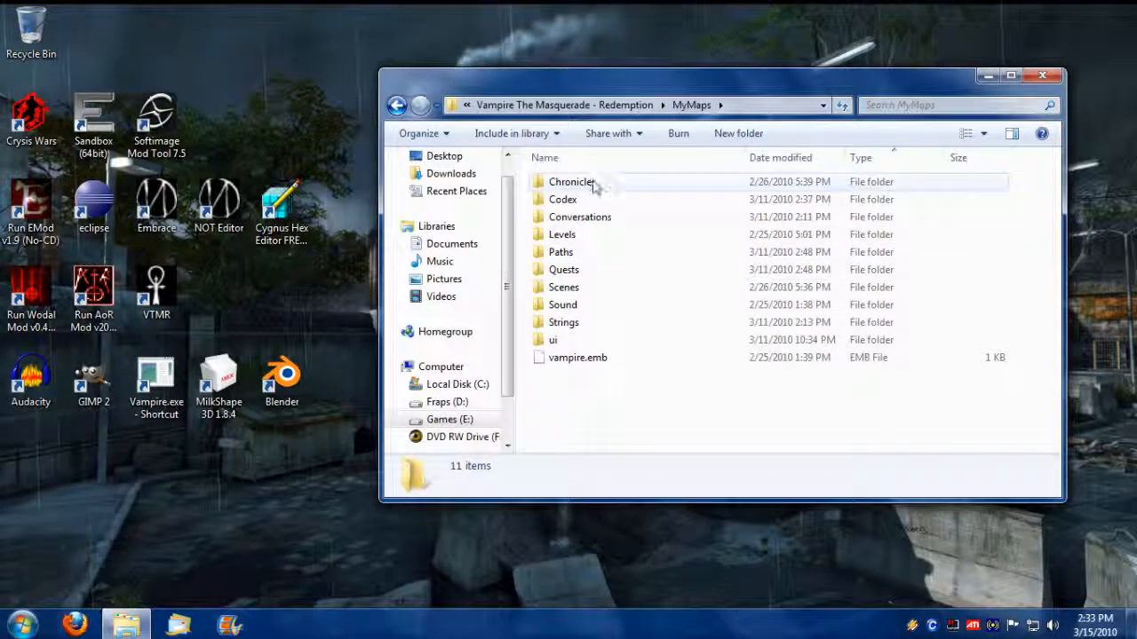
mouse_move(572, 181)
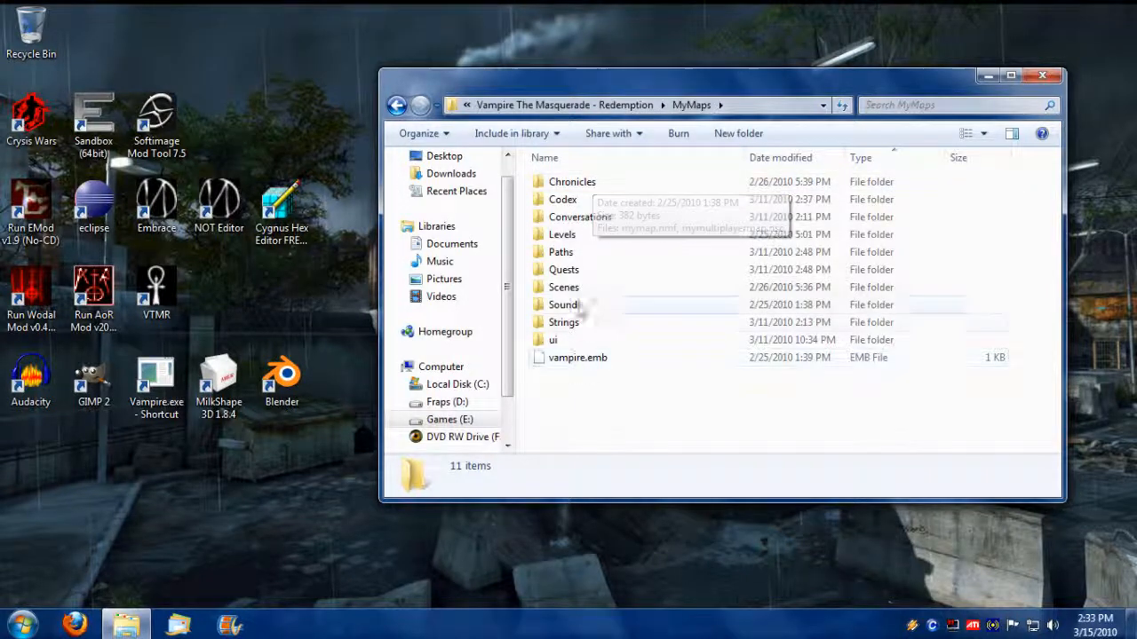
left_click(563, 321)
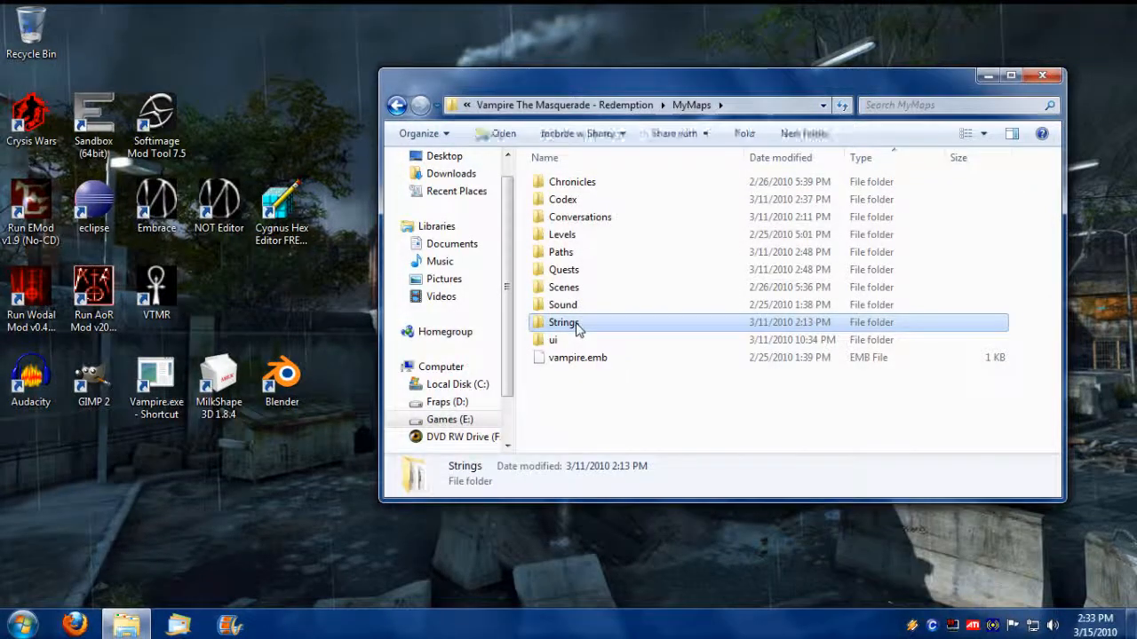
double_click(562, 321)
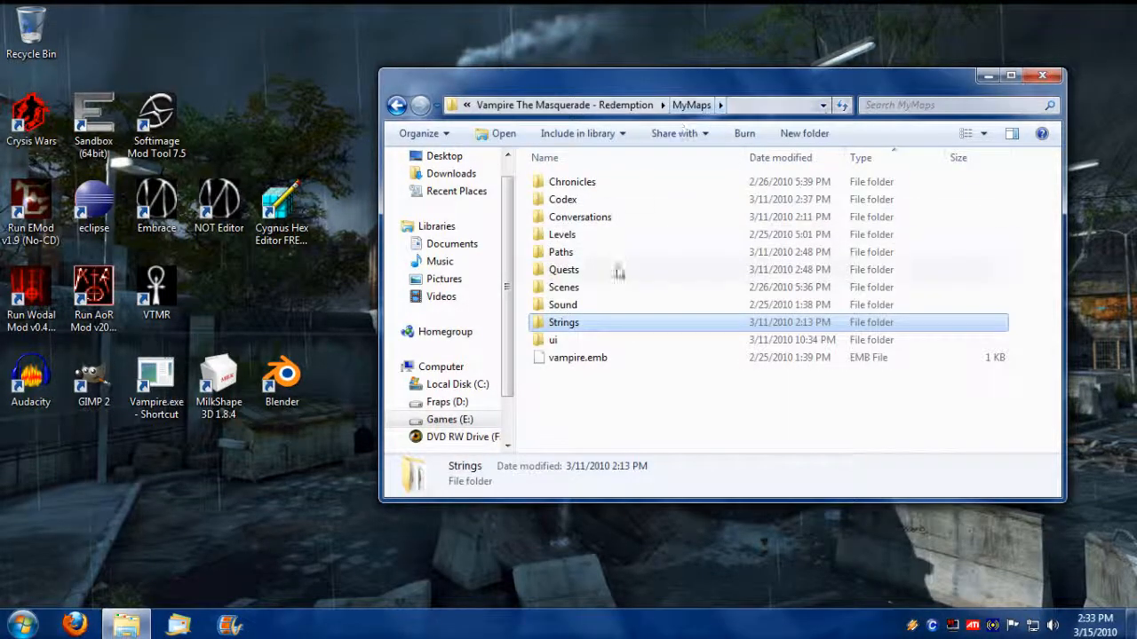
mouse_move(657, 389)
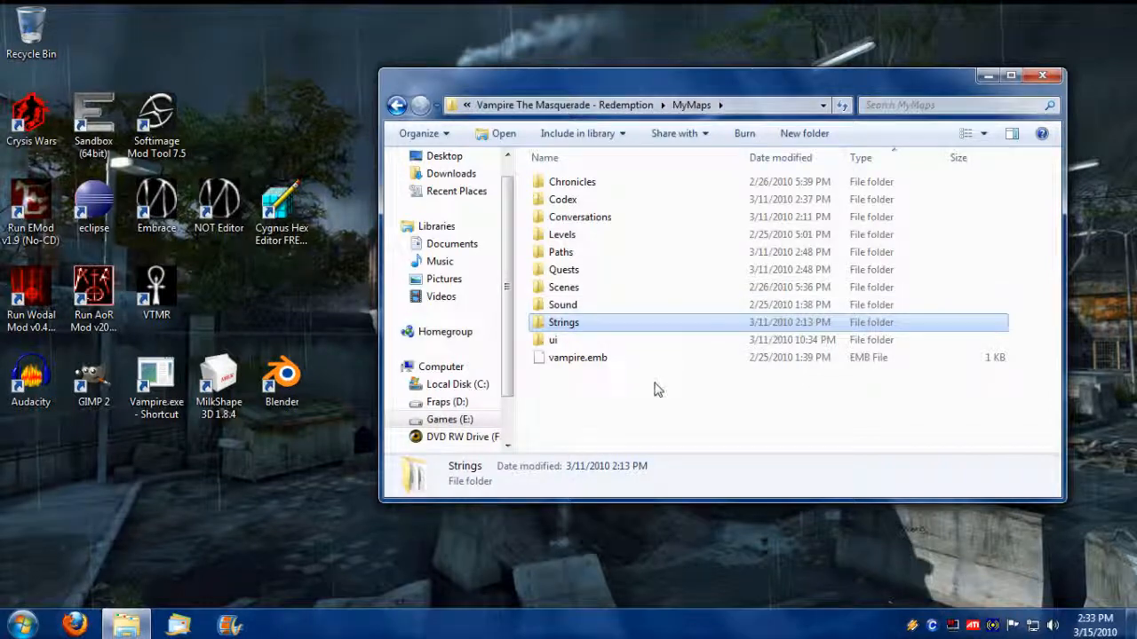
double_click(564, 322)
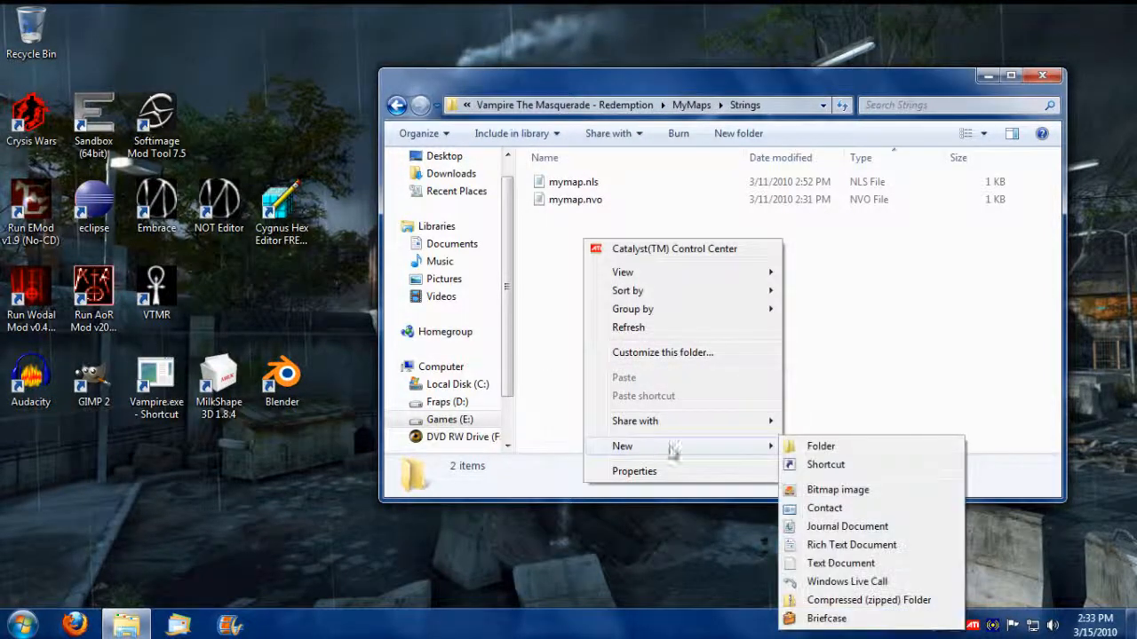
left_click(840, 563)
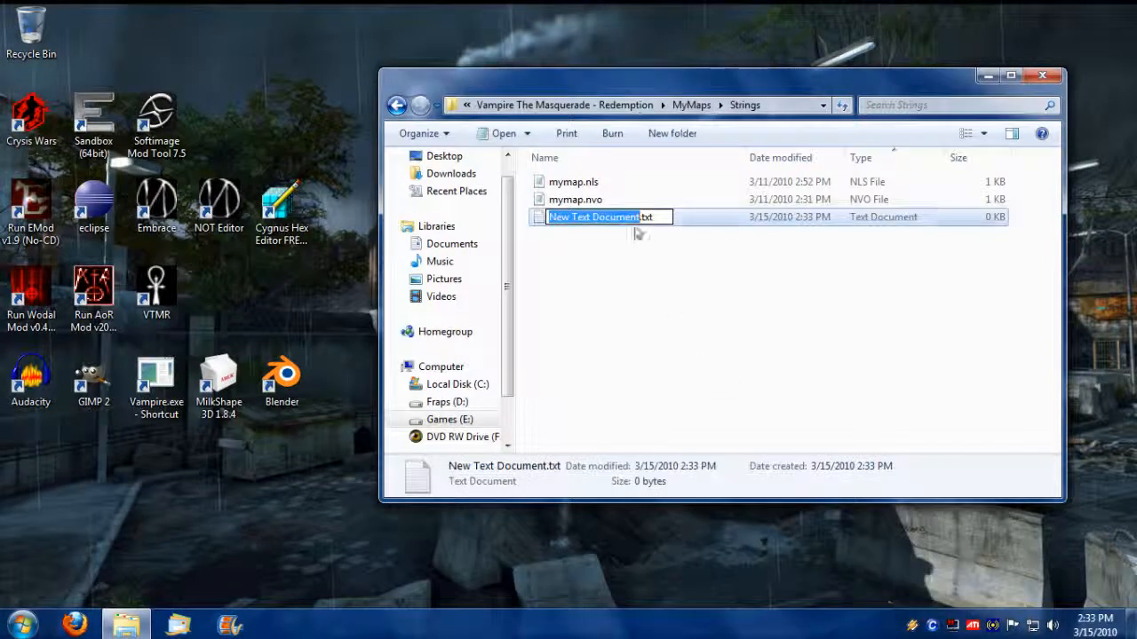
mouse_move(642, 382)
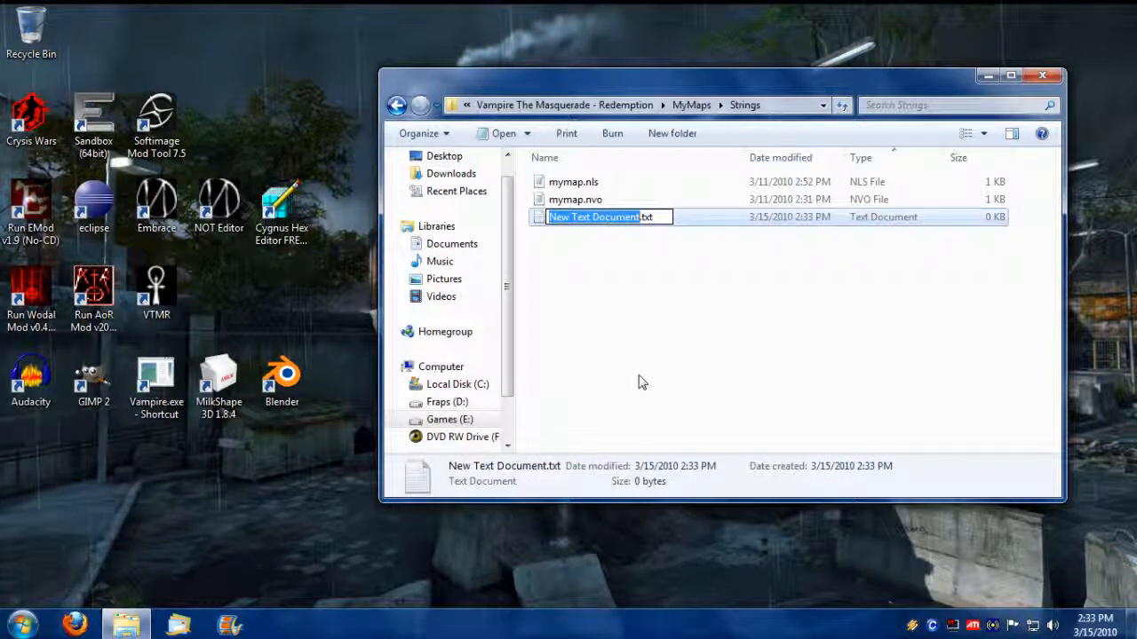
type("mymap")
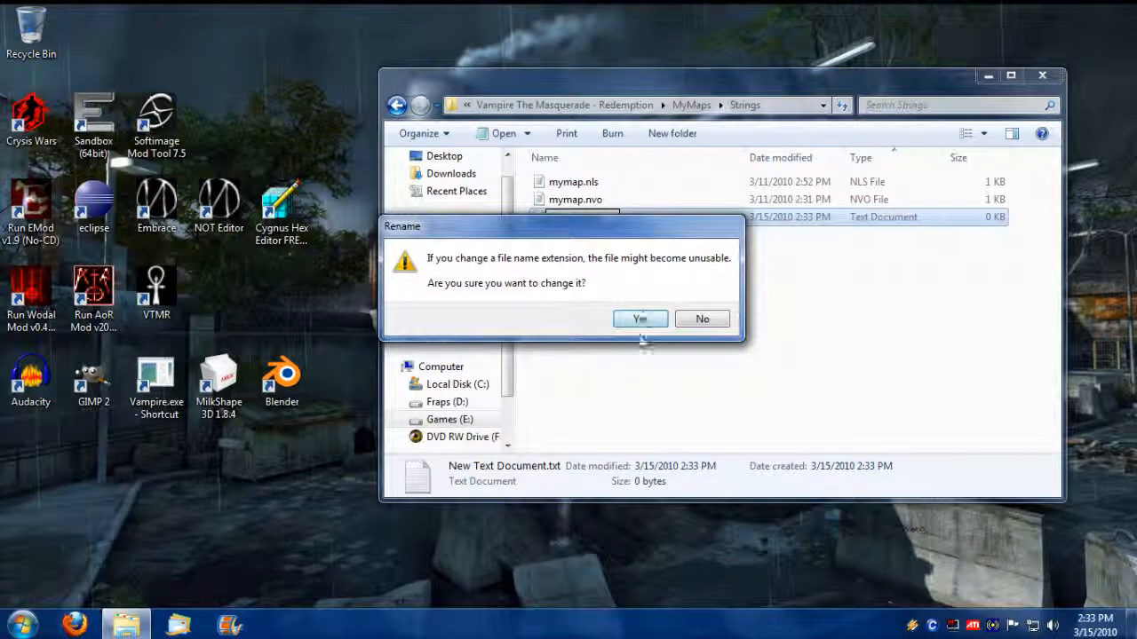
left_click(638, 319)
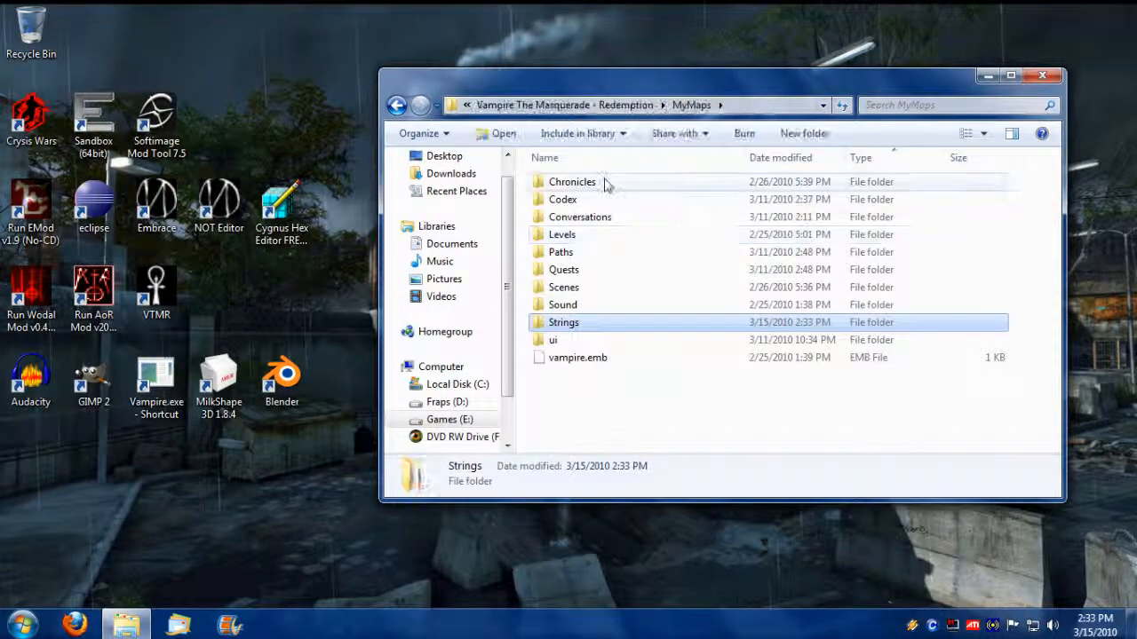
Step: Open mymap.nmf from the Chronicles folder in Notepad and add the line 'NTX mymap.ntx'
double_click(572, 181)
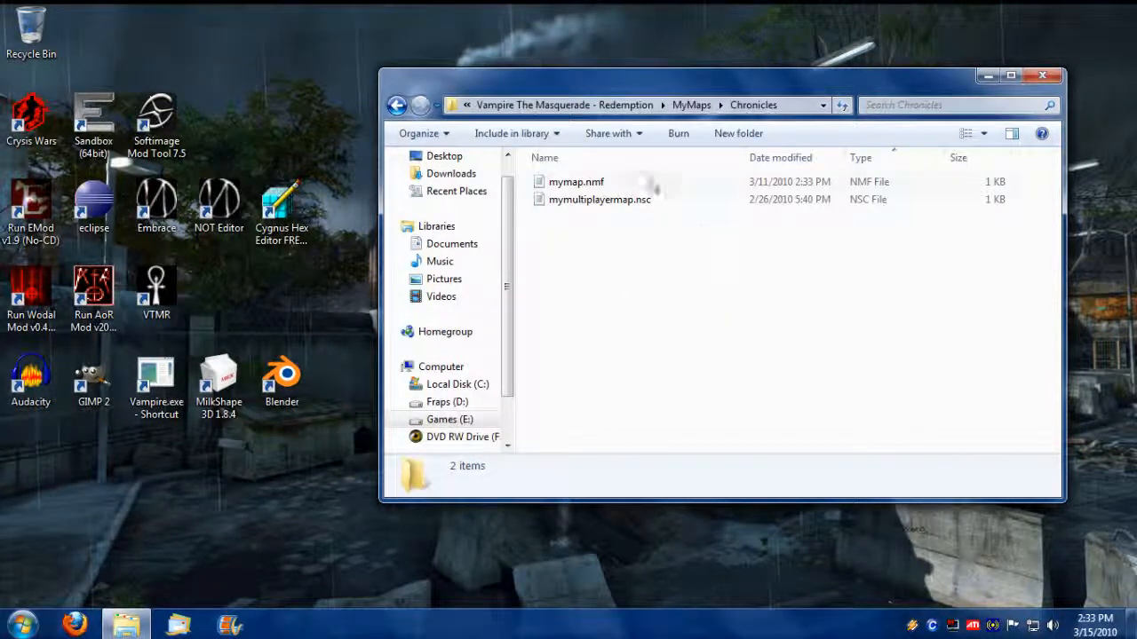
left_click(576, 182)
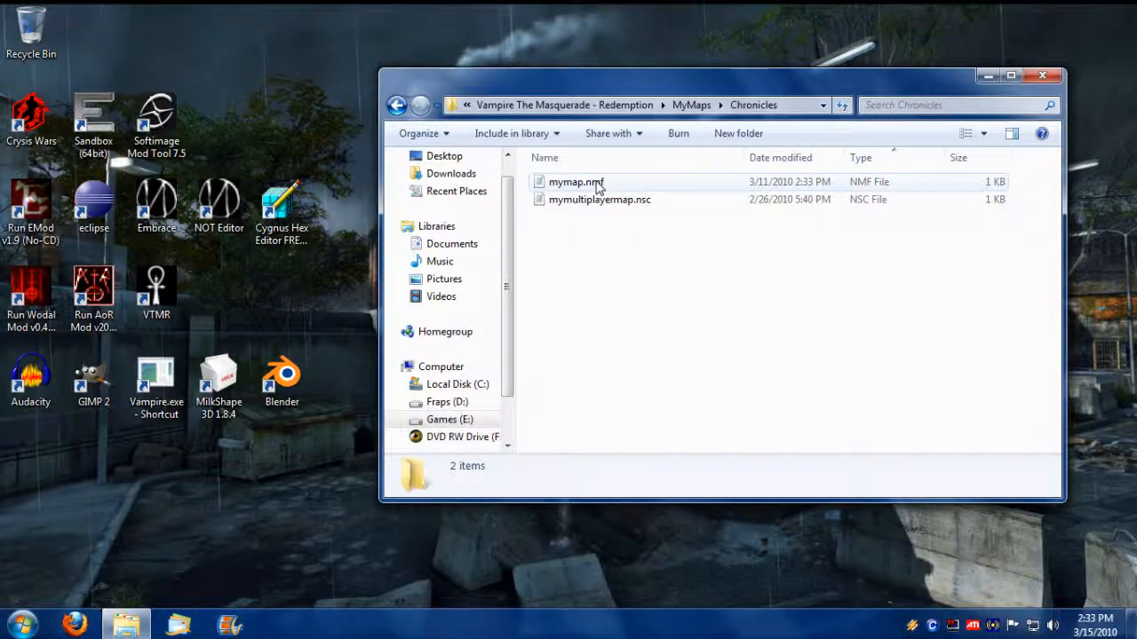
double_click(575, 182)
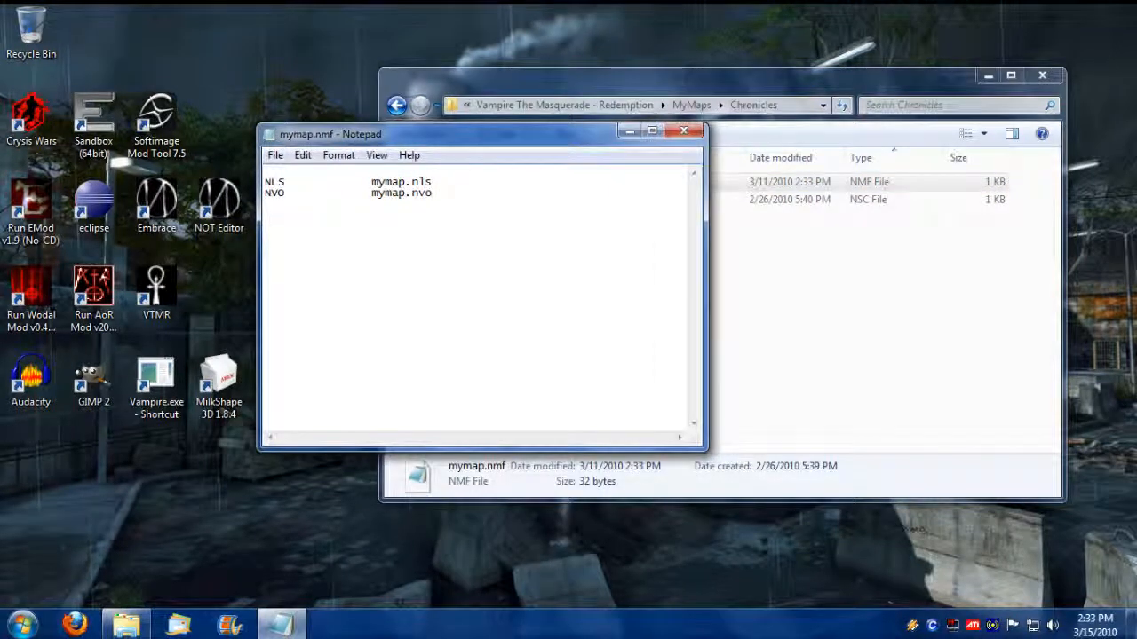
type("NTX")
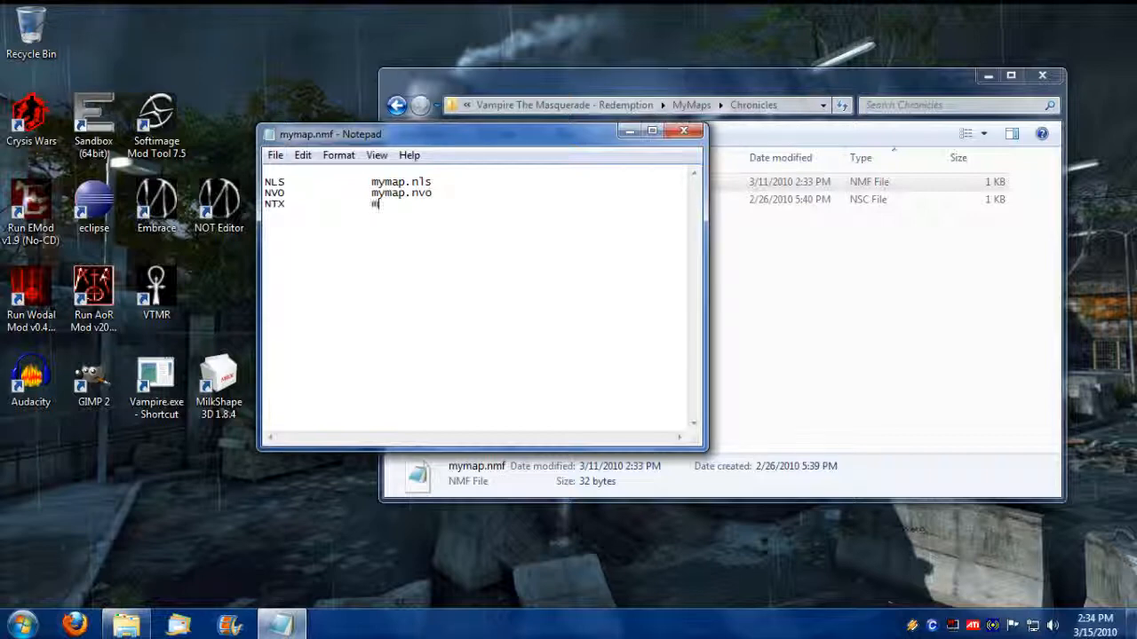
type("mymap.")
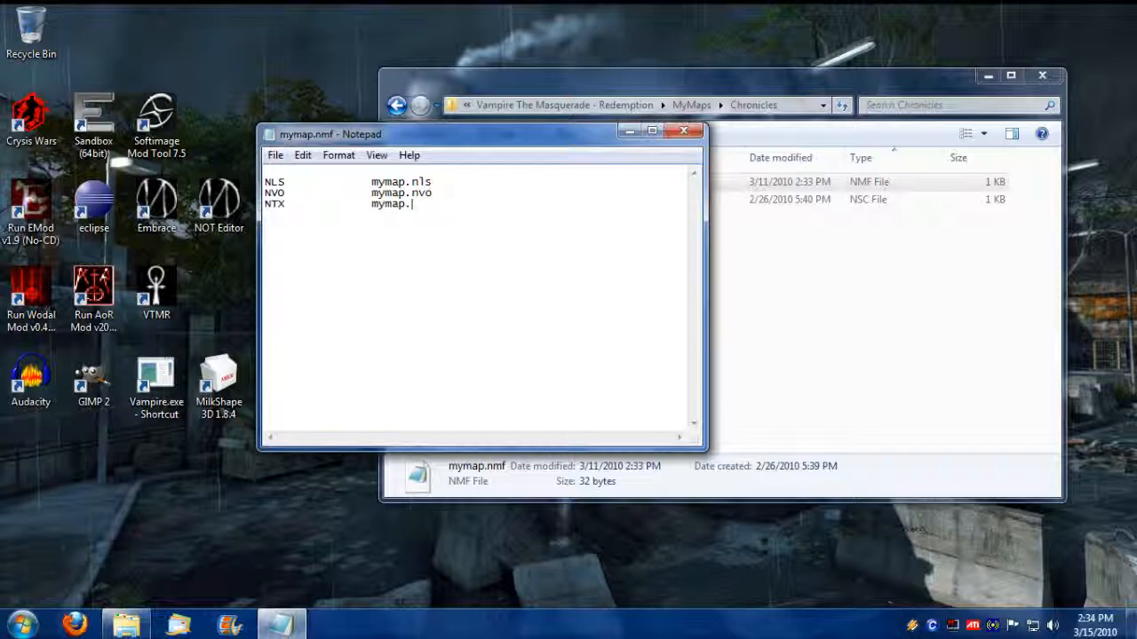
type("ntx")
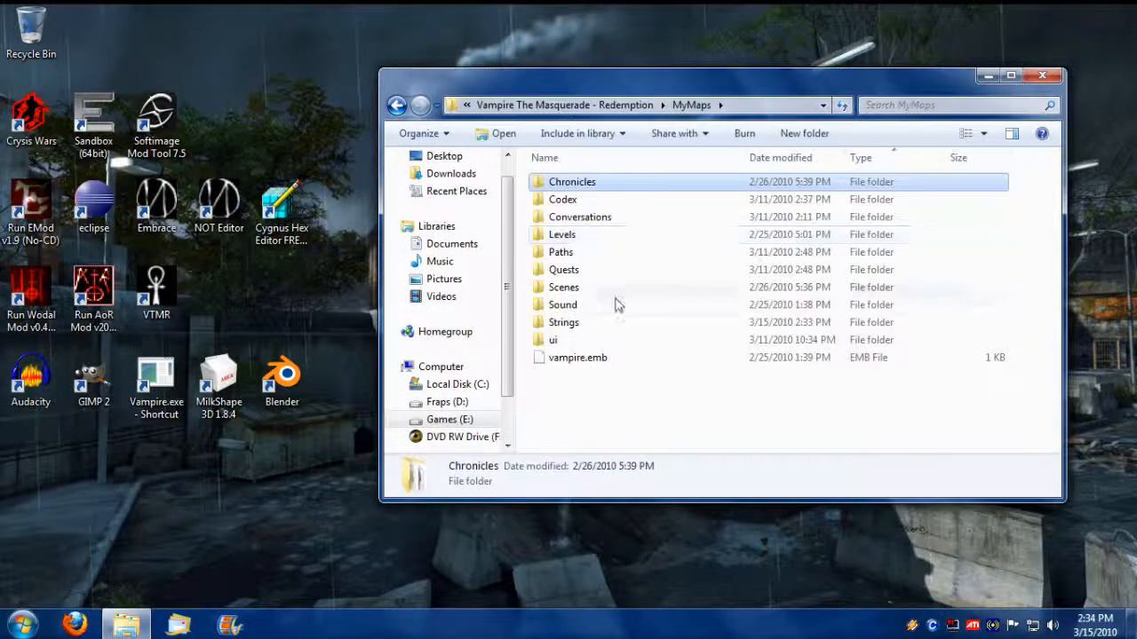
Step: Open the empty mymap.ntx from the Strings folder in Notepad
double_click(563, 322)
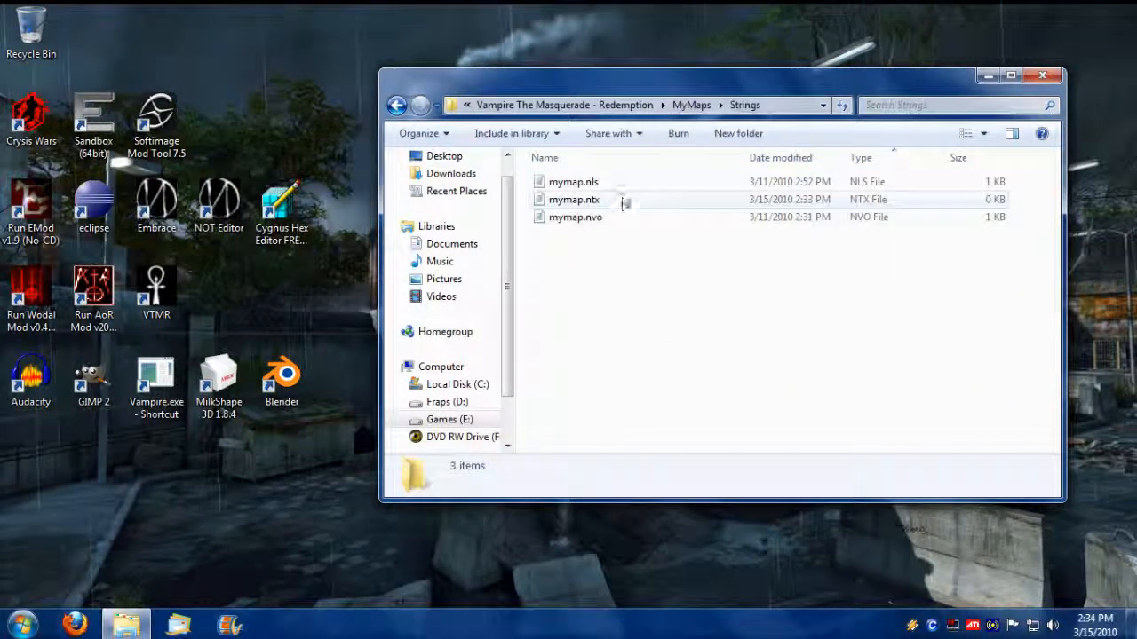
double_click(573, 199)
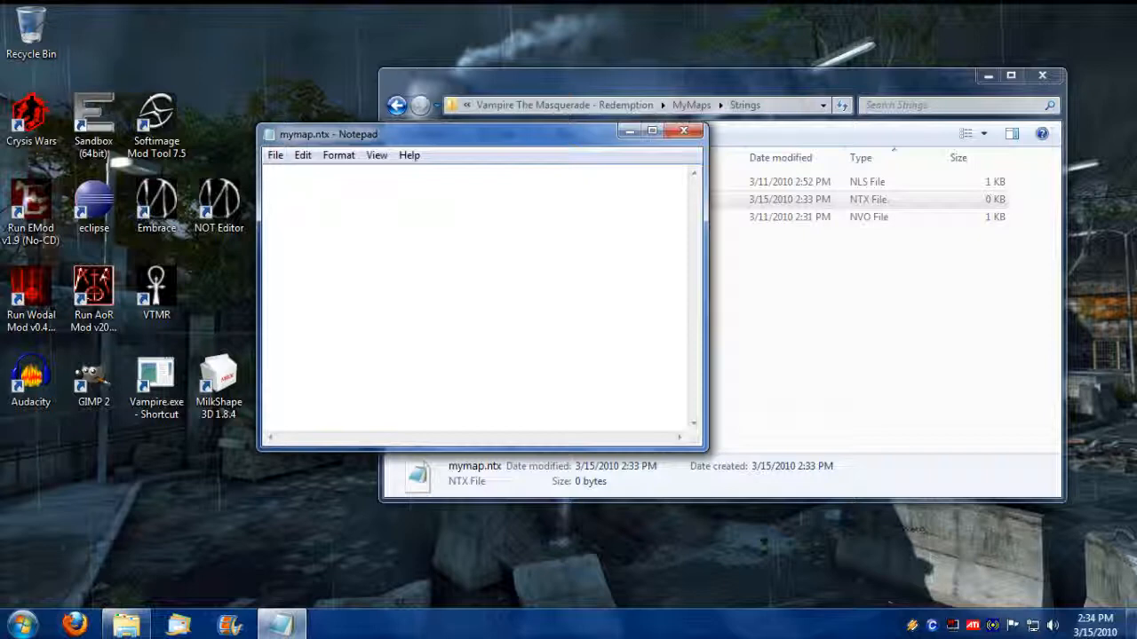
mouse_move(626, 69)
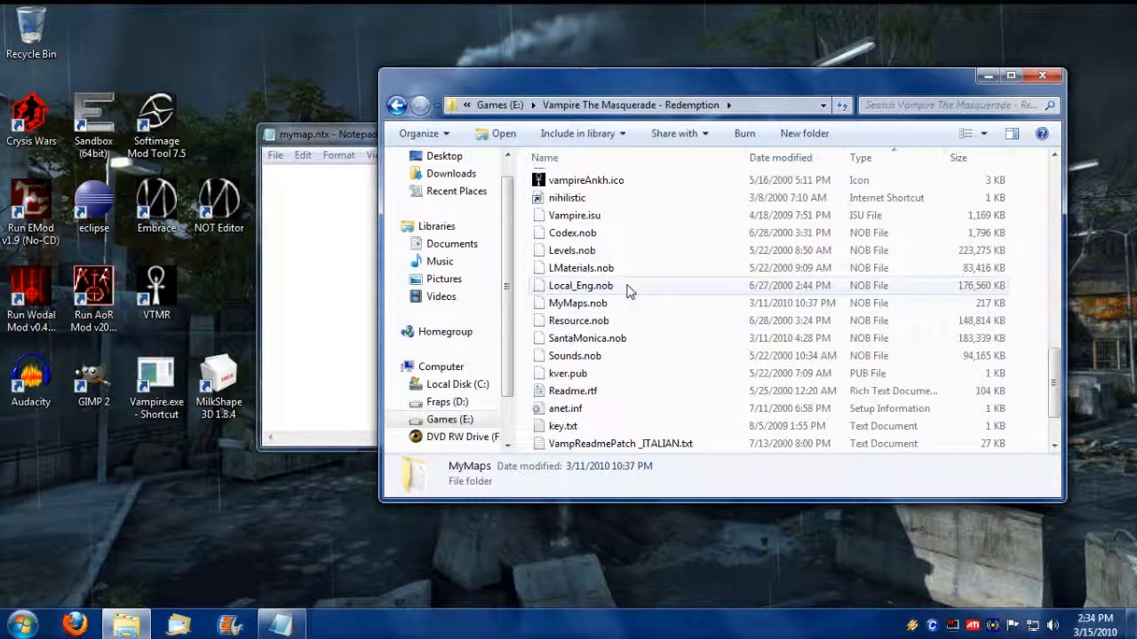
Step: Open london.ntx from the strings folder of the Local_Eng.nob archive in Notepad
right_click(580, 285)
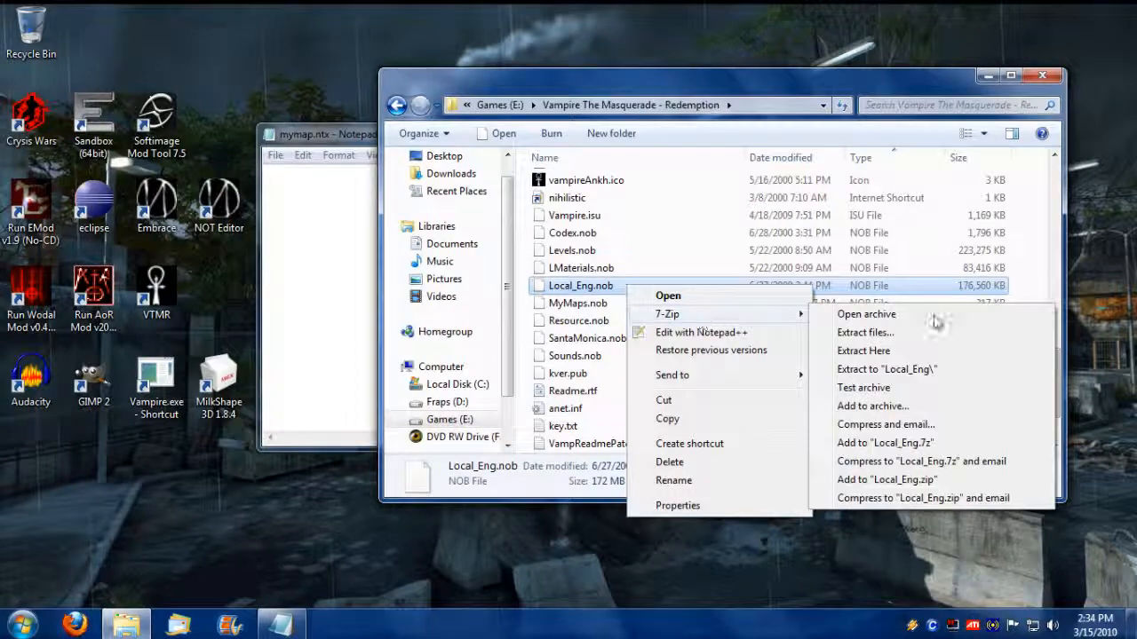
left_click(866, 314)
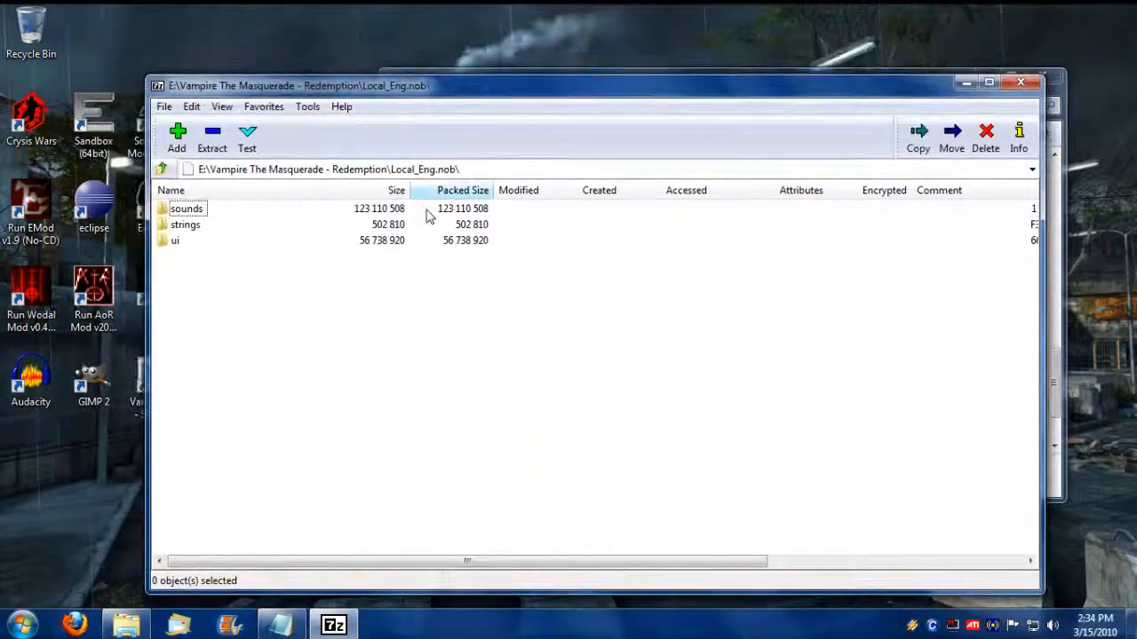
double_click(185, 224)
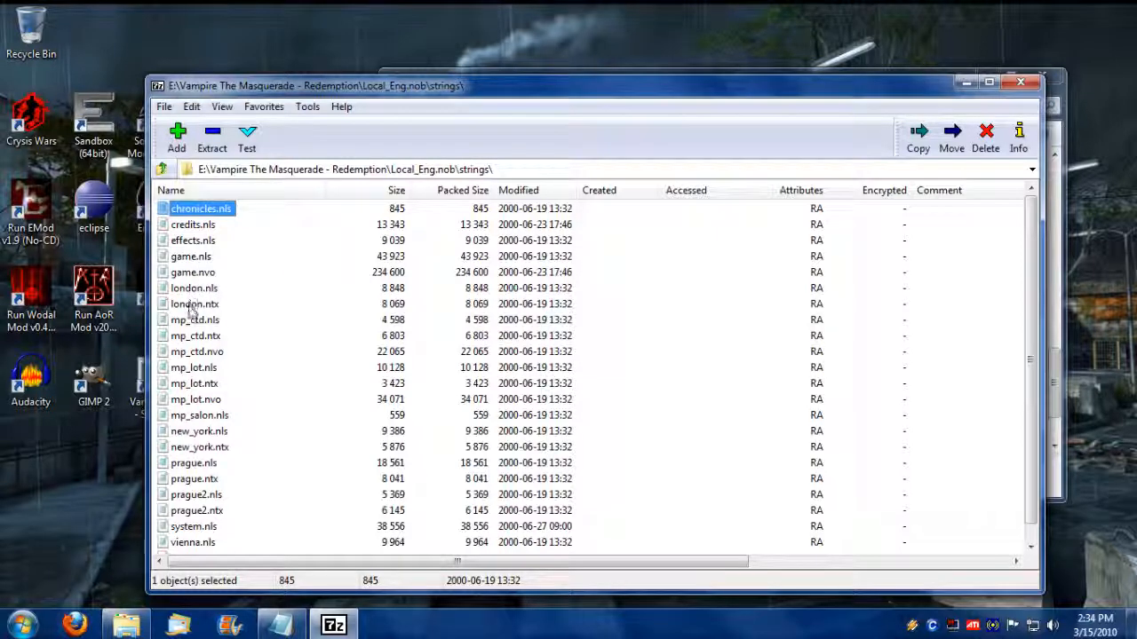
left_click(195, 304)
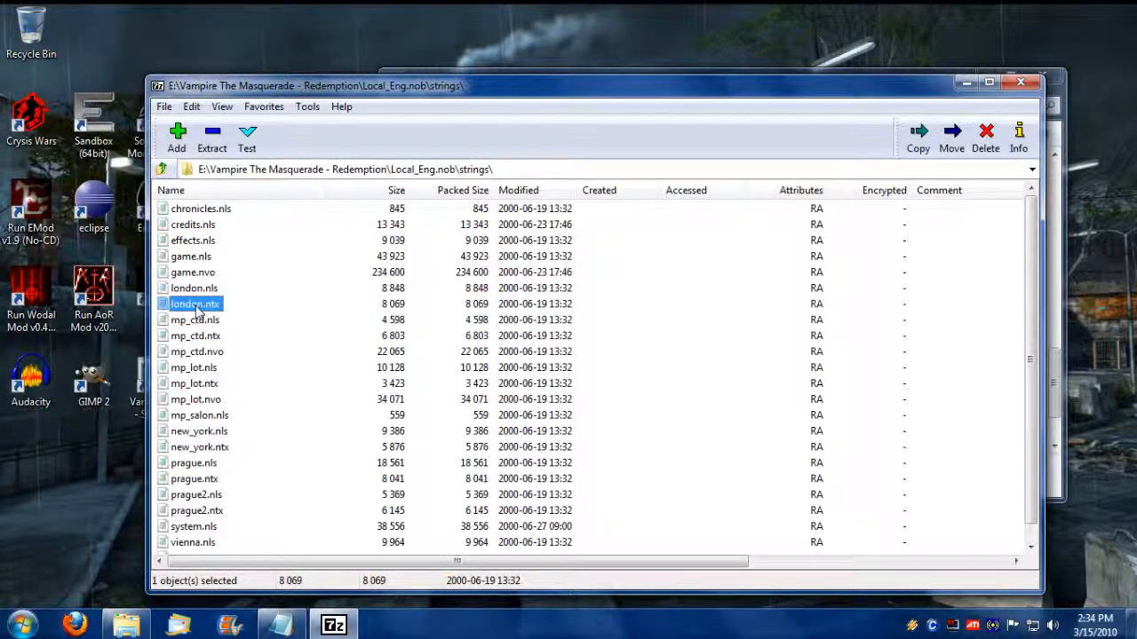
double_click(193, 304)
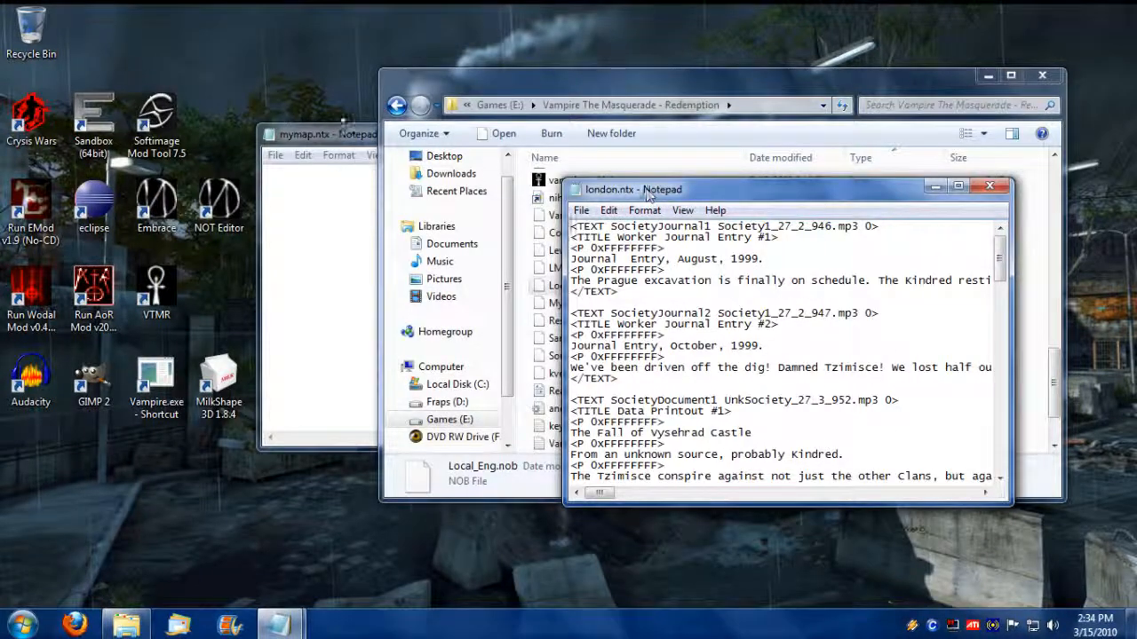
Step: Type the <TEXT Test none 0> opening line and closing </TEXT> tag in mymap.ntx
left_click_drag(320, 134, 177, 192)
type("<")
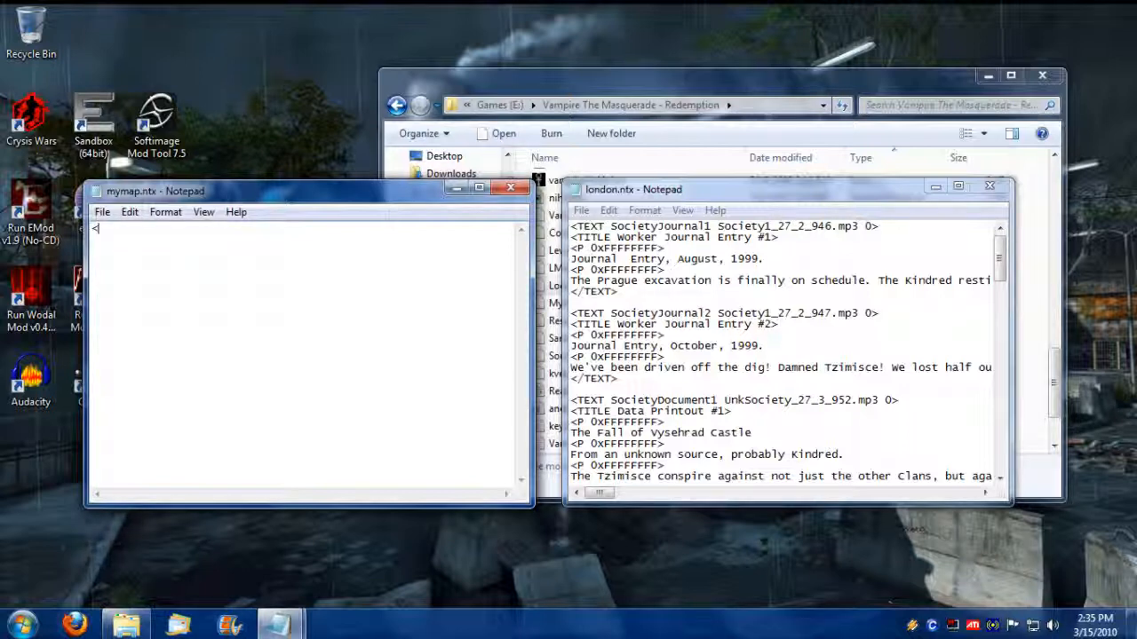
type("TEXT")
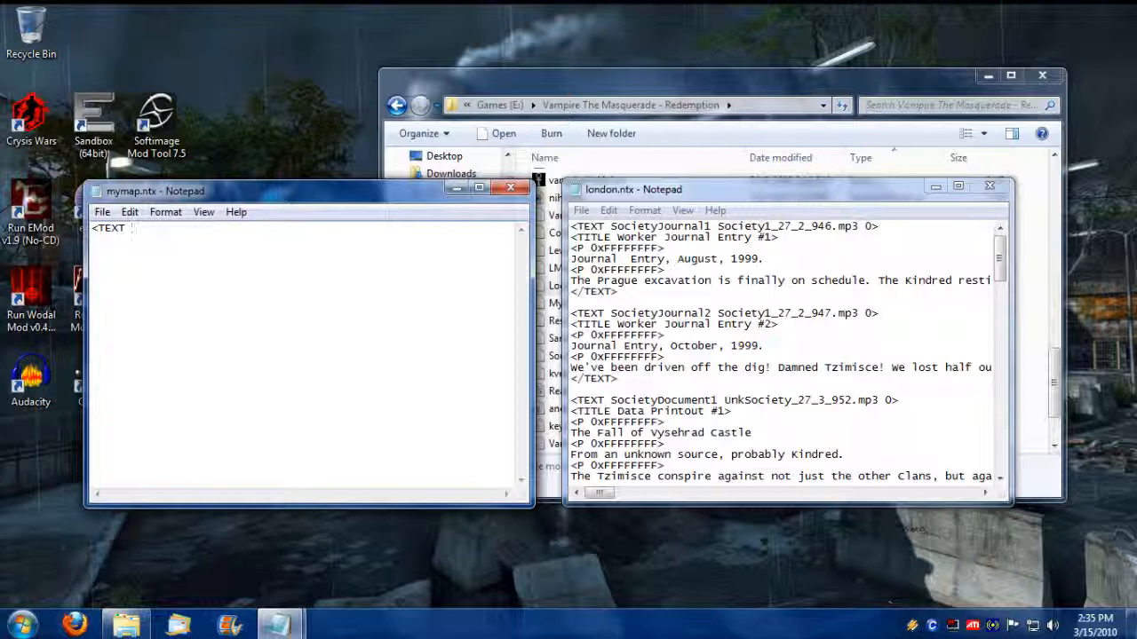
type("Test")
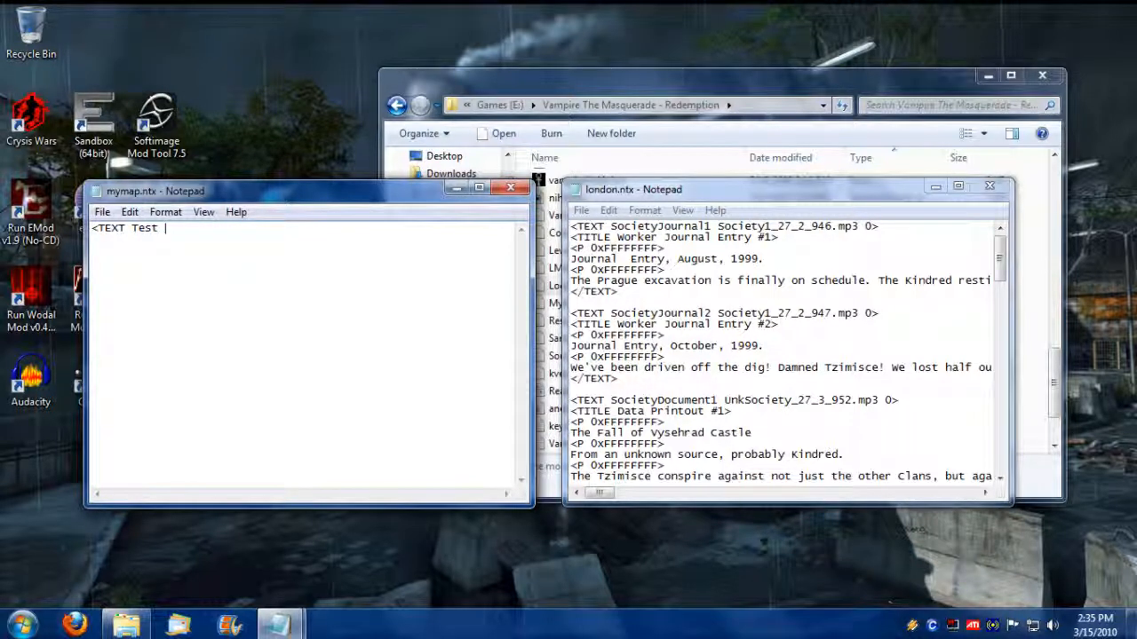
double_click(755, 225)
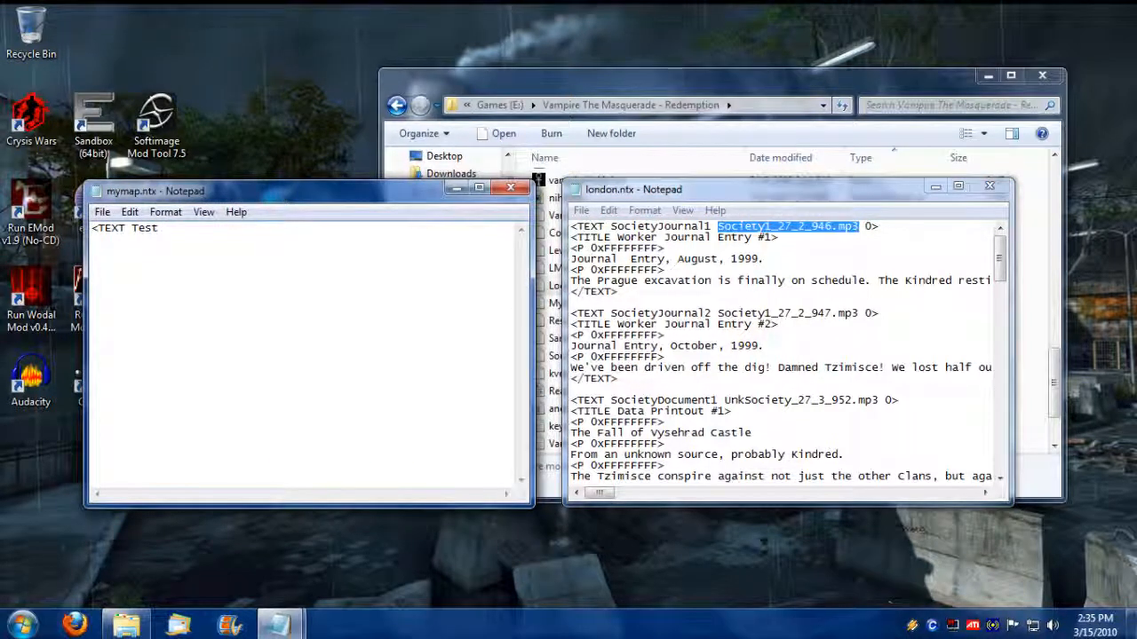
type("my")
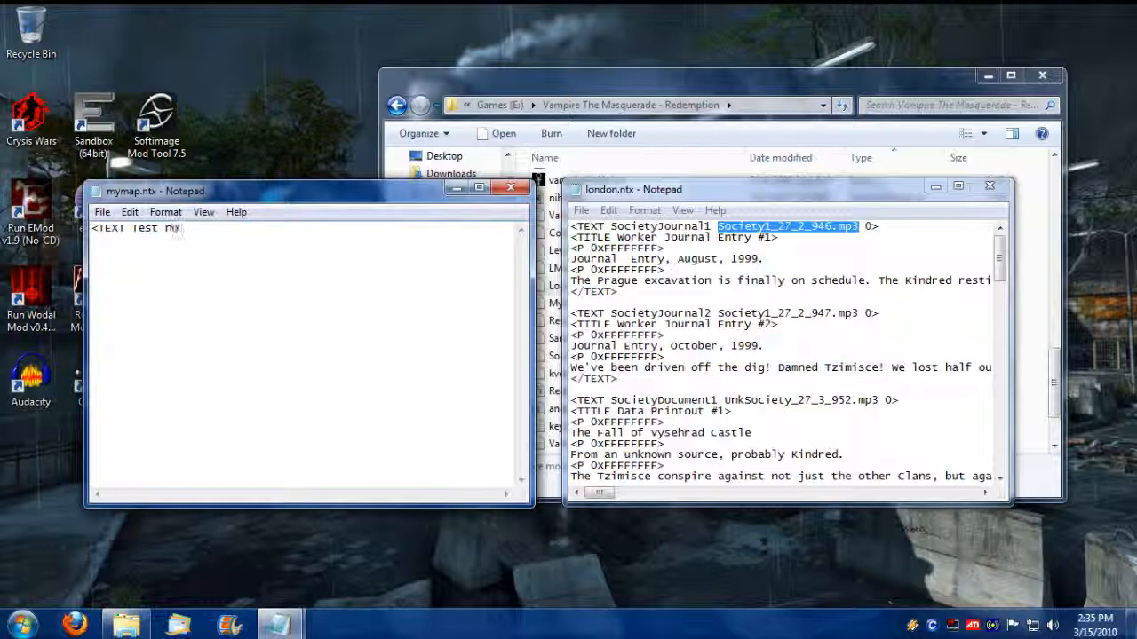
type("one")
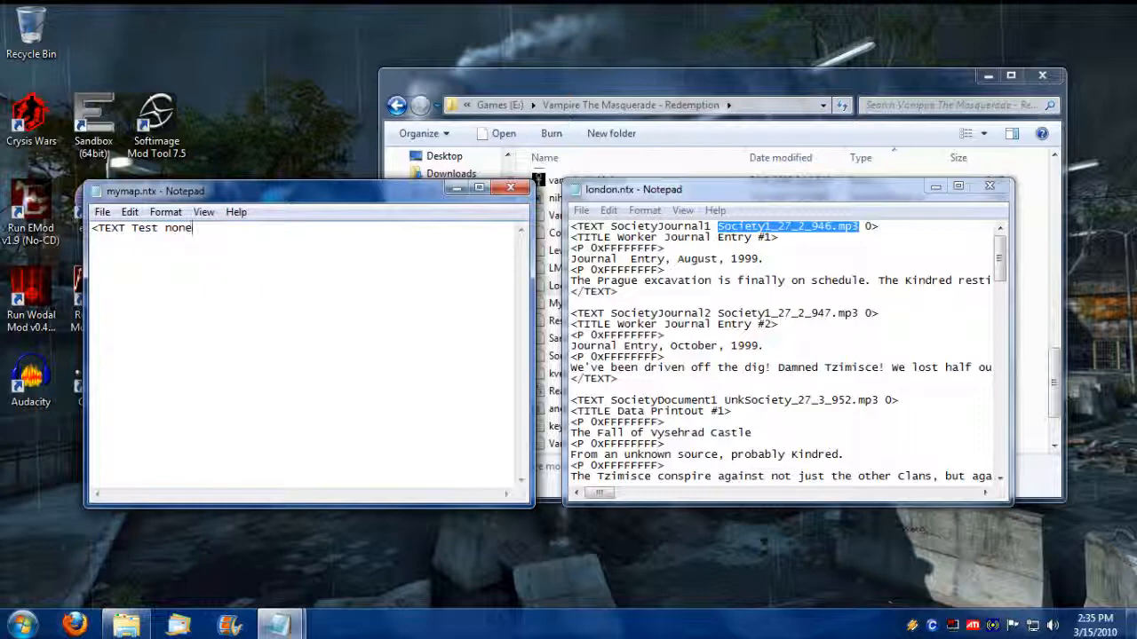
type("0")
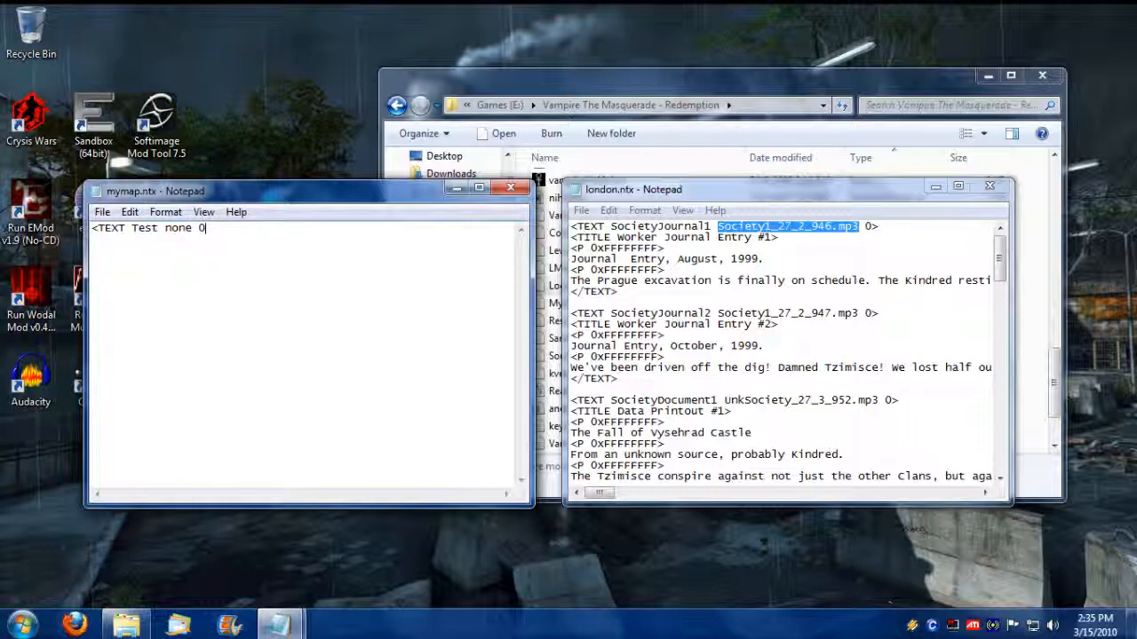
type(">")
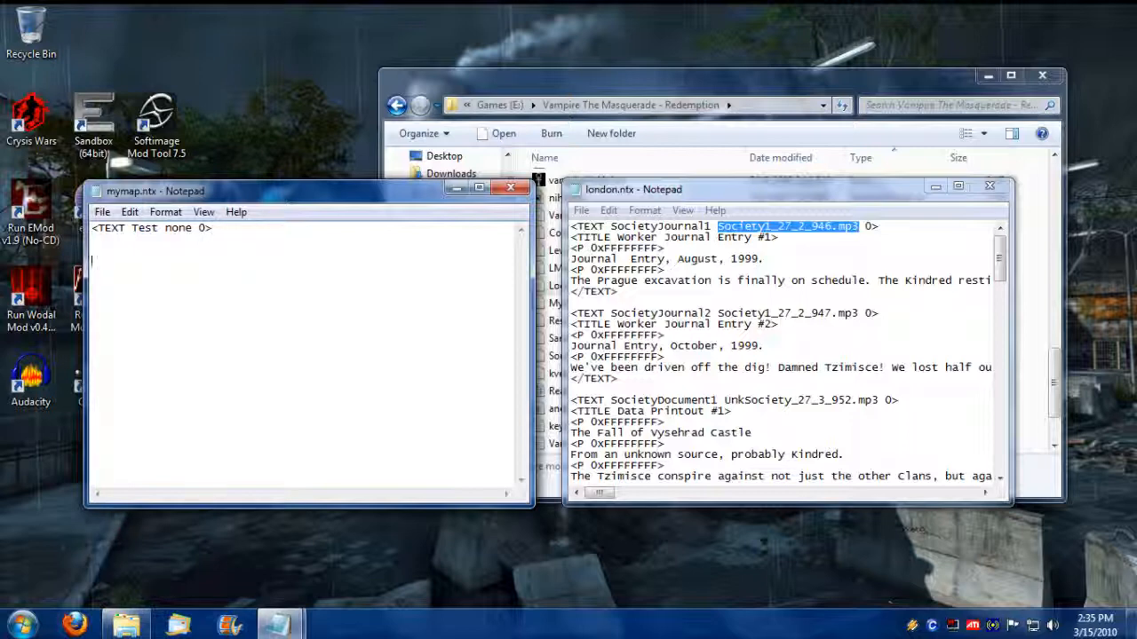
type("</T")
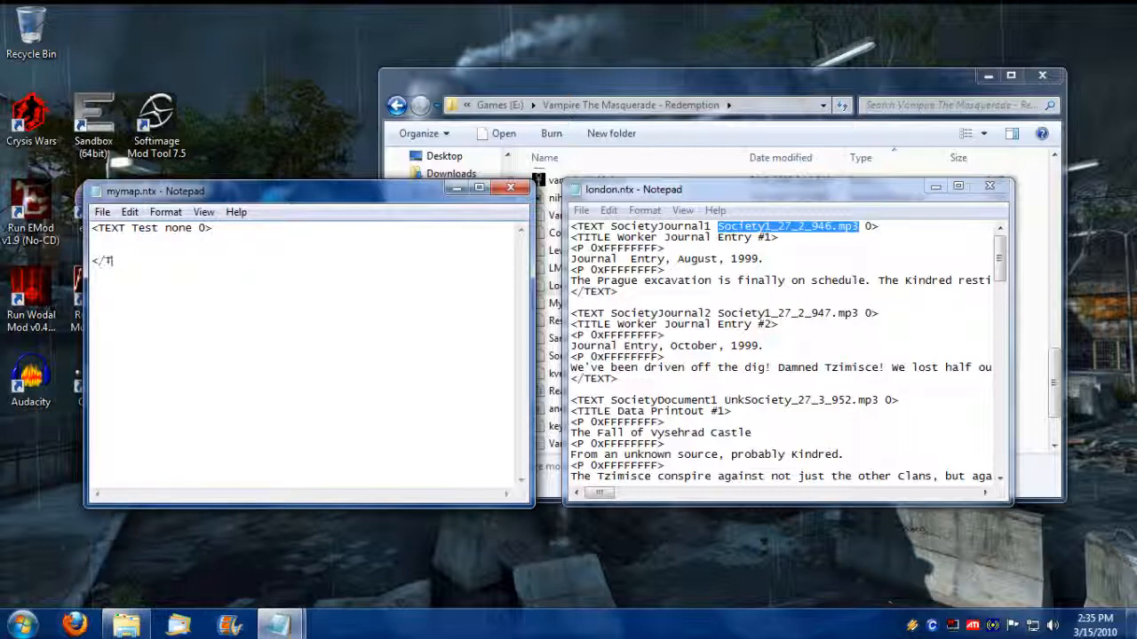
type("EXT>")
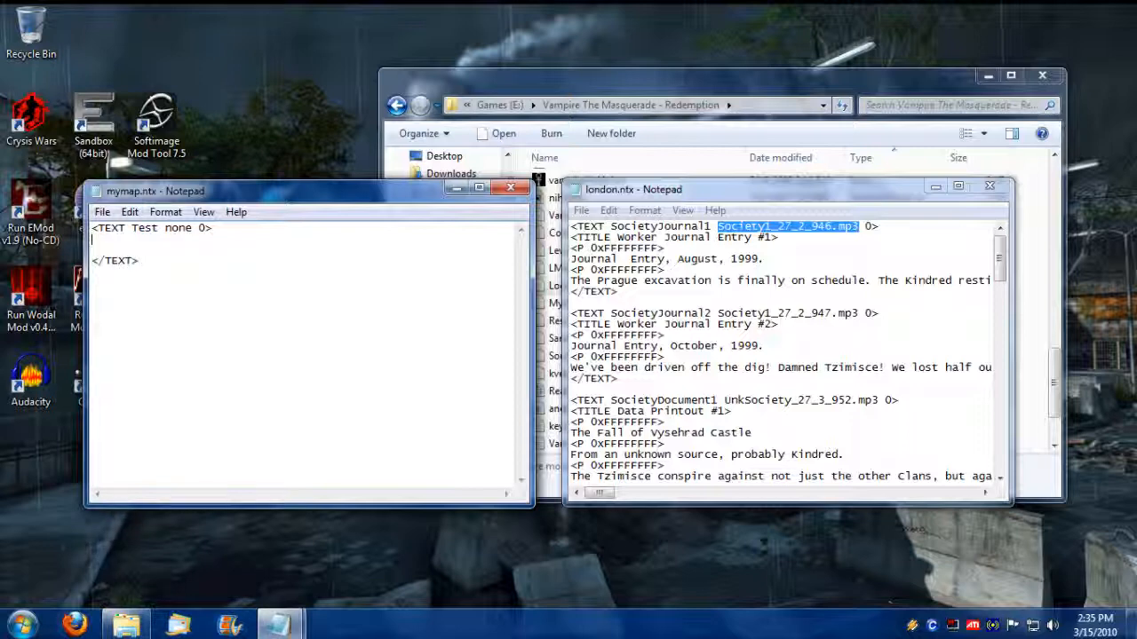
Step: Add the <TITLE Testing 1 2 3> line and start a <P paragraph tag
type("<")
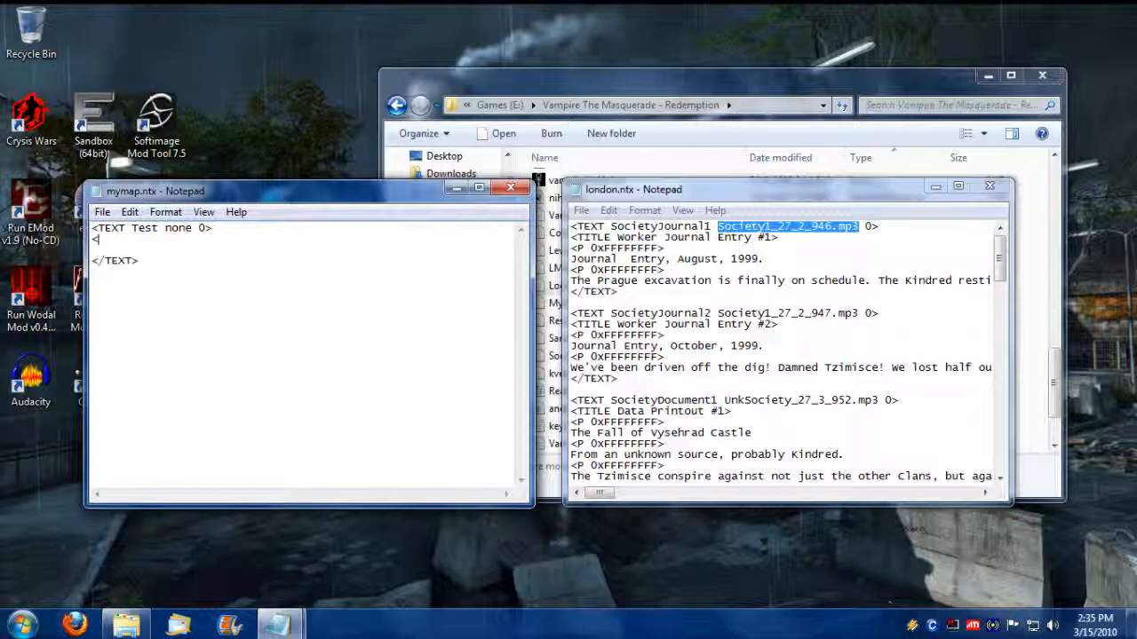
type("t")
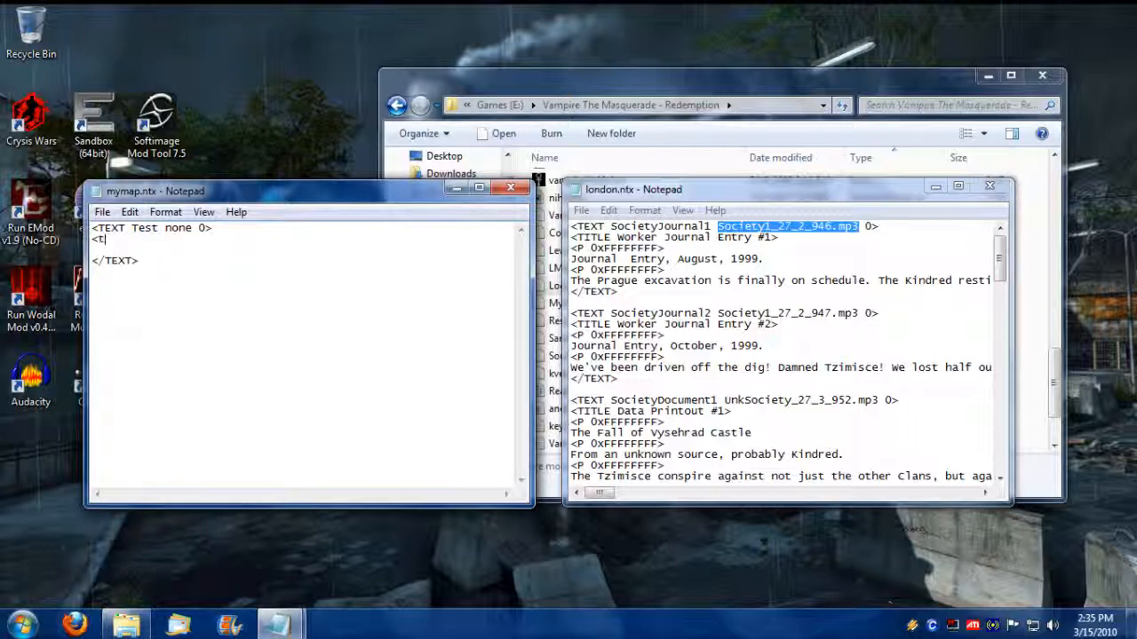
type("ITLE")
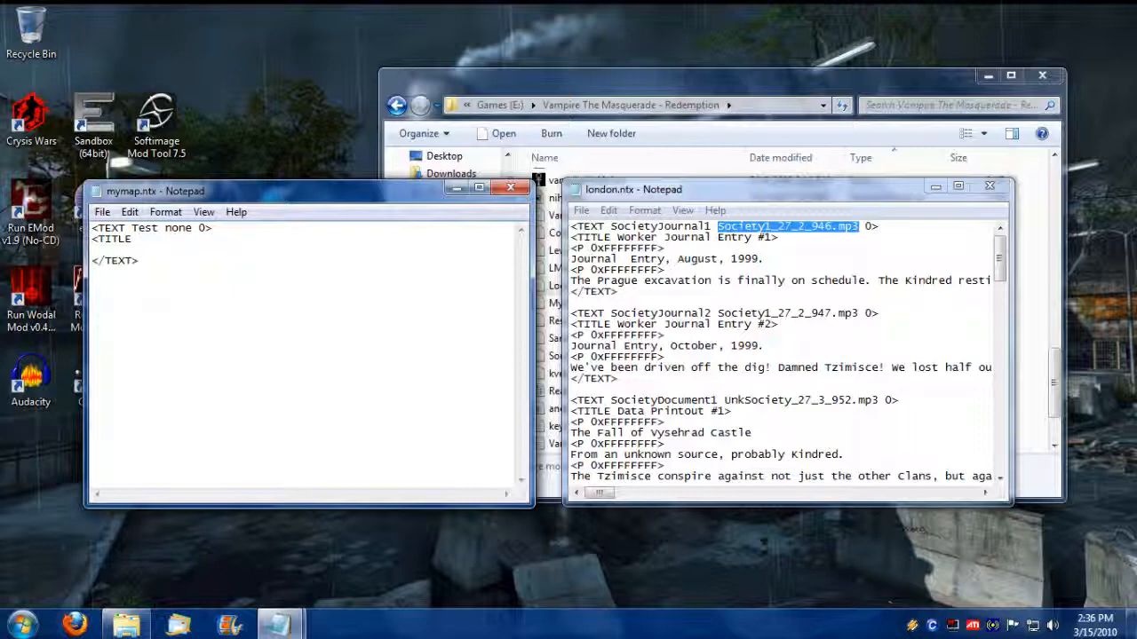
type("Tesing 1 2 3>")
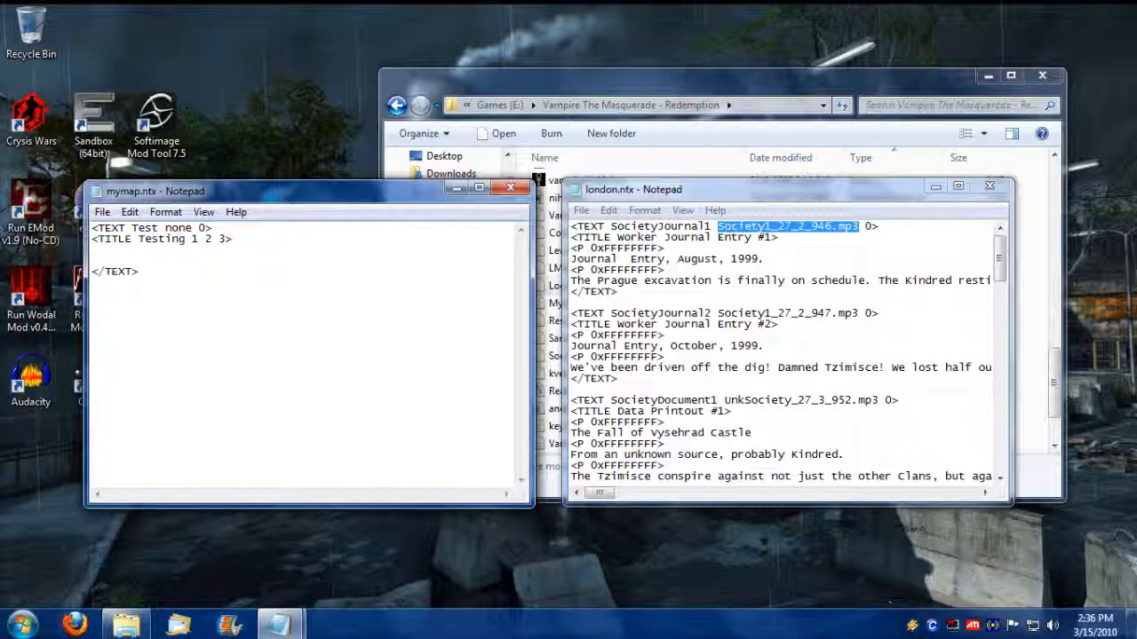
type("<")
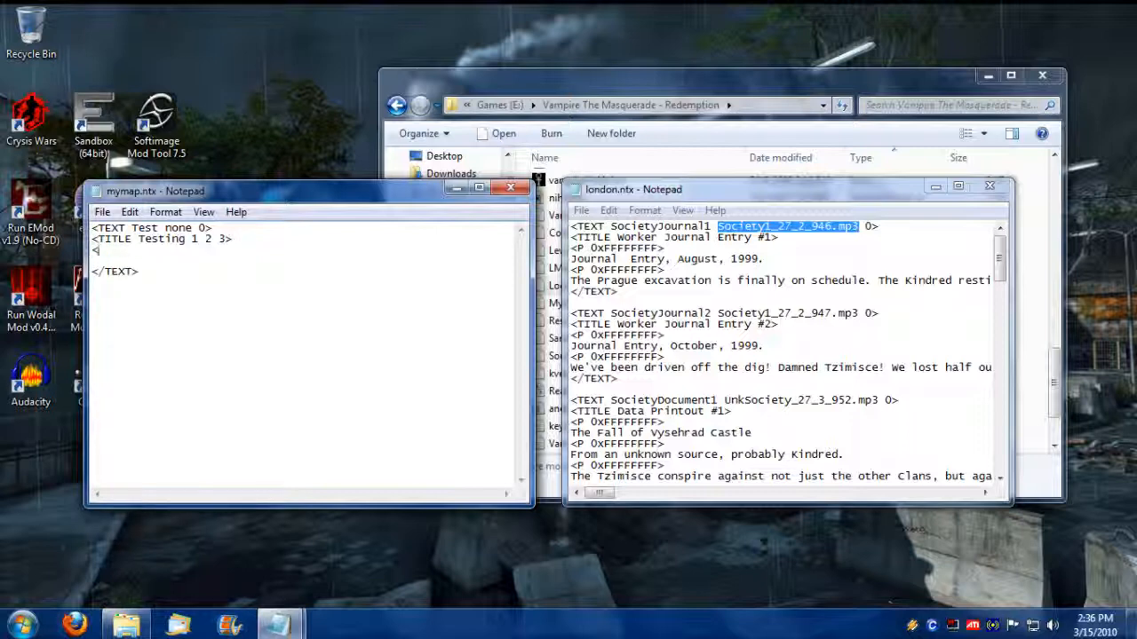
type("P")
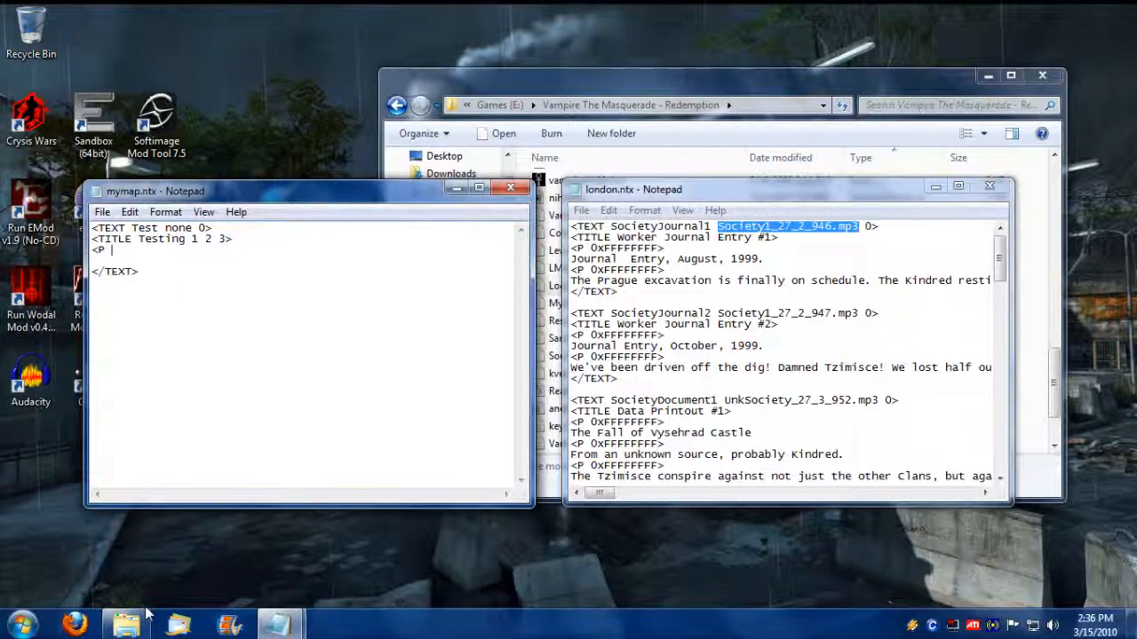
mouse_move(76, 626)
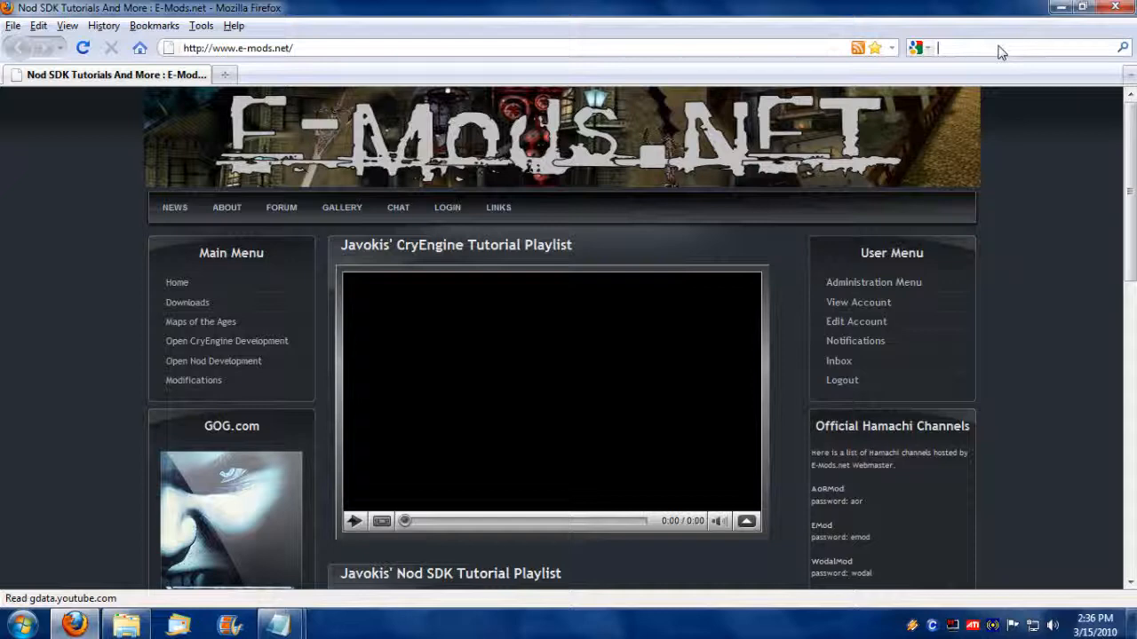
Step: Search 'hex colors chart' and open the VisiBone hexadecimal web color chart
type("hex colors chart")
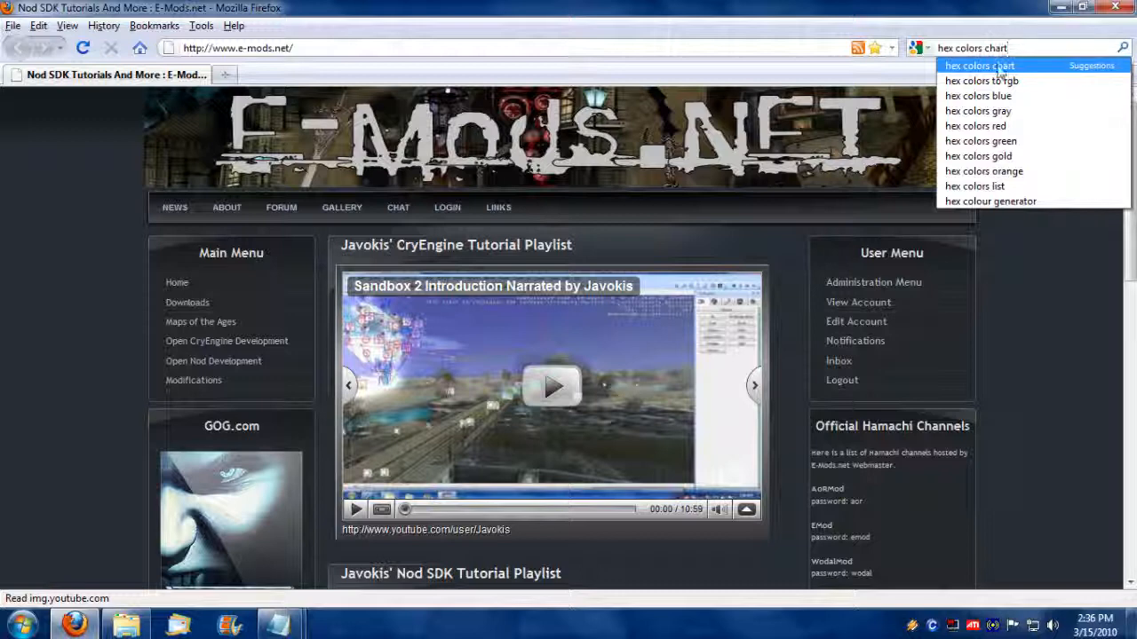
key("Return")
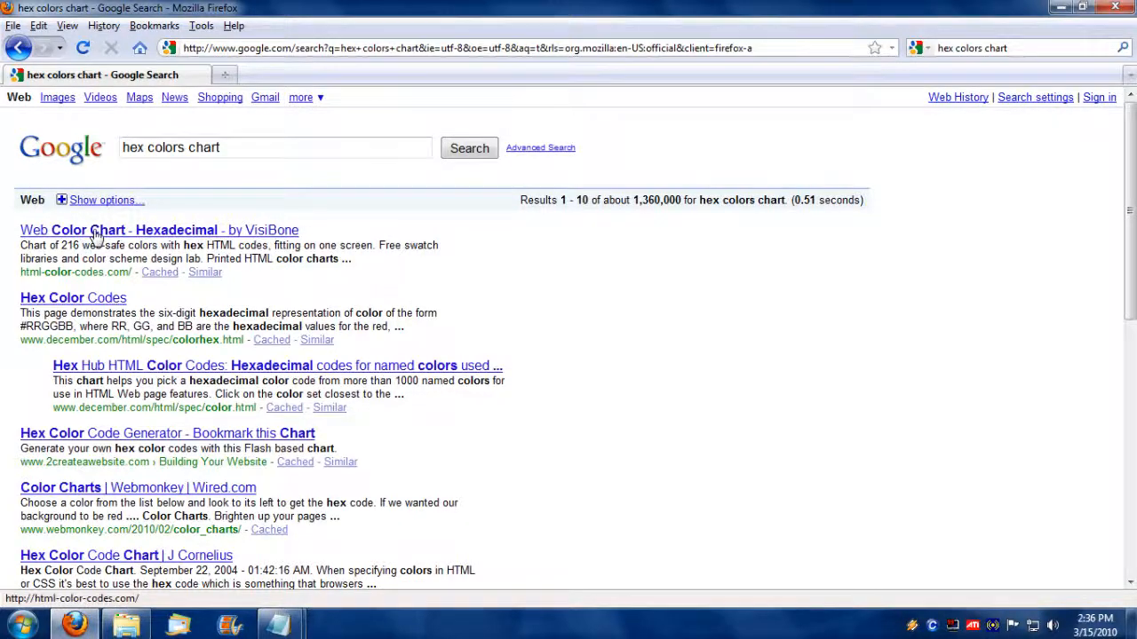
left_click(96, 231)
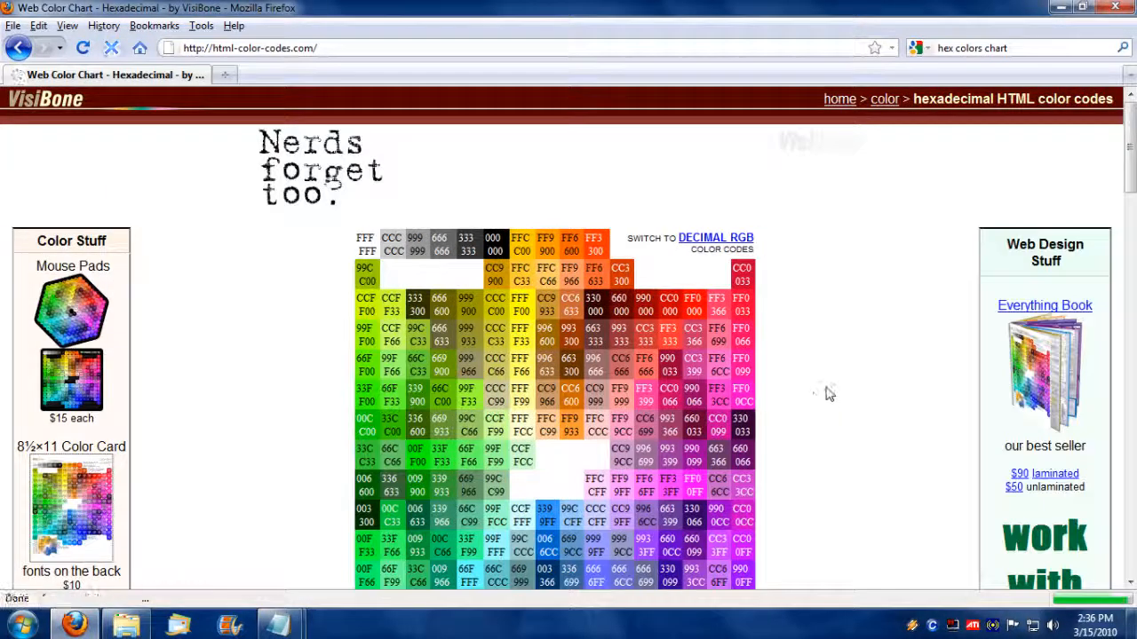
scroll("down", 3)
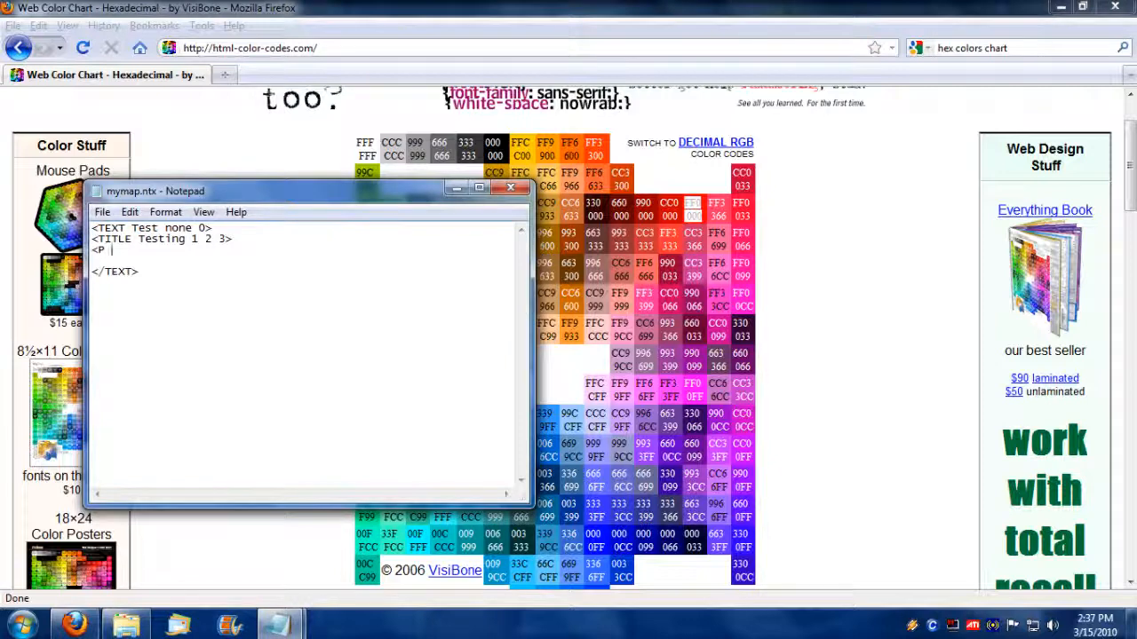
Step: Write the red 0xFF0000 and blue 0x0000FF paragraph lines
type("0x")
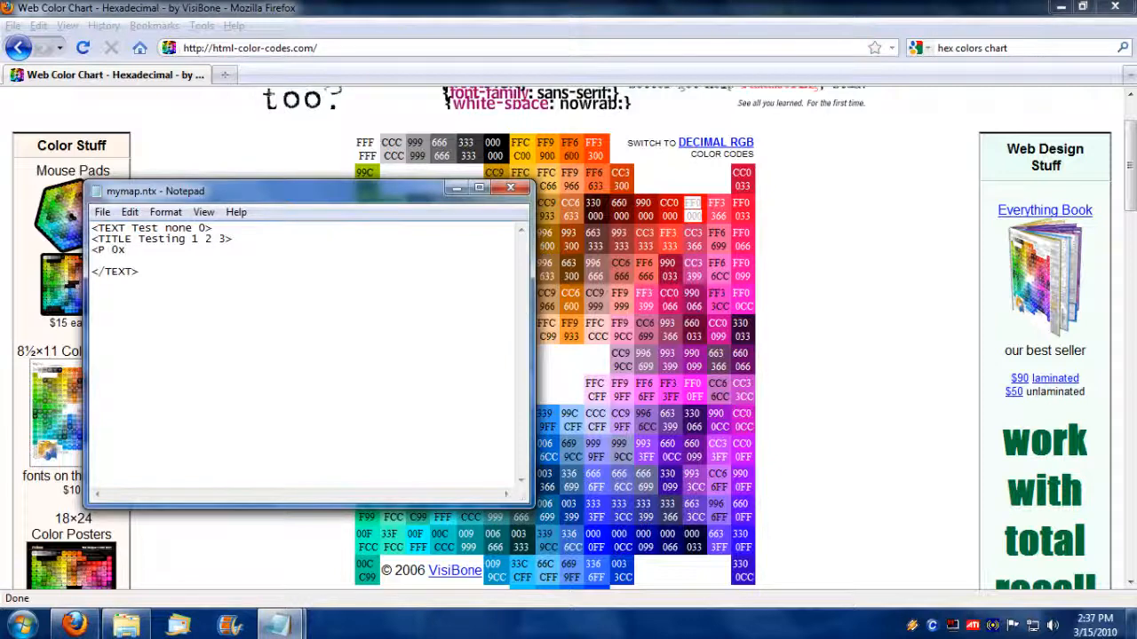
type("FF0000>")
type("<P 0x")
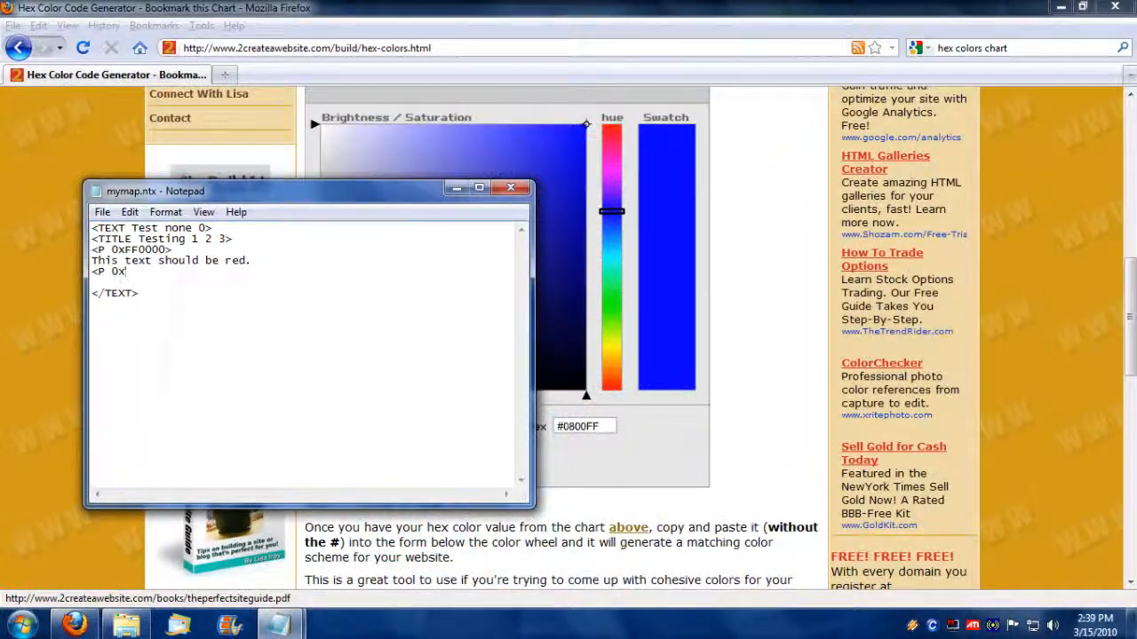
type("800FF>")
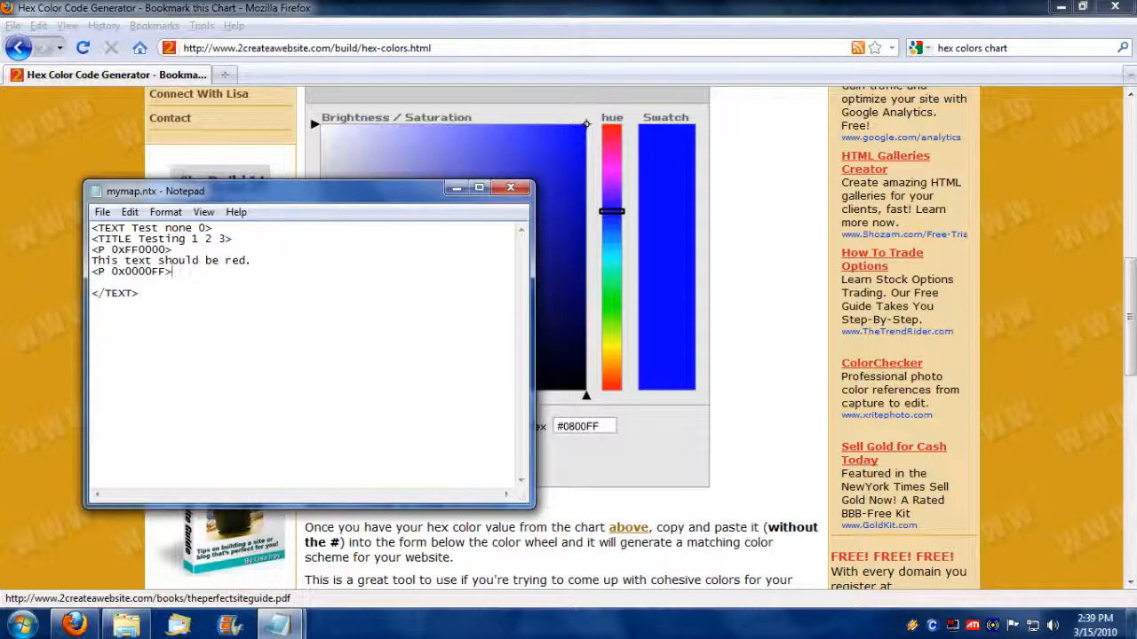
type("This text is")
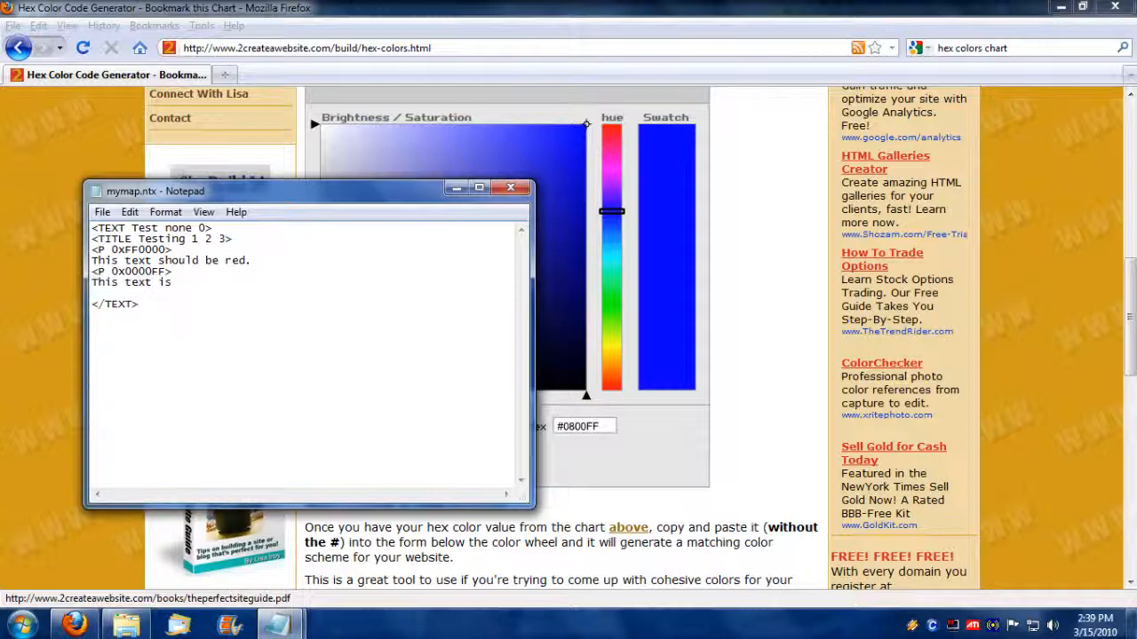
type("blue,")
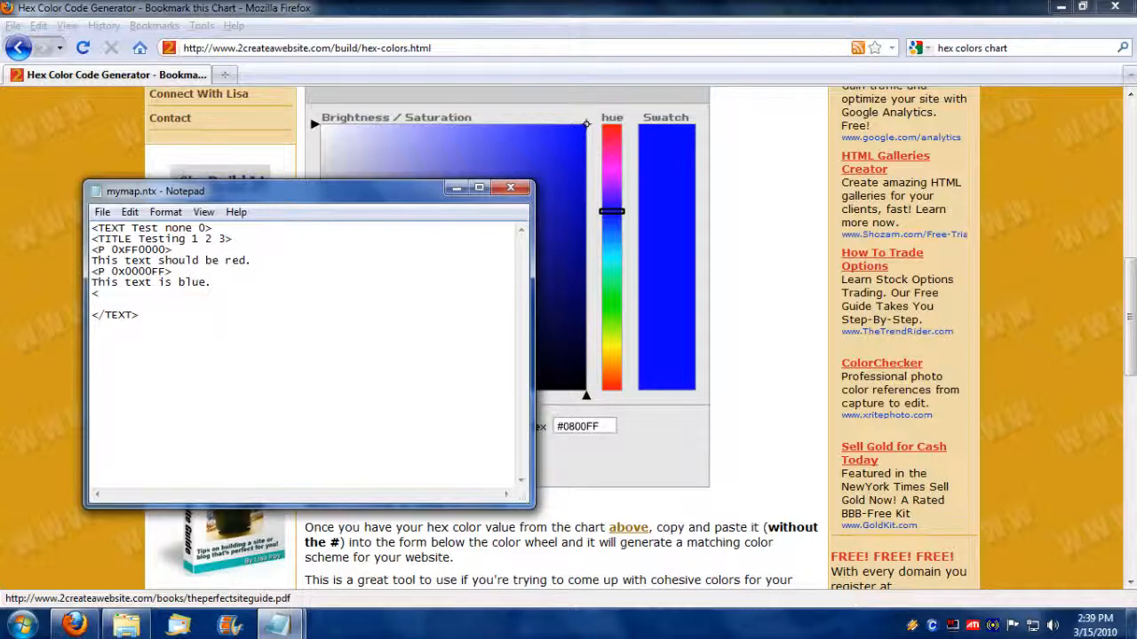
Step: Add a white <P 0xFFFFFF> paragraph line before </TEXT>
type("<P 0x")
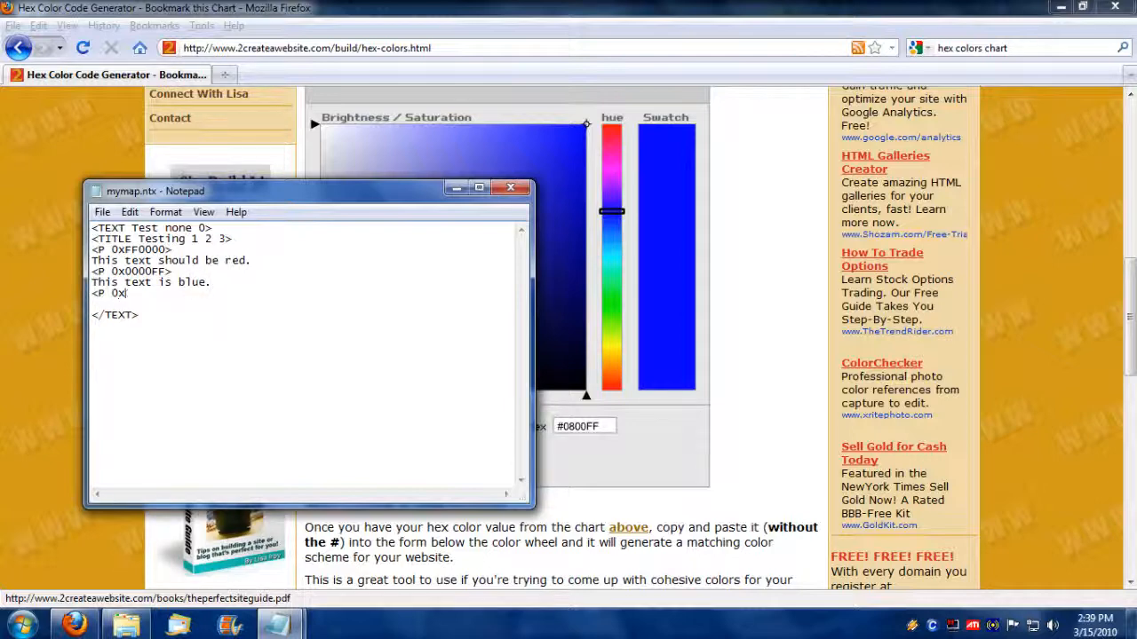
type("FFFFFF>")
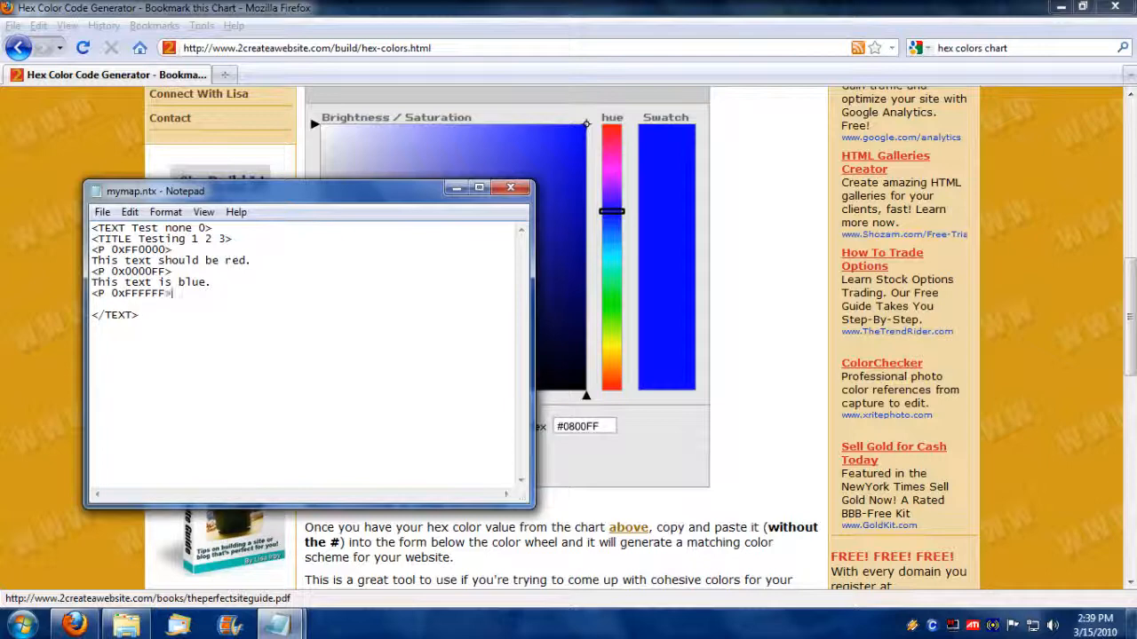
type("This text is")
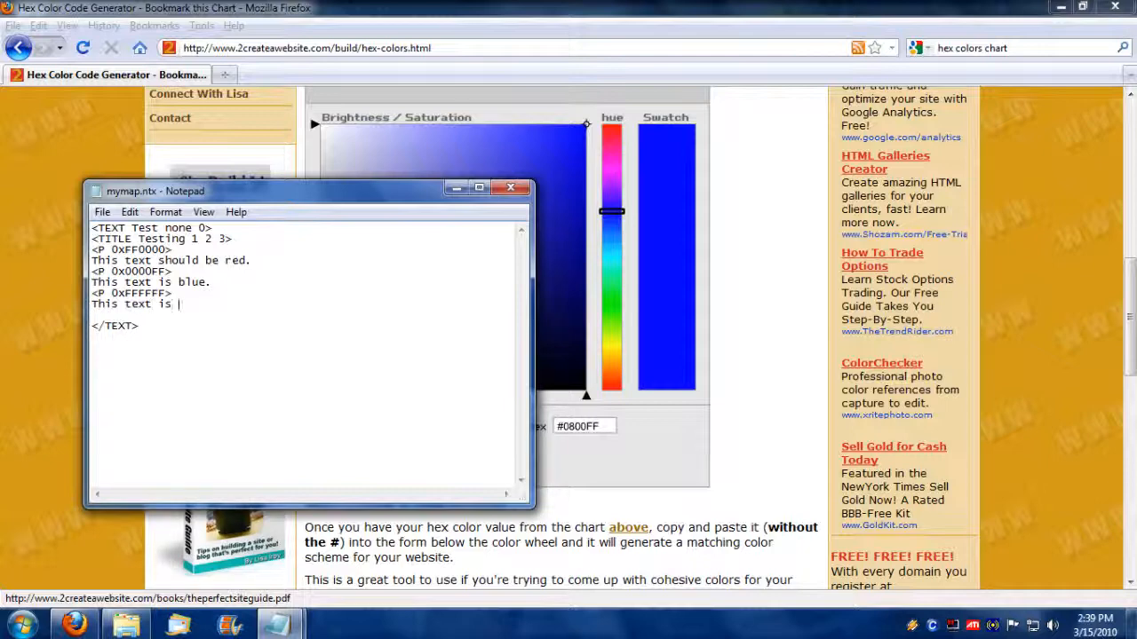
type("white")
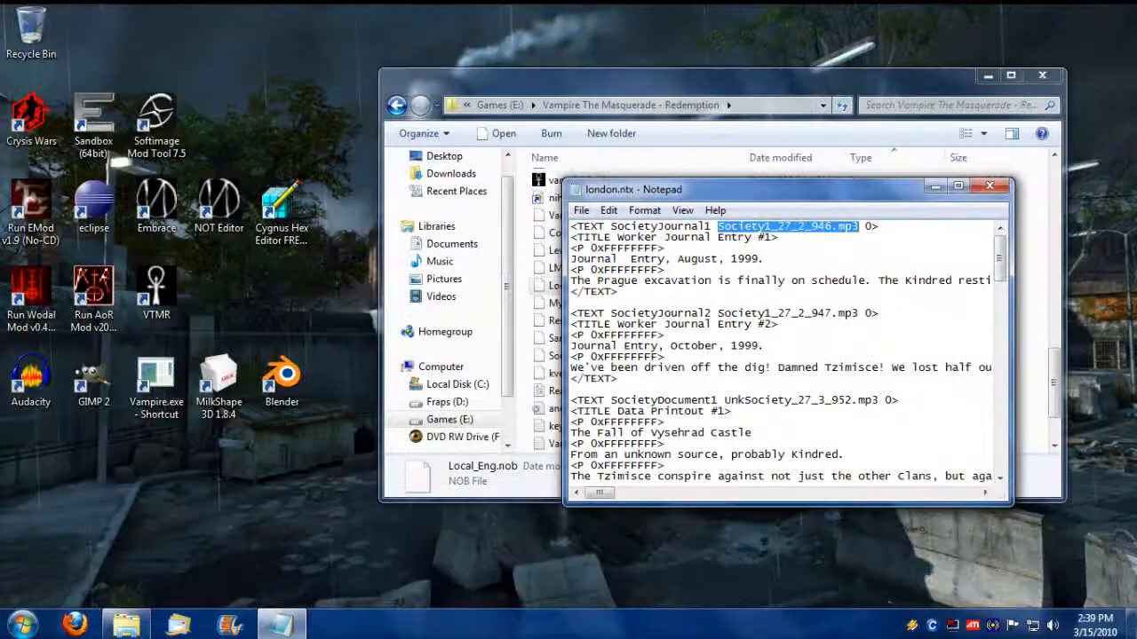
Step: Launch the Template Editor from the Vampire The Masquerade - Redemption folder
left_click(989, 186)
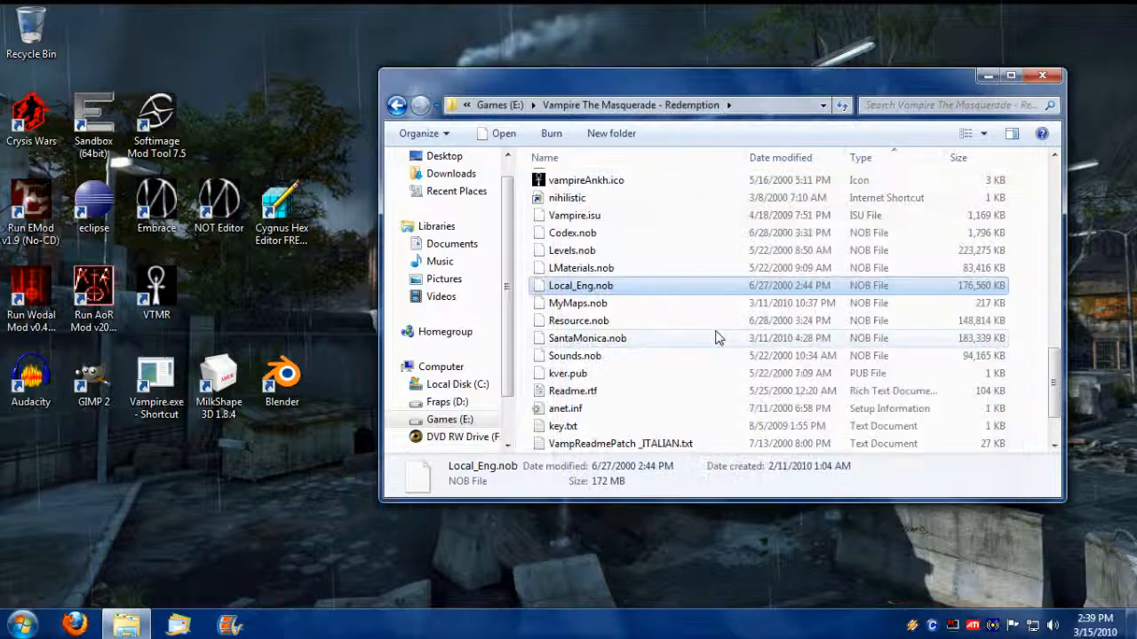
scroll("down", 3)
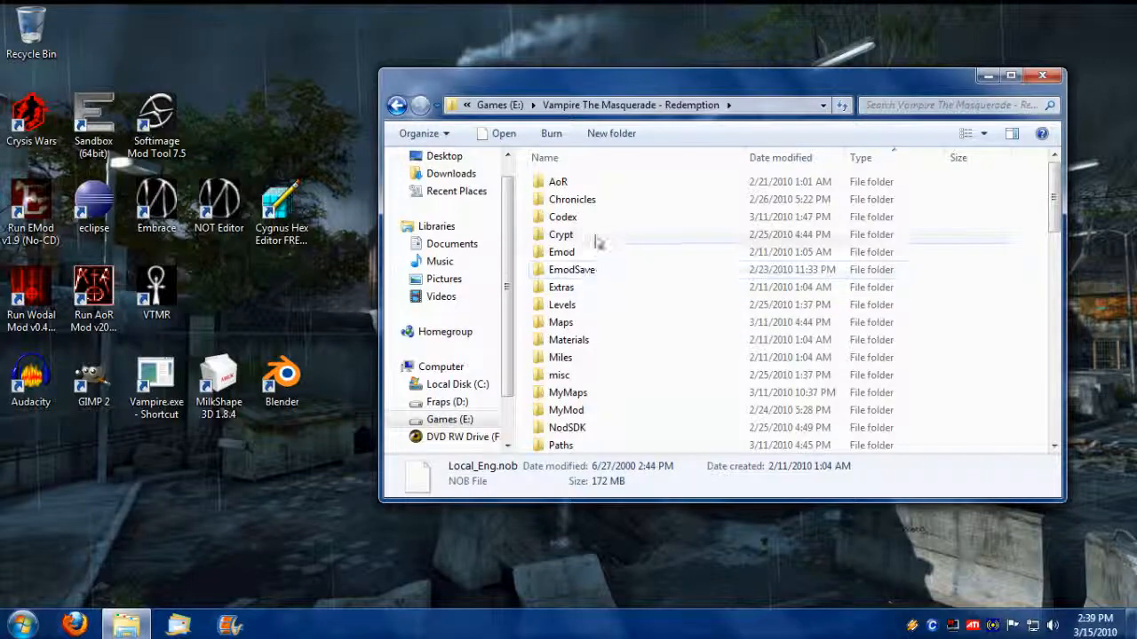
double_click(568, 393)
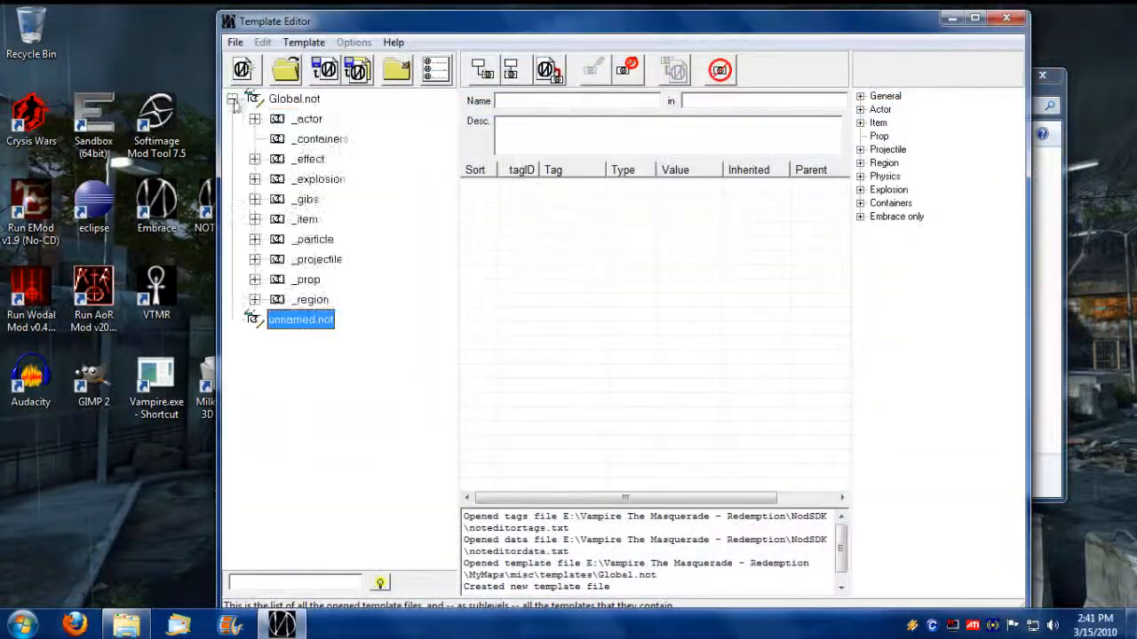
Step: Derive a template named _item_mymaps from _item in Global.not
left_click(305, 218)
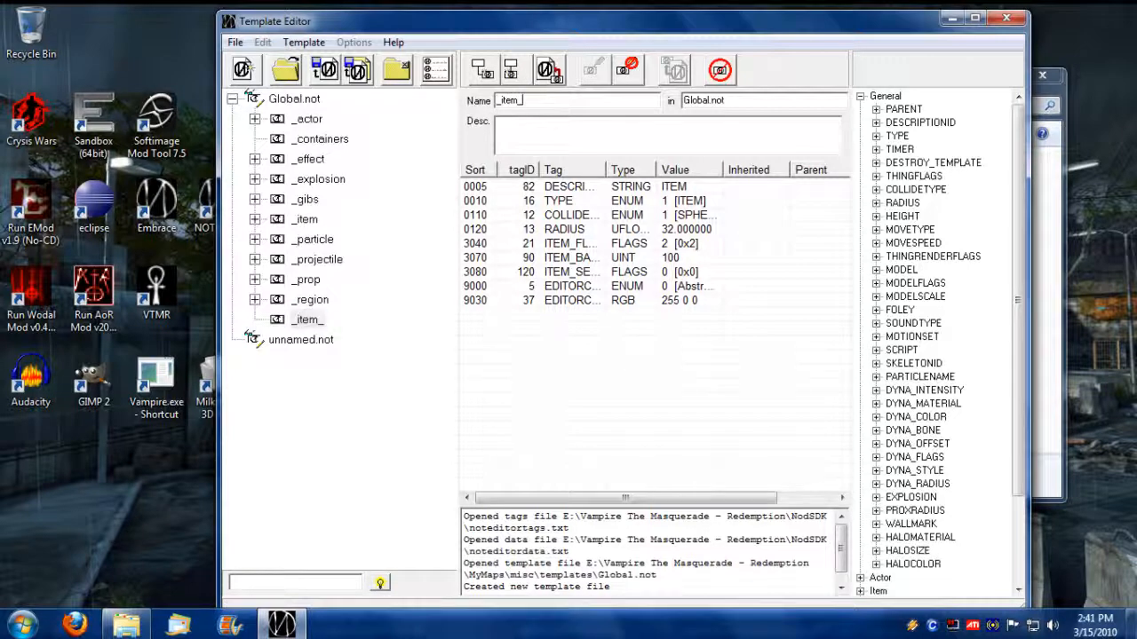
type("mymaps")
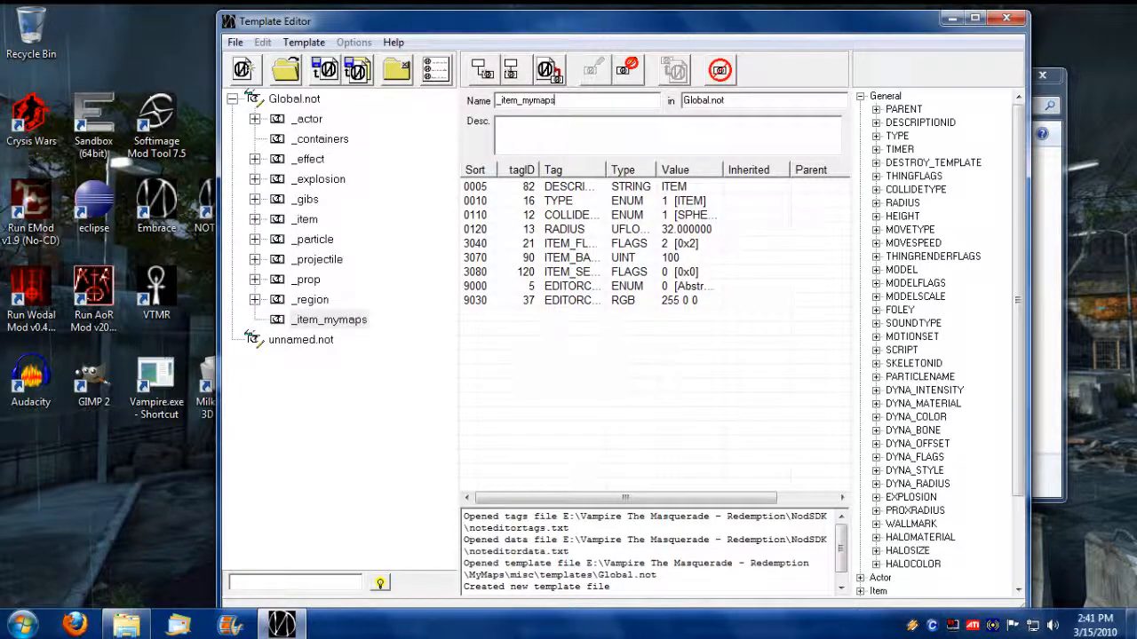
left_click(328, 319)
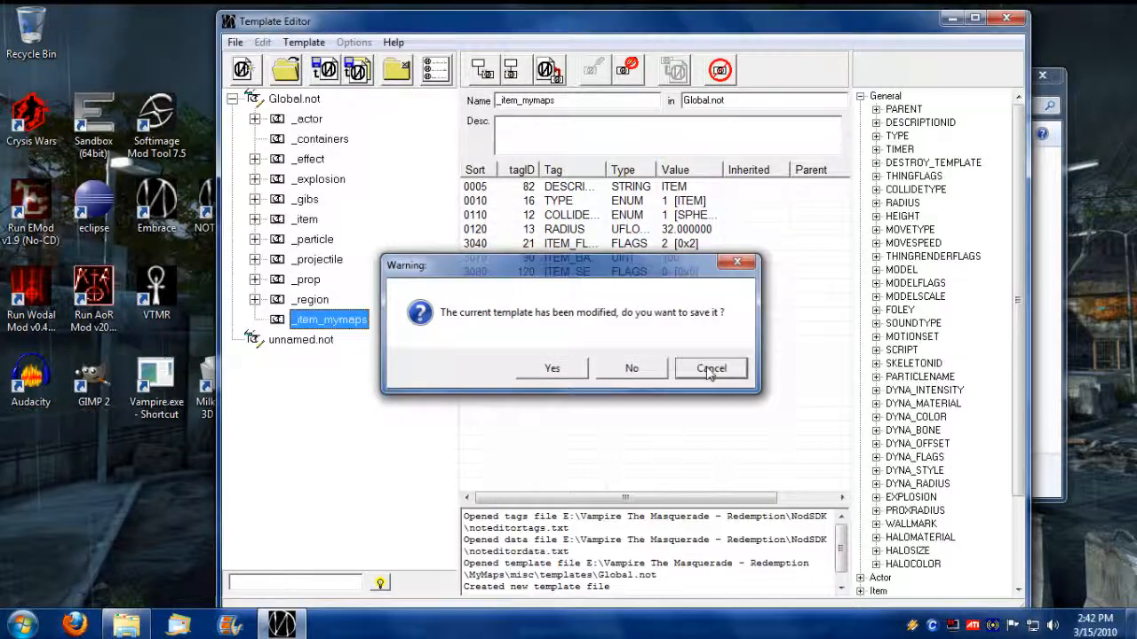
Step: Dismiss the save-modifications prompt and expand the _item template branch and an item category
left_click(711, 367)
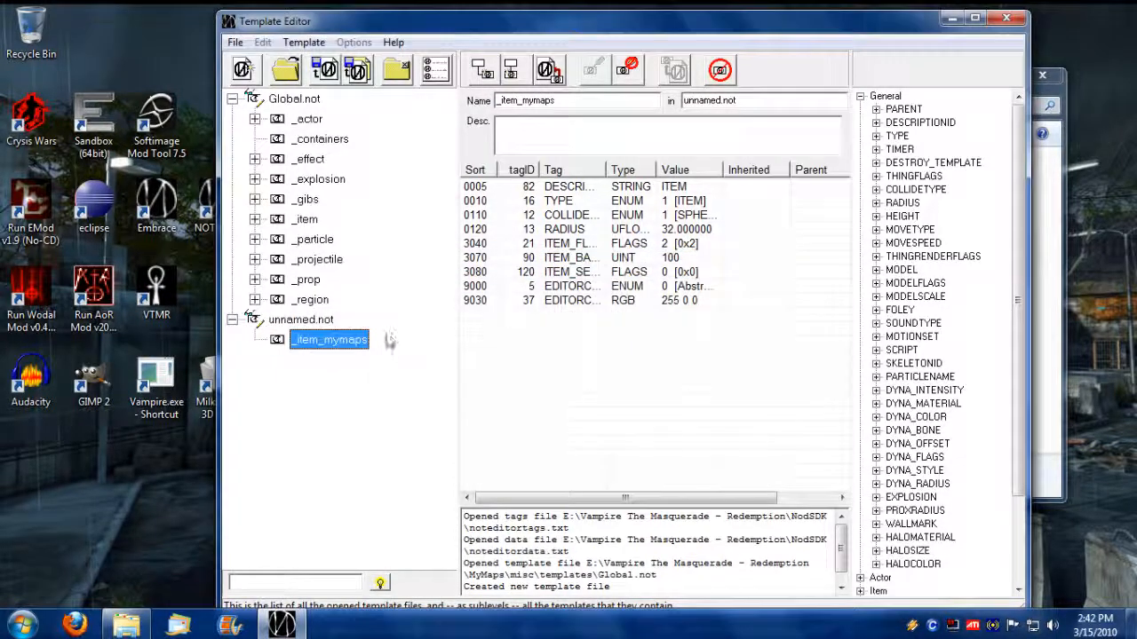
left_click(255, 219)
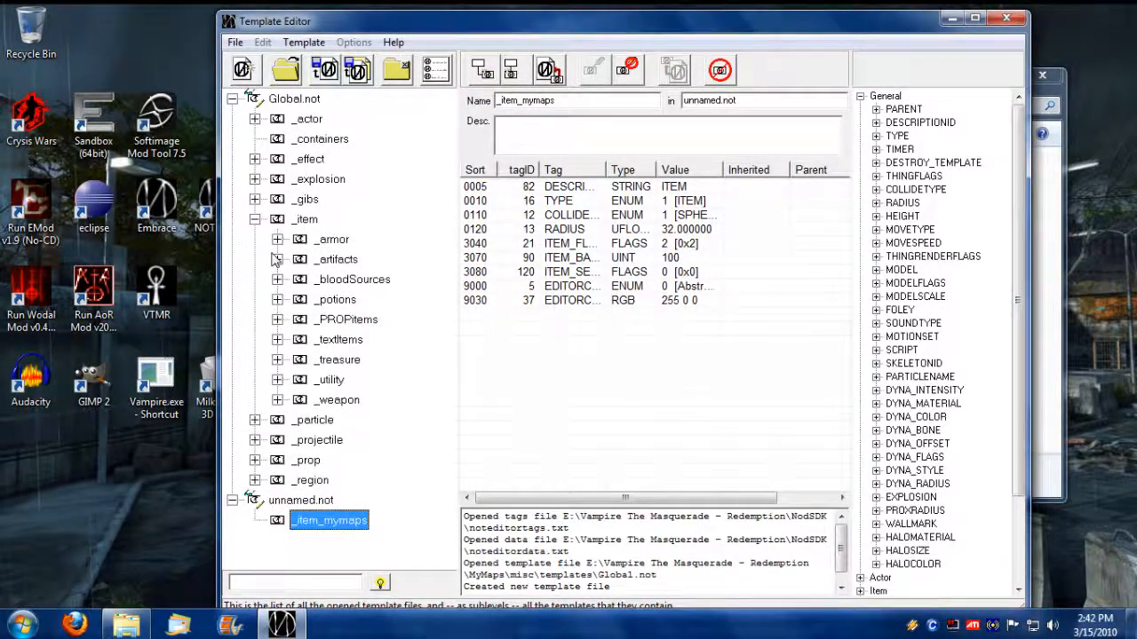
left_click(338, 340)
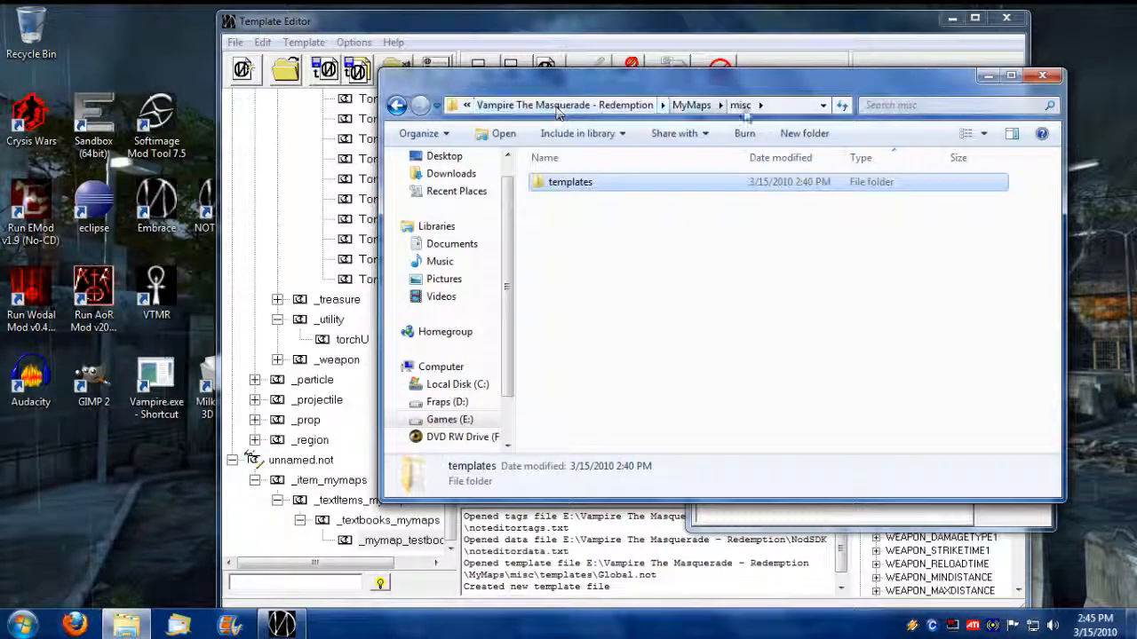
Step: Open mymap.ntx from MyMaps\Strings and copy its text entry name 'Test'
left_click(691, 105)
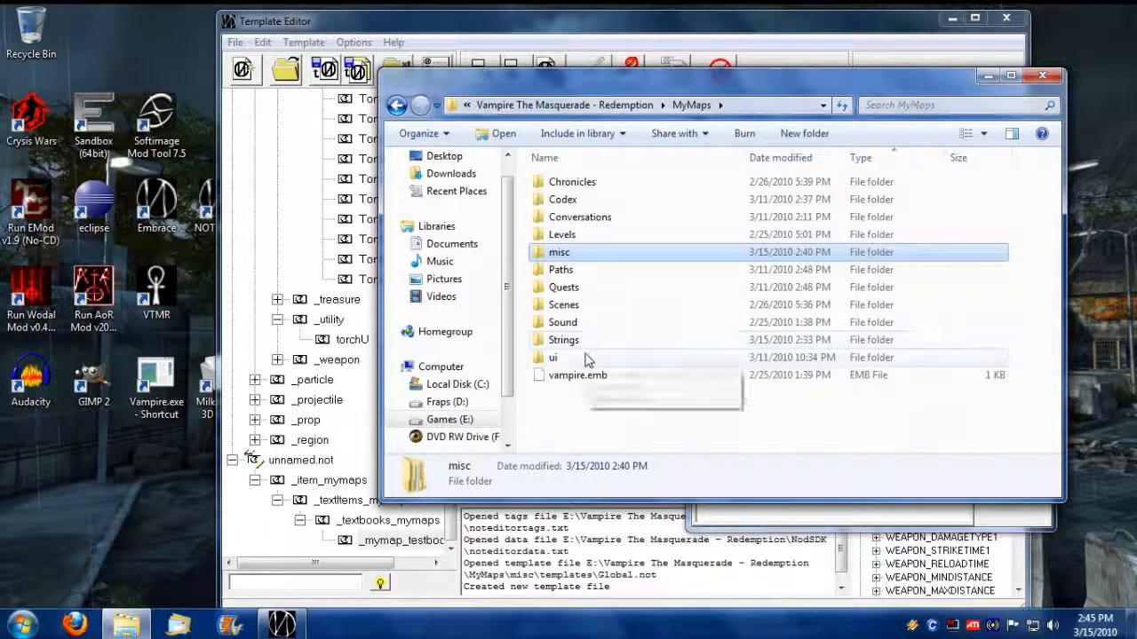
double_click(563, 339)
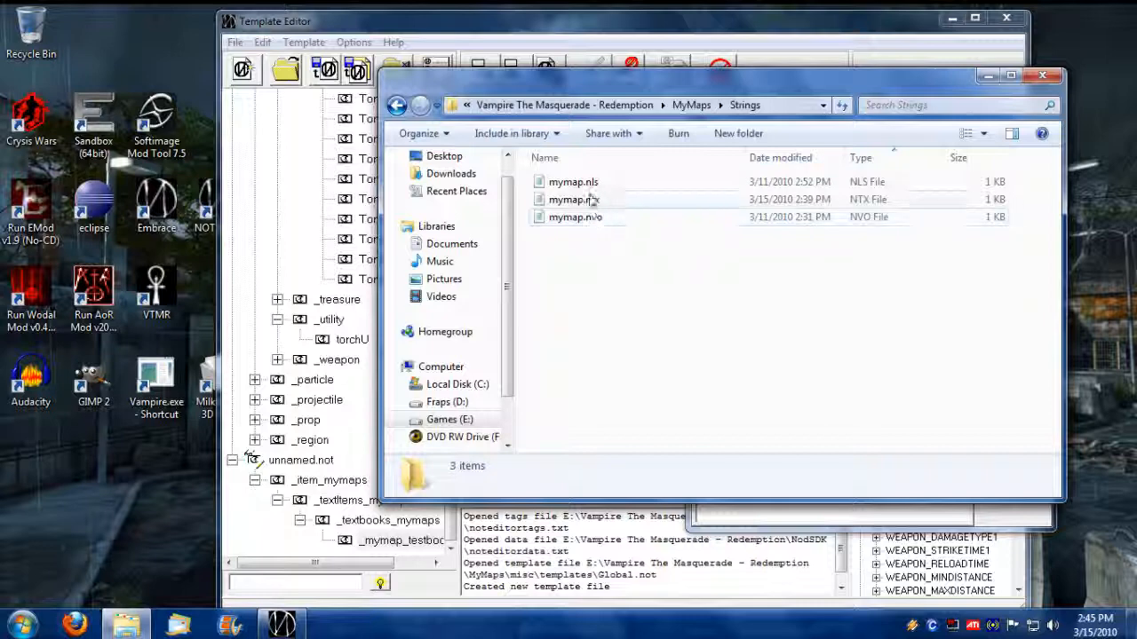
double_click(573, 199)
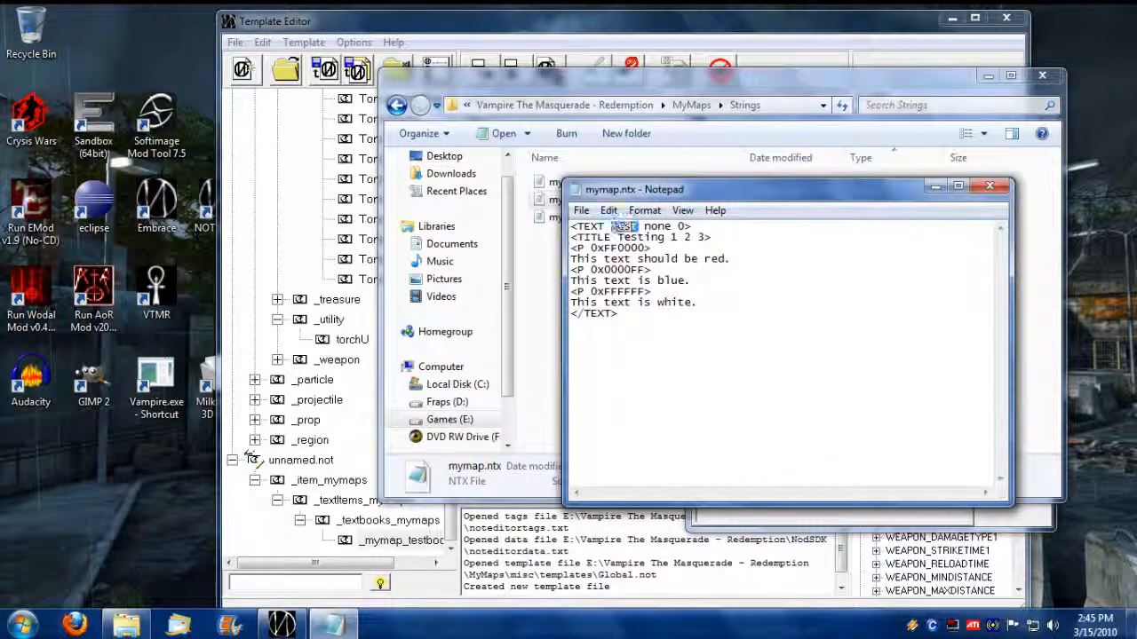
right_click(624, 225)
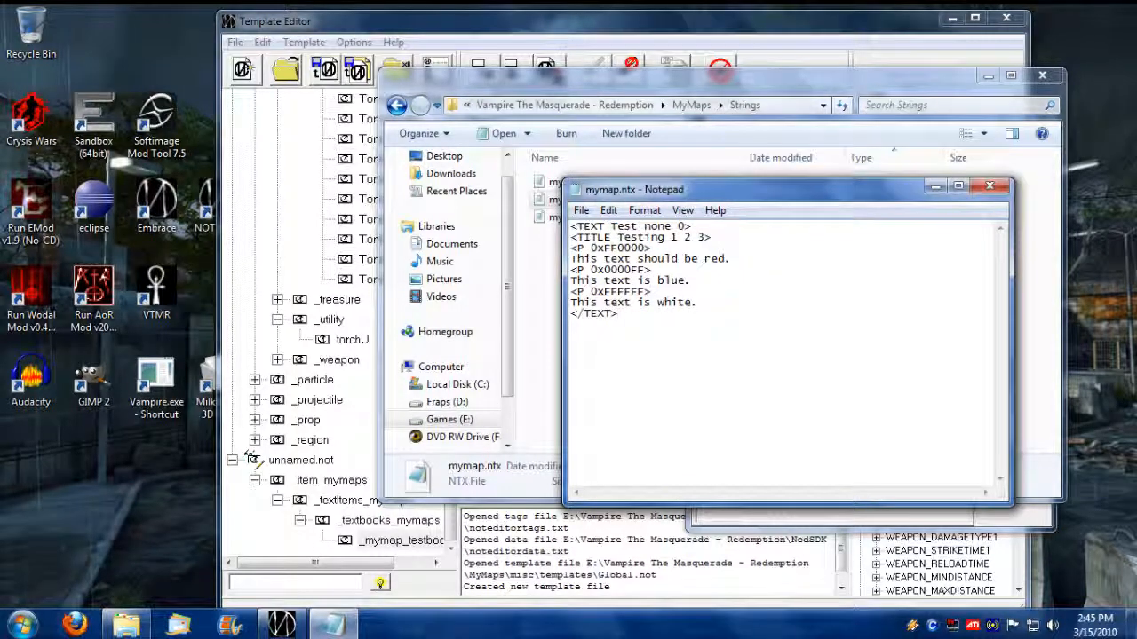
left_click(989, 186)
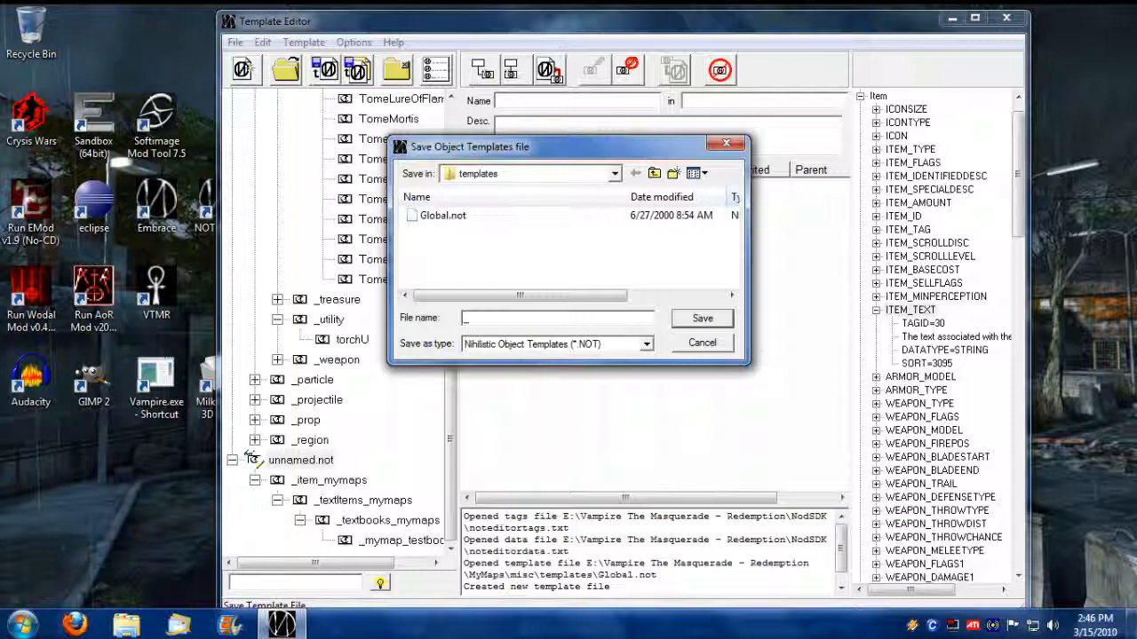
Step: Save the templates as _mymaps.NOT, then reopen that file and select _item_mymaps
type("_muy")
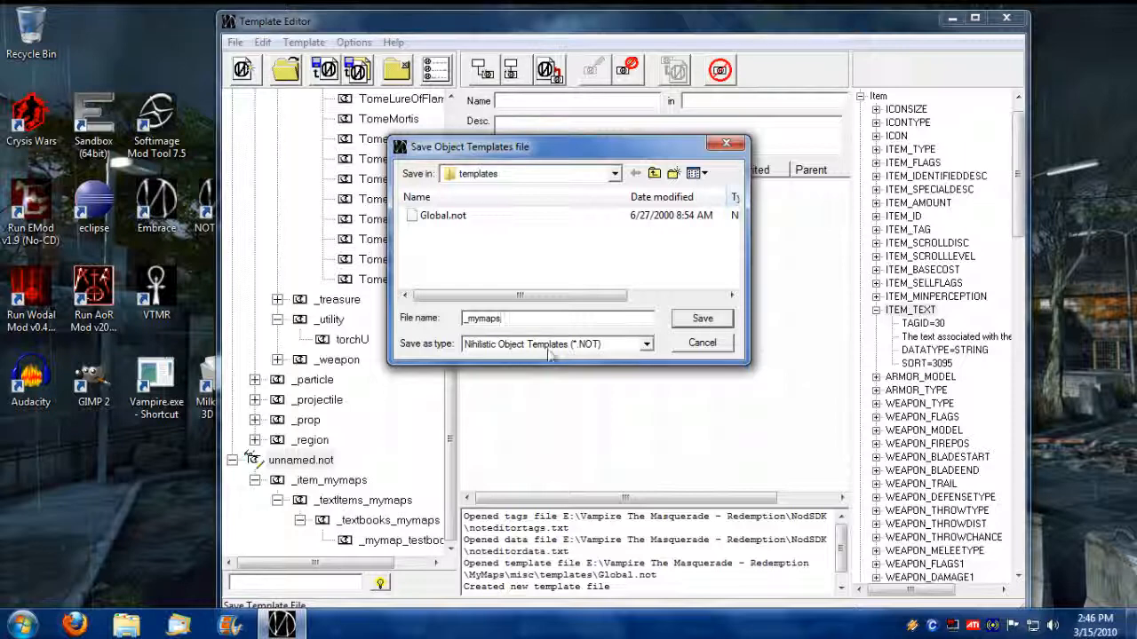
left_click(702, 318)
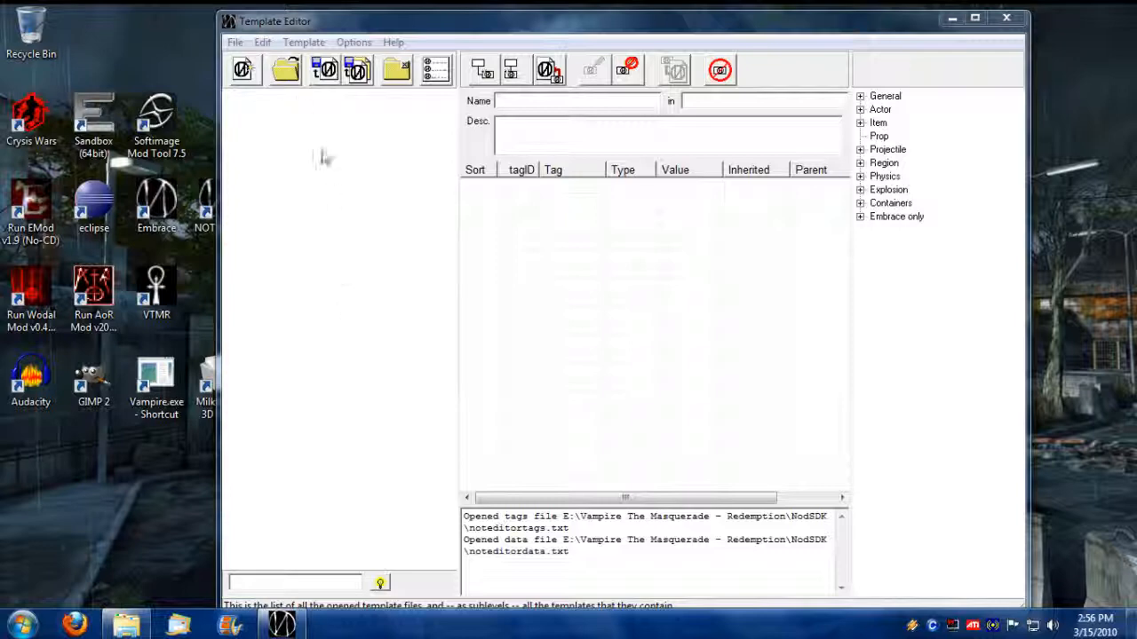
left_click(284, 69)
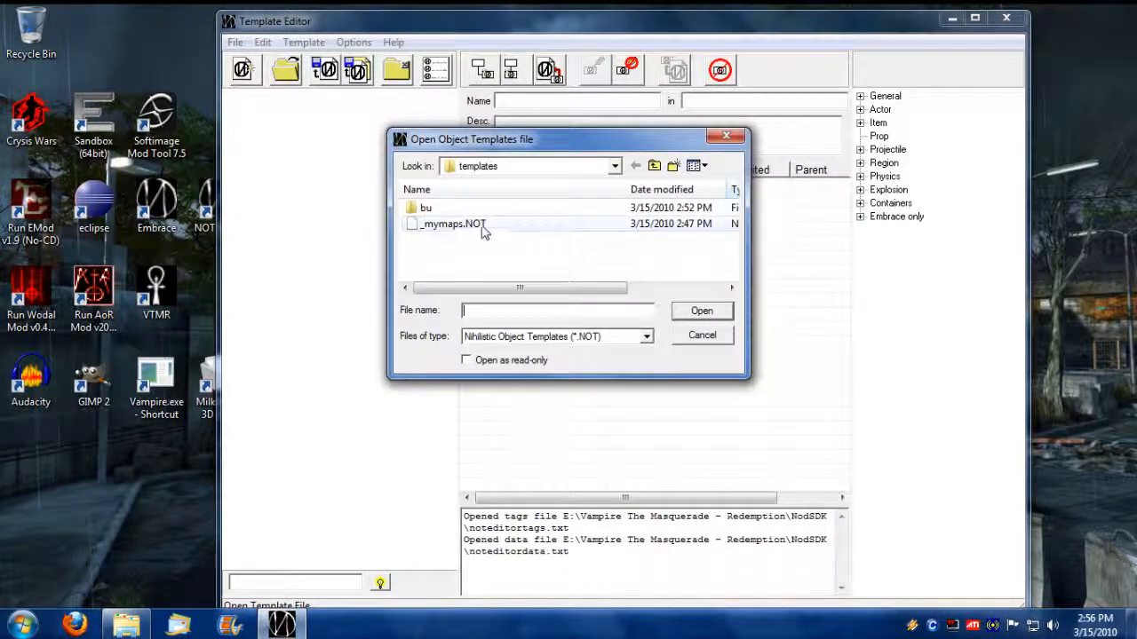
double_click(453, 224)
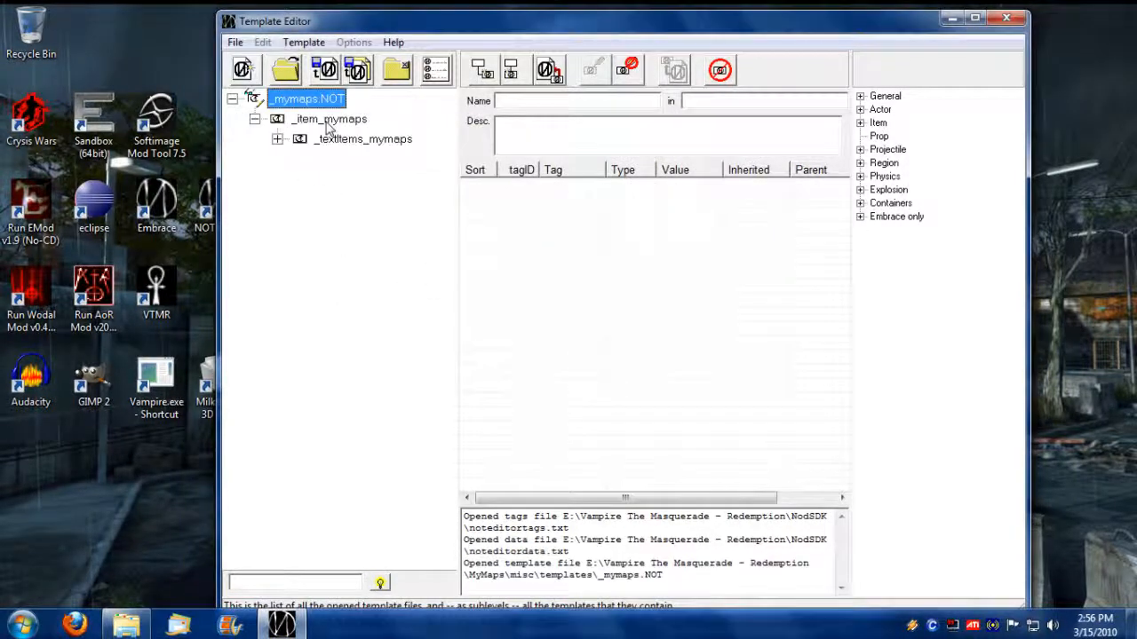
left_click(364, 138)
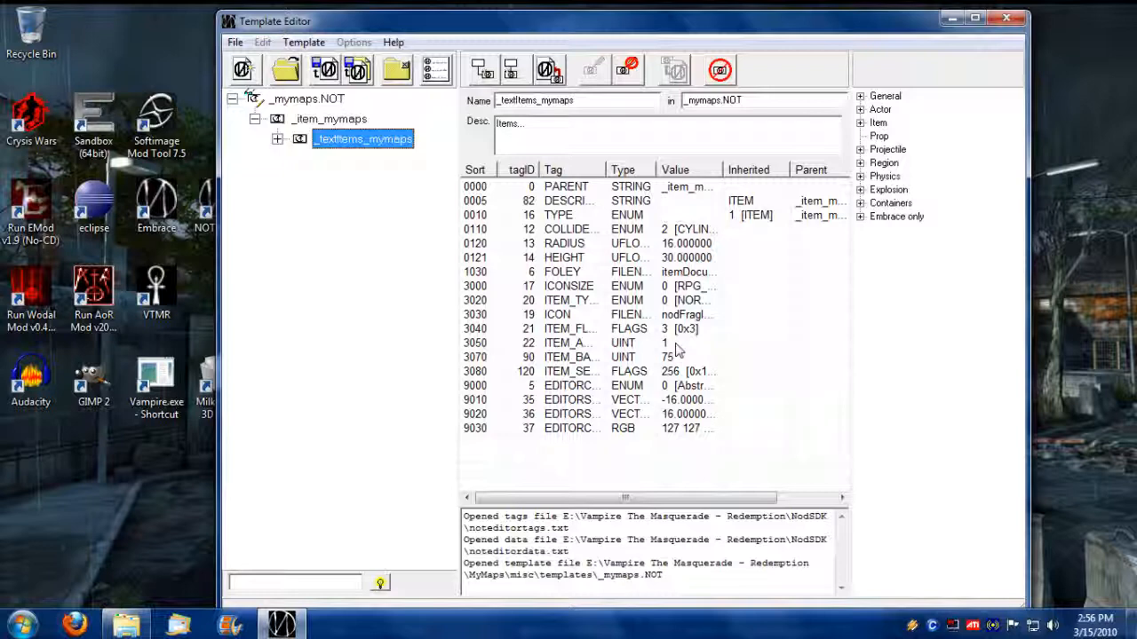
Step: Give _textItems_mymaps item type BOOK and clear 'destroyed at 0 charges' (flags 2)
left_click(569, 343)
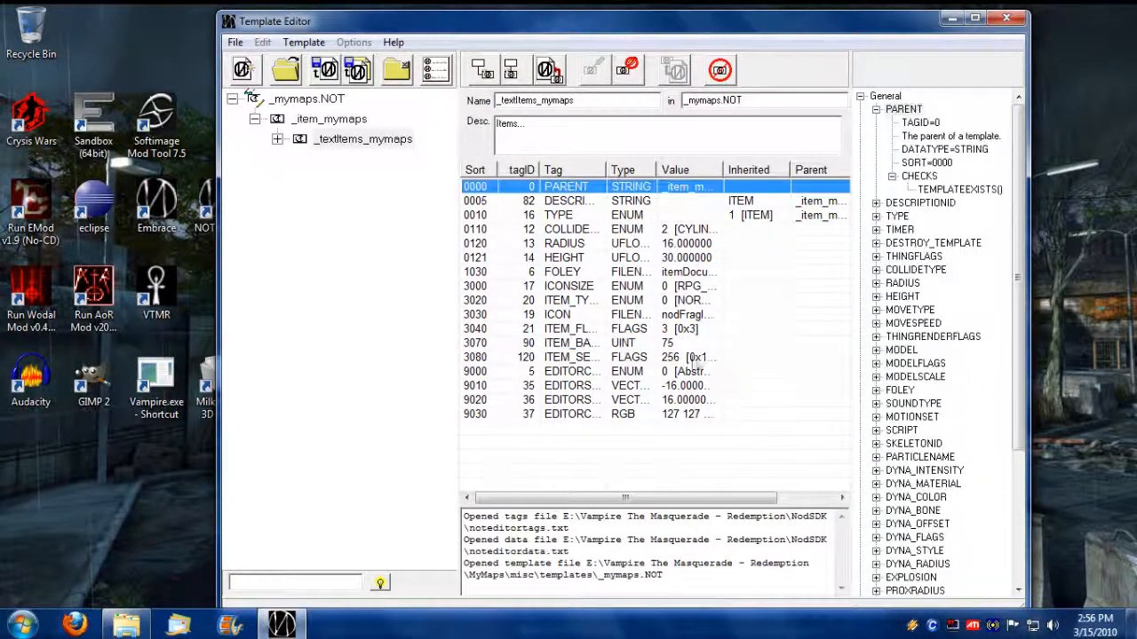
left_click(569, 329)
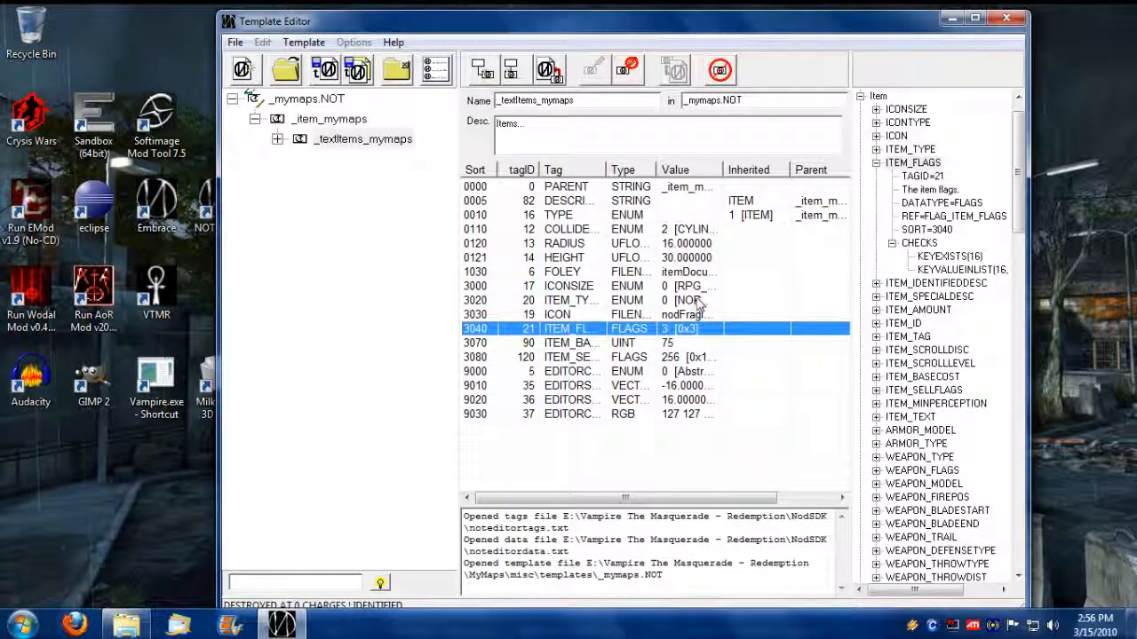
double_click(688, 300)
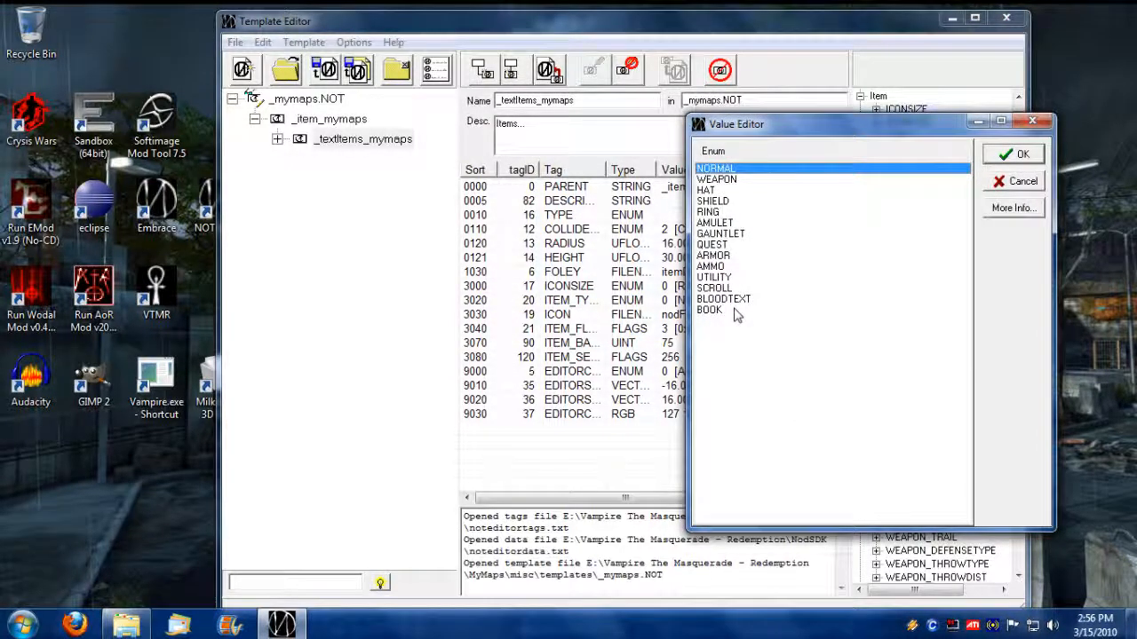
left_click(709, 310)
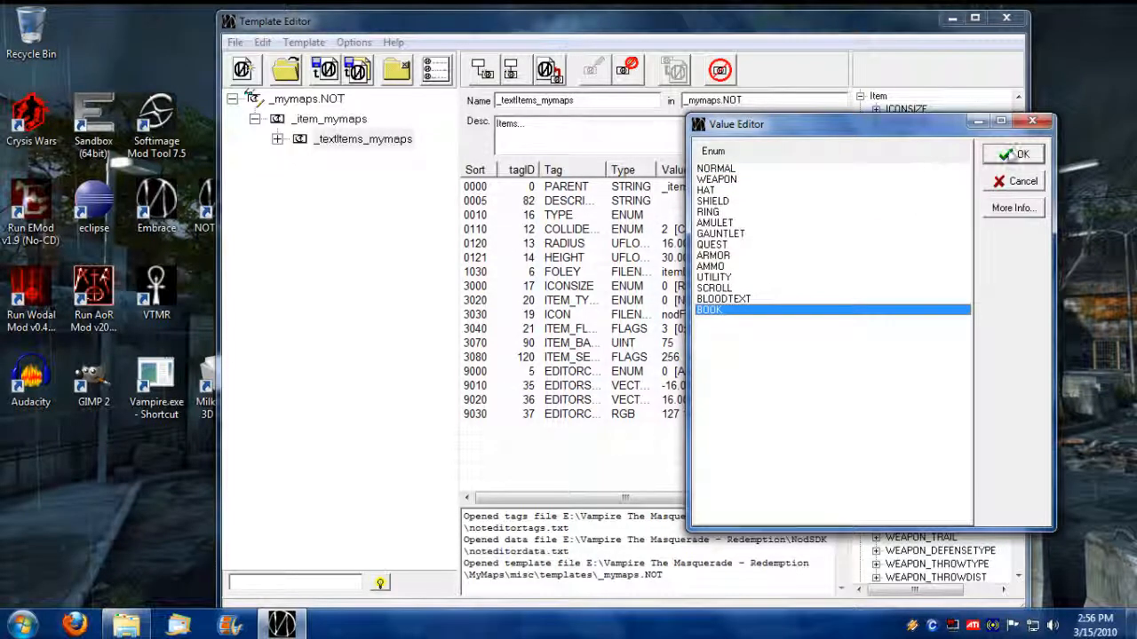
left_click(1012, 153)
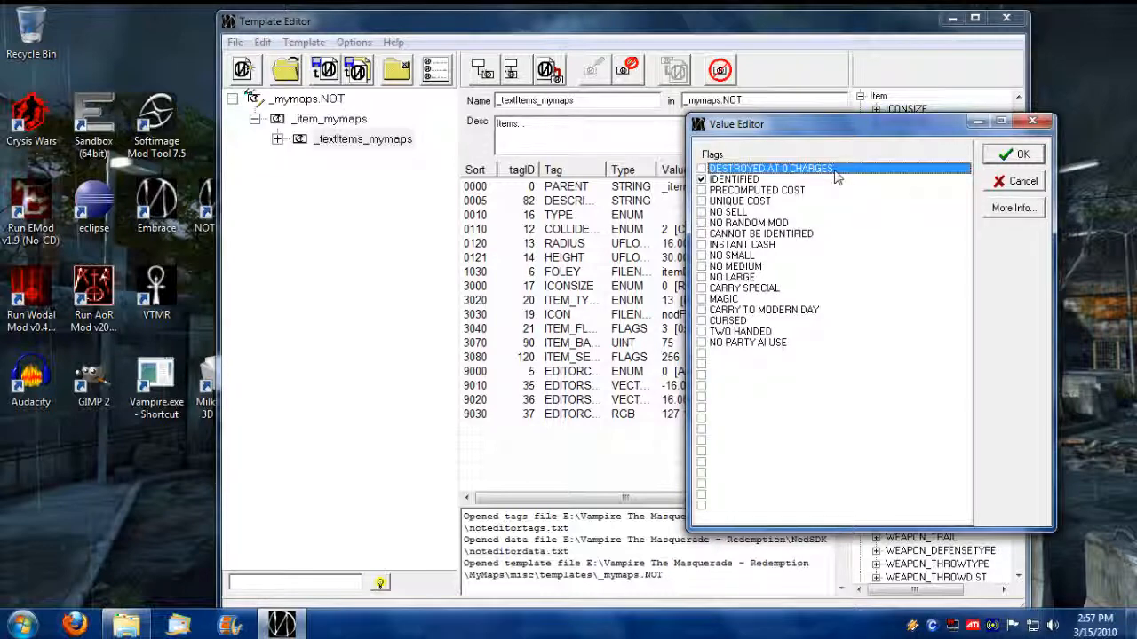
left_click(1011, 154)
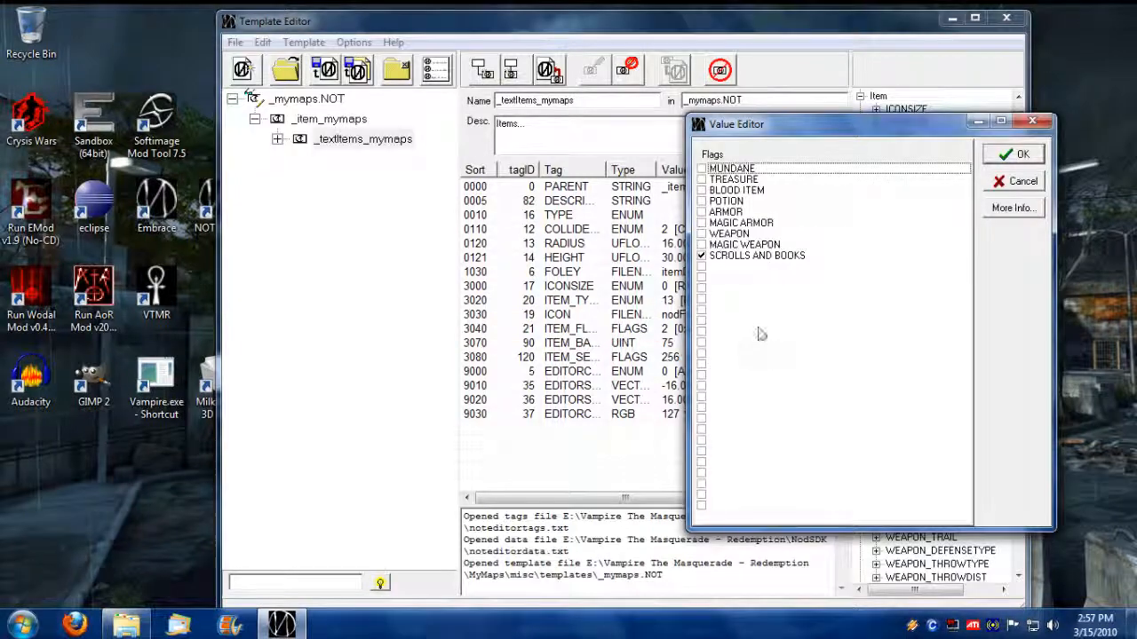
left_click(1012, 154)
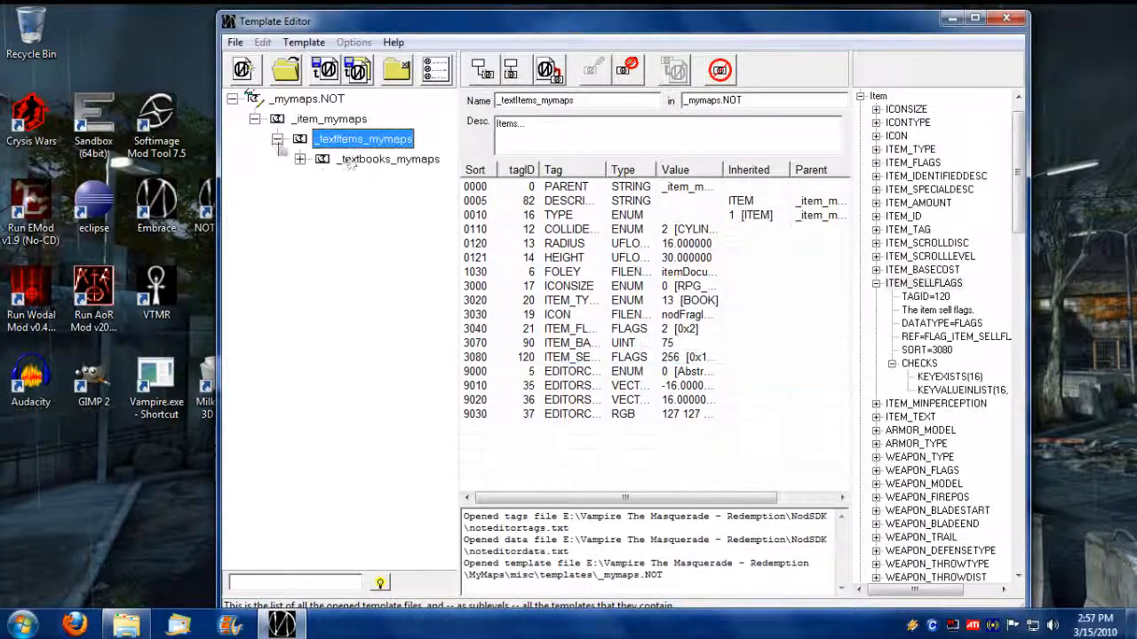
Step: Expand _textItems_mymaps and keep the _textbooks_mymaps item type as BOOK
left_click(388, 158)
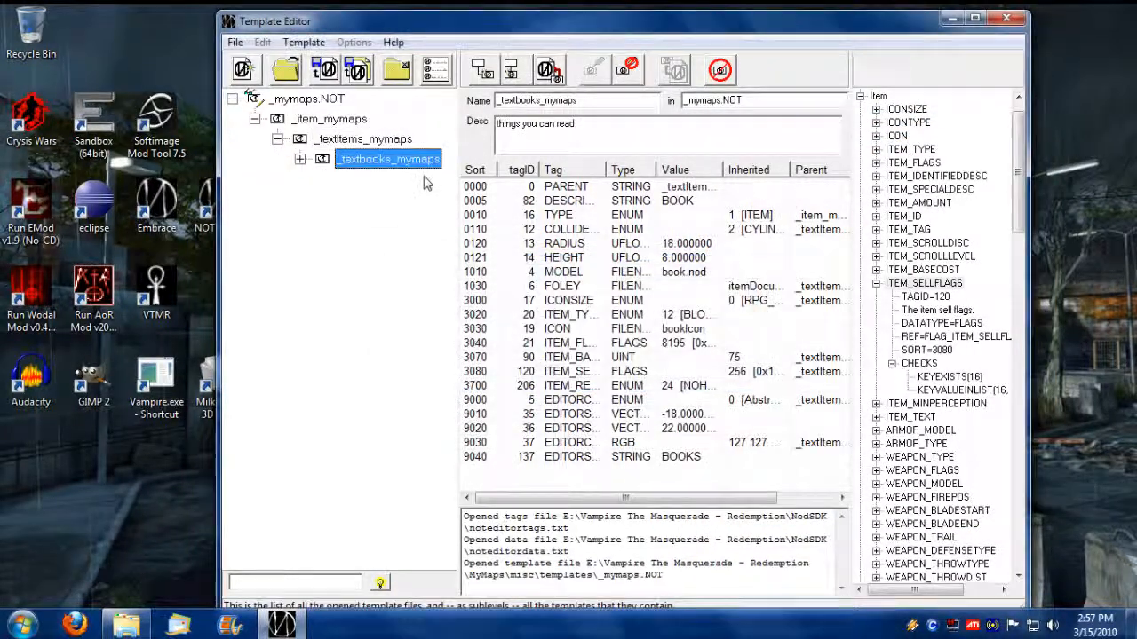
left_click(569, 343)
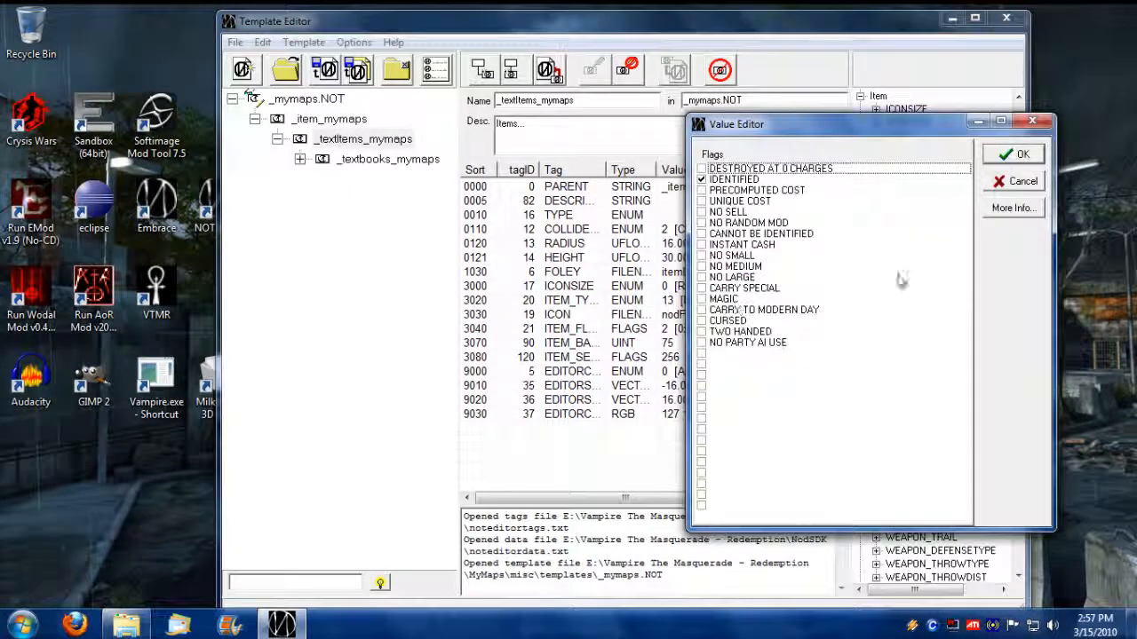
left_click(1013, 153)
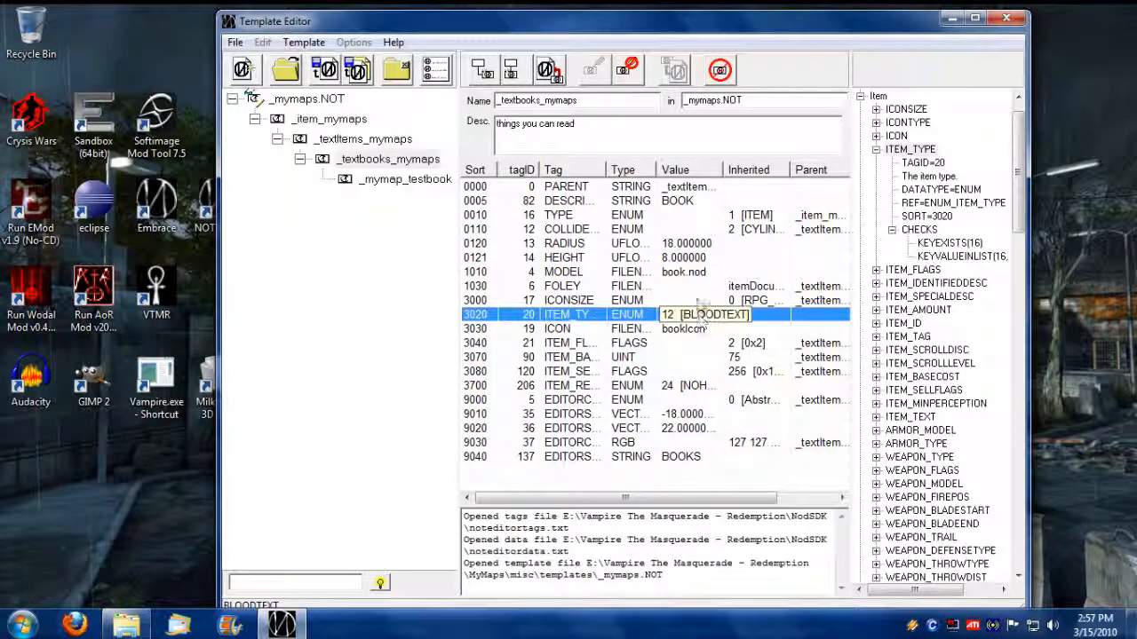
left_click(753, 314)
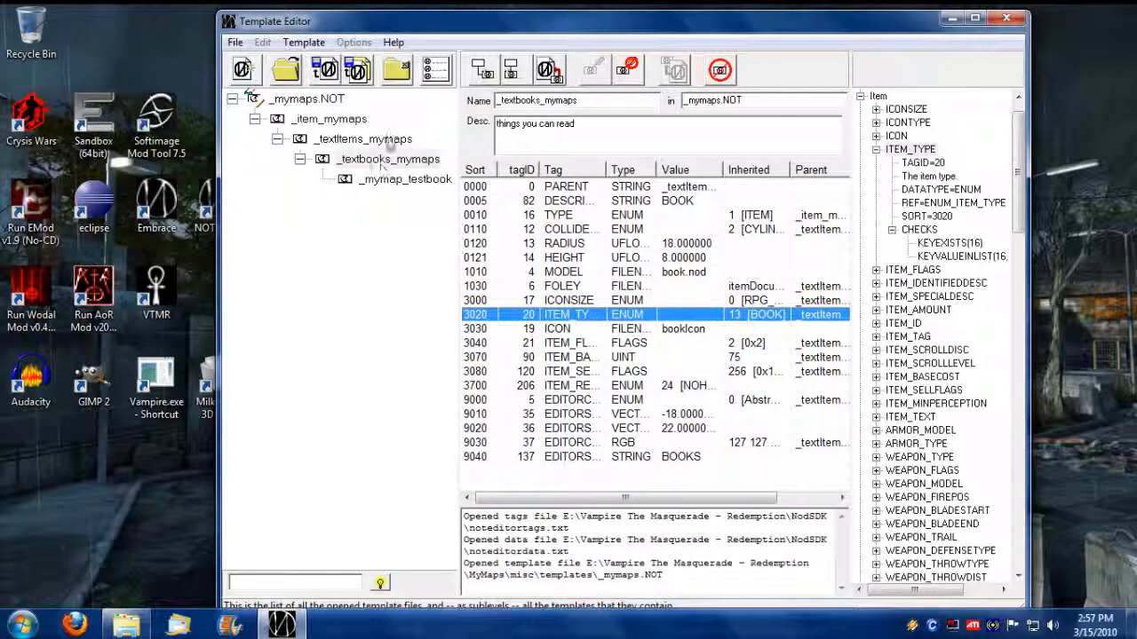
mouse_move(772, 346)
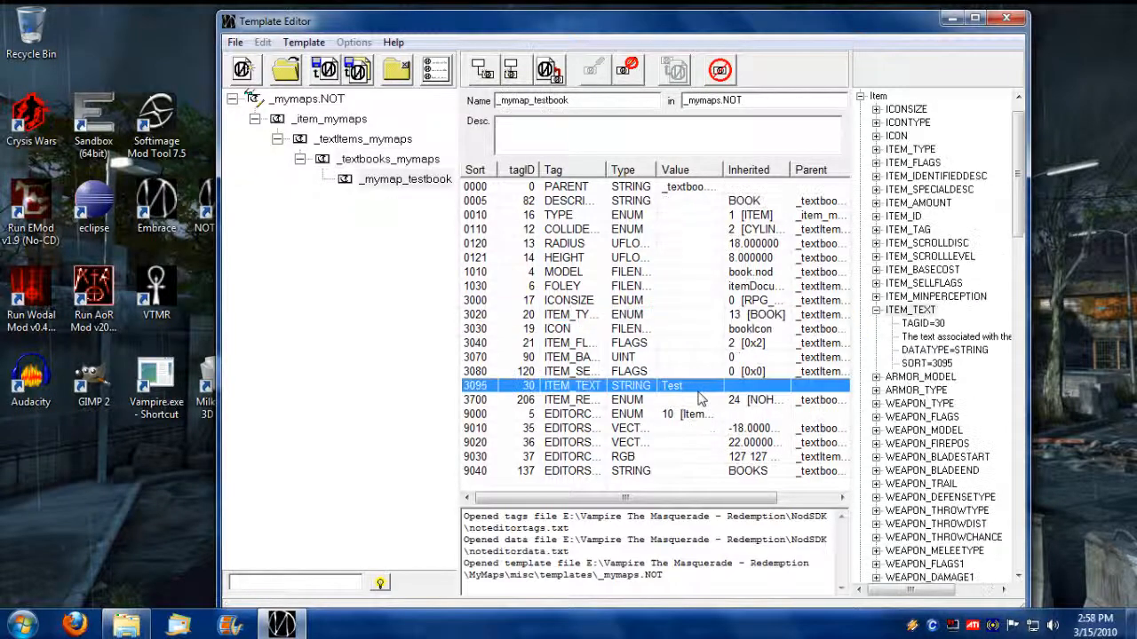
Step: Confirm BOOK for the test book's item type and save _mymaps.NOT on close
left_click(568, 343)
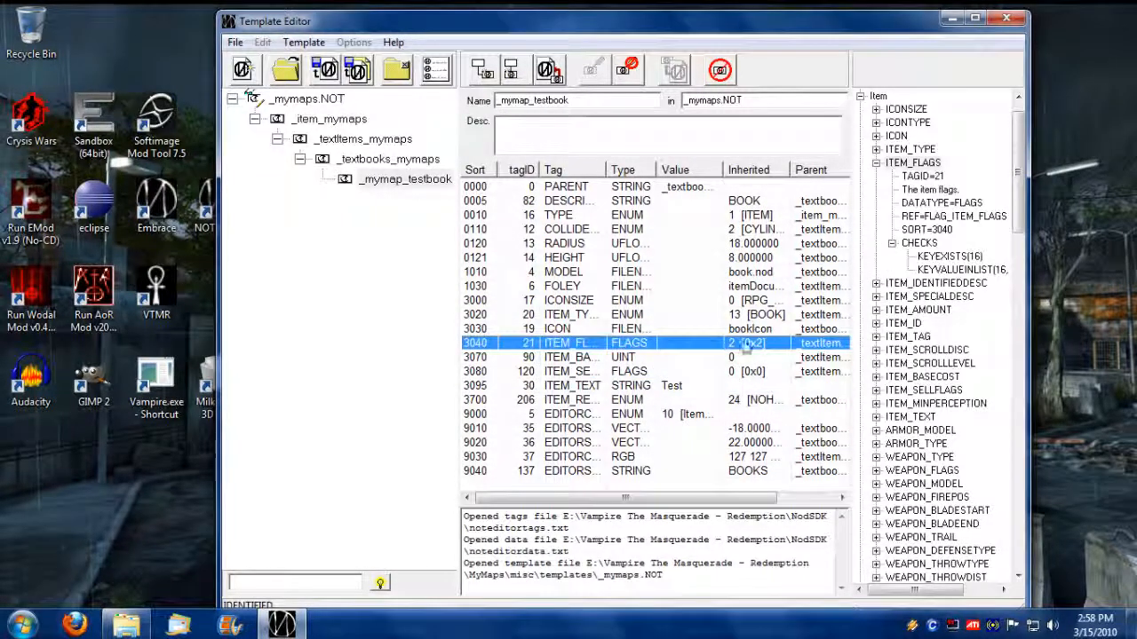
double_click(746, 343)
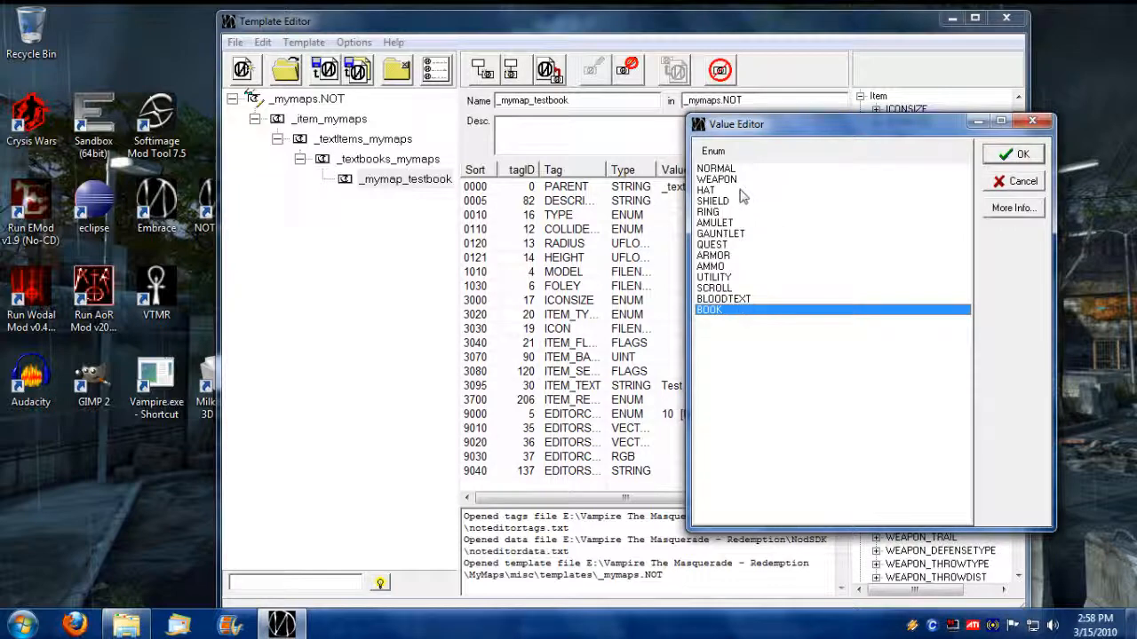
left_click(1013, 153)
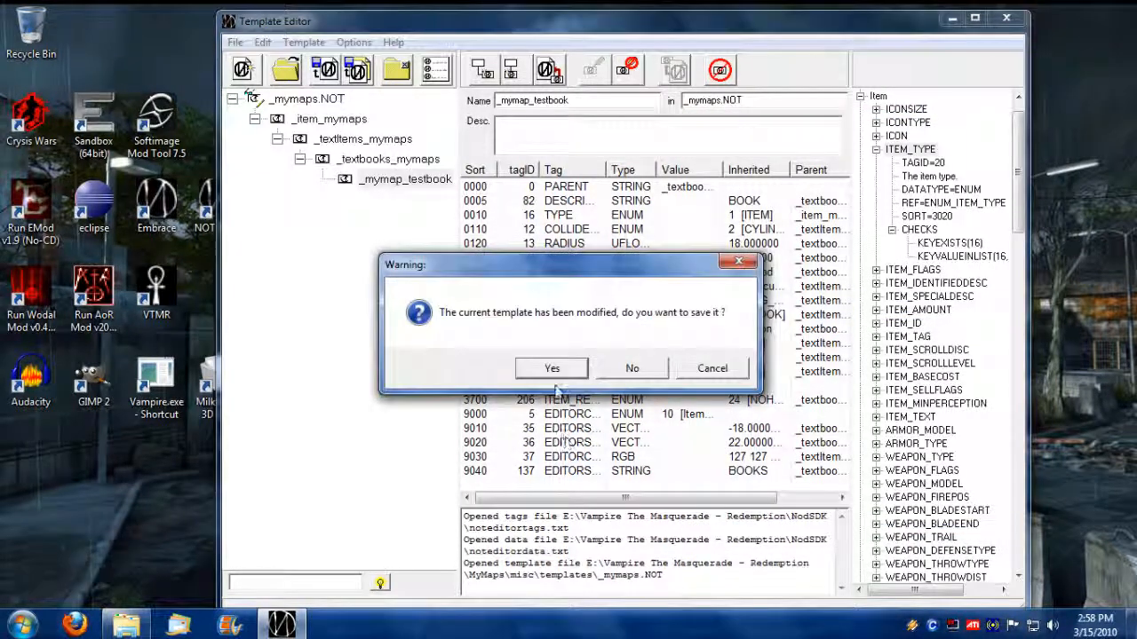
left_click(552, 367)
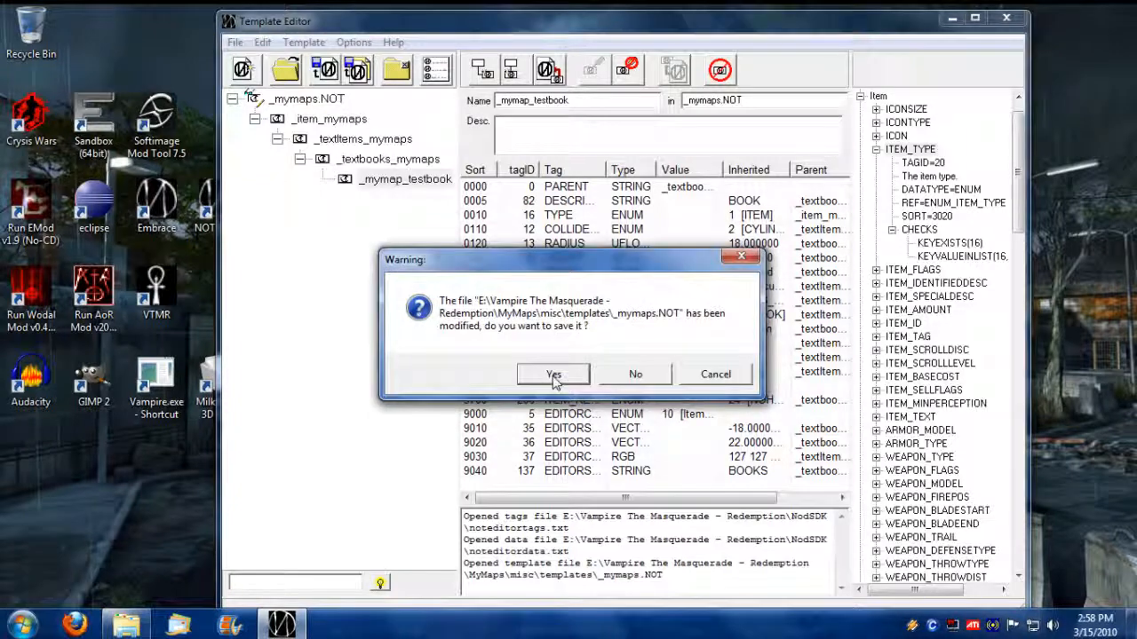
left_click(553, 374)
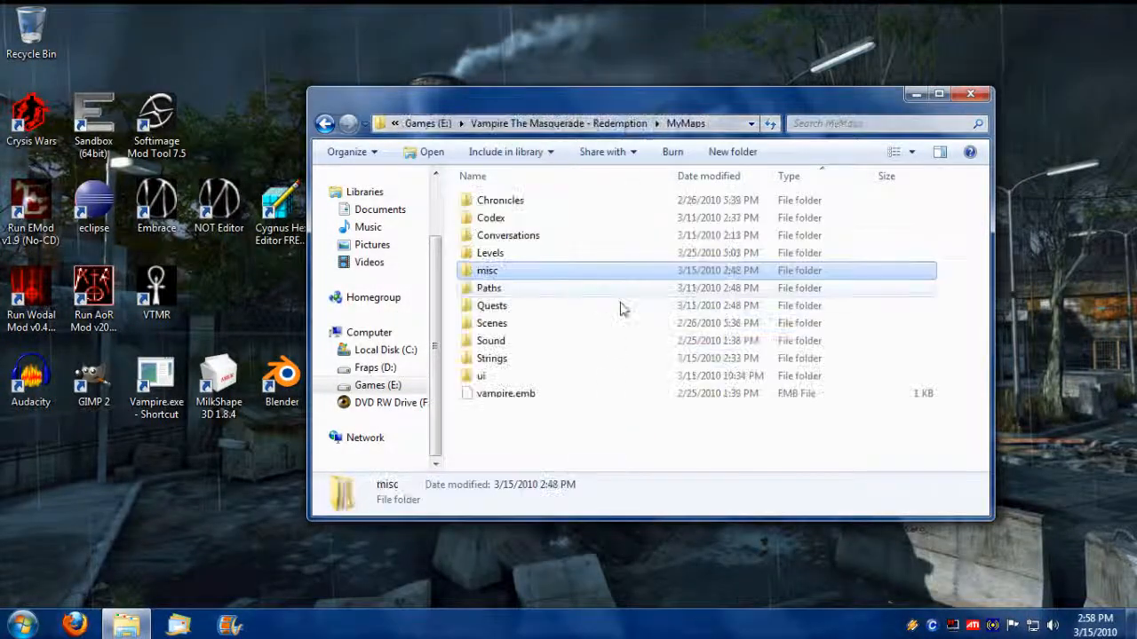
Step: Pack the MyMaps folders into an uncompressed MyMaps.nob zip, then close Explorer
left_click(500, 199)
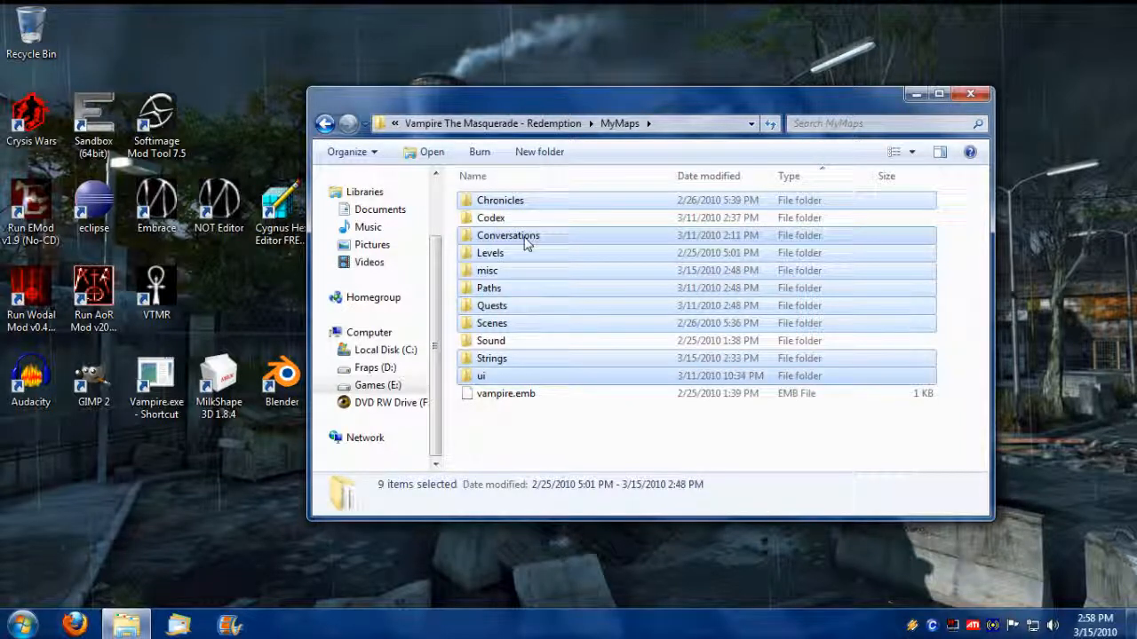
mouse_move(524, 296)
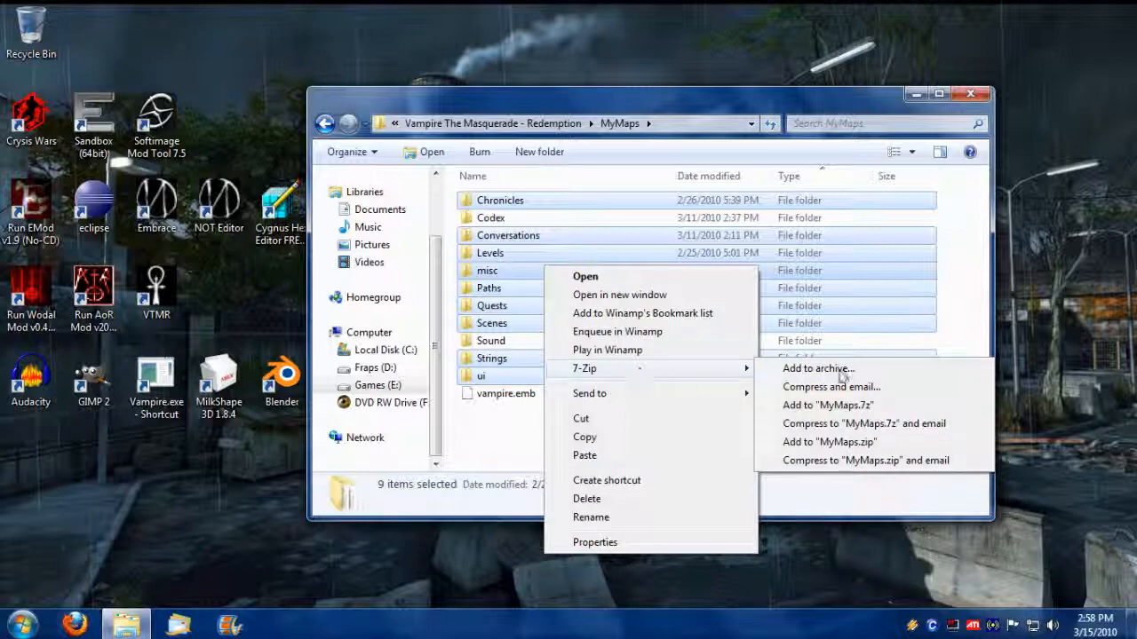
left_click(816, 369)
type("MyMaps.nobi")
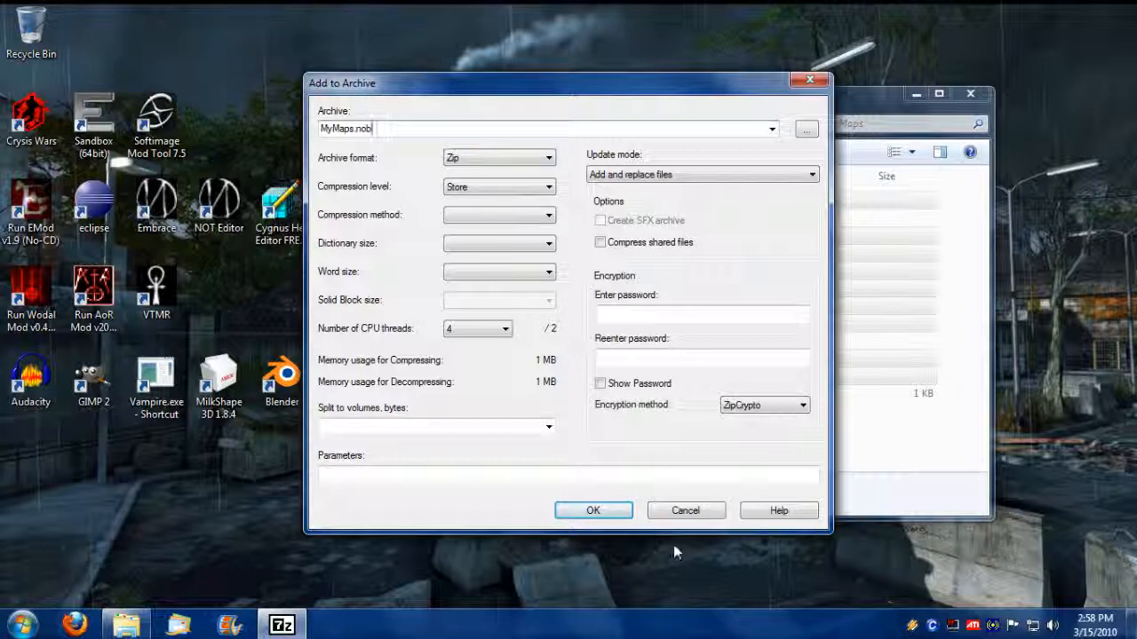
left_click(685, 509)
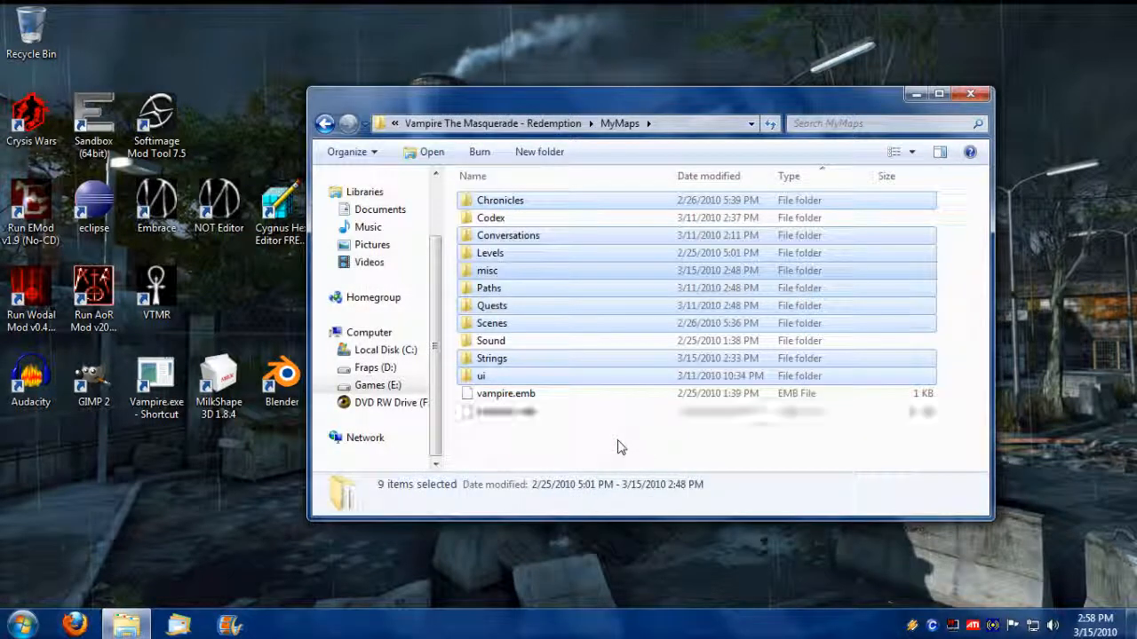
right_click(504, 411)
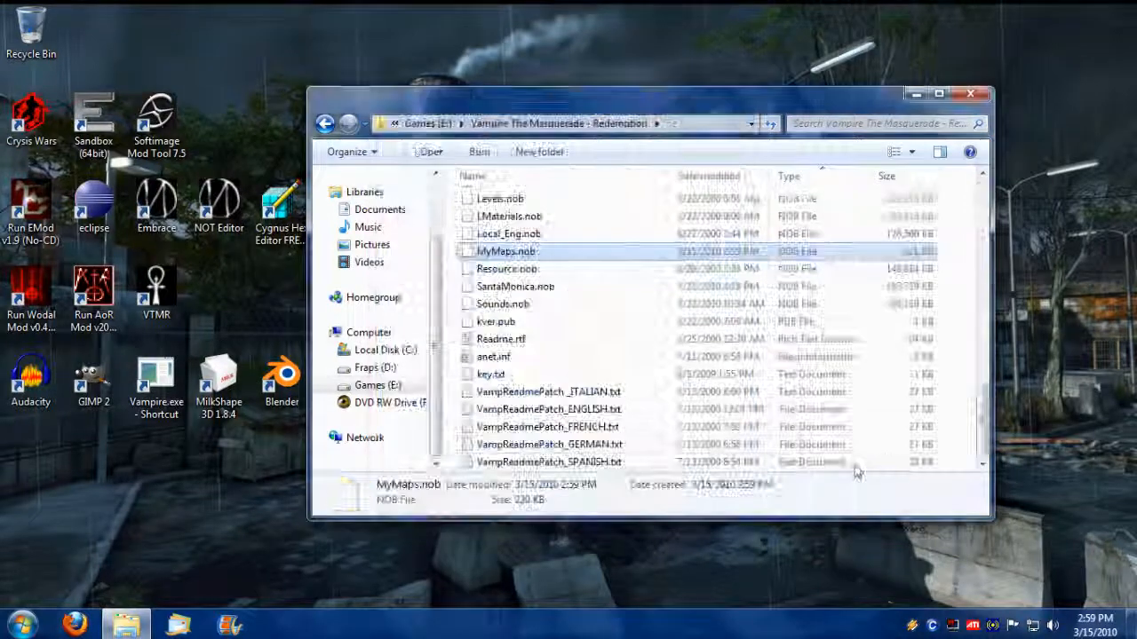
left_click(970, 94)
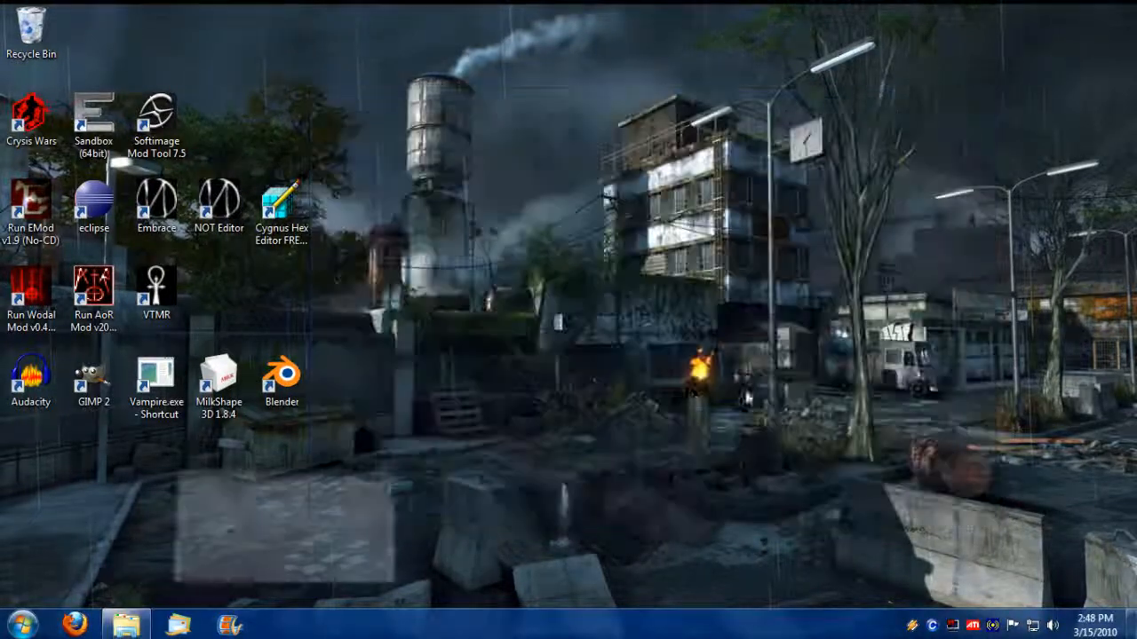
mouse_move(156, 204)
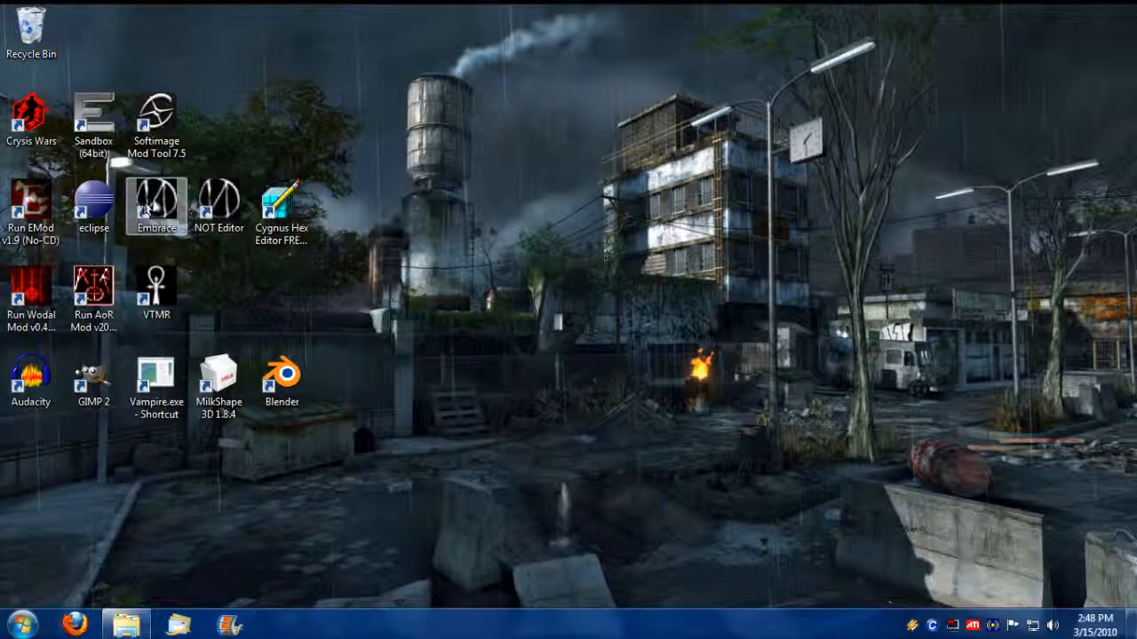
double_click(156, 195)
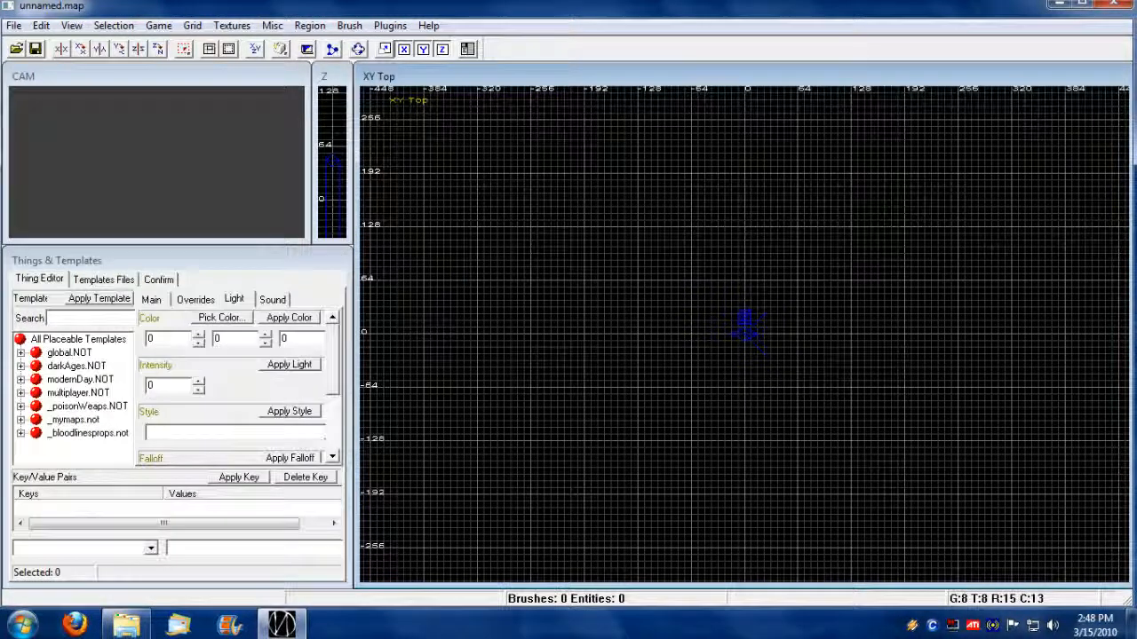
left_click(74, 419)
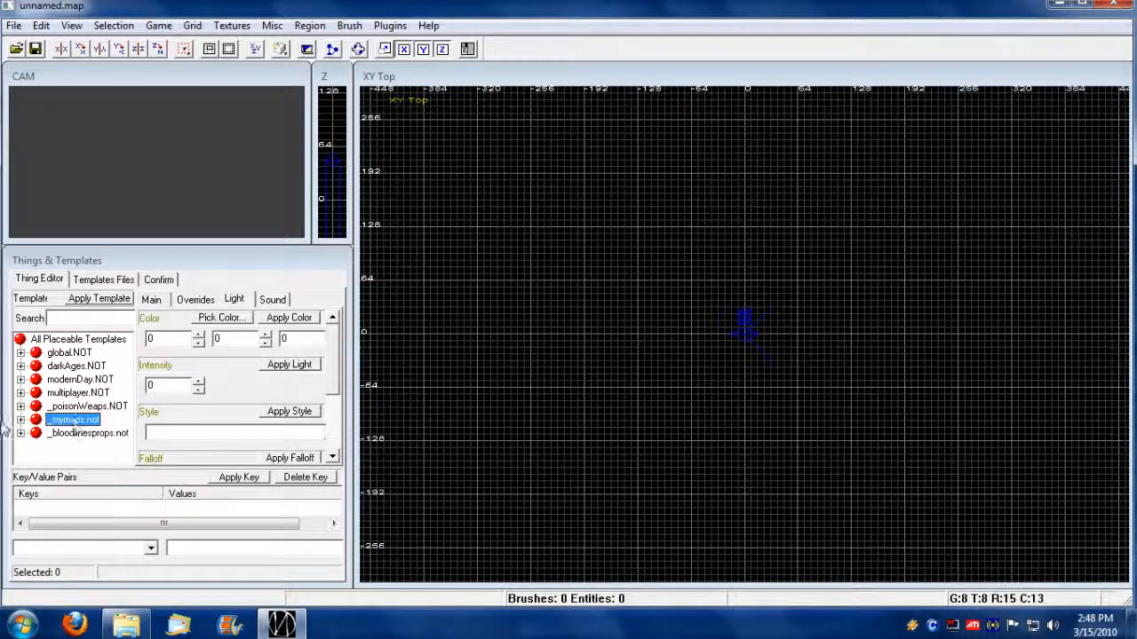
left_click(21, 419)
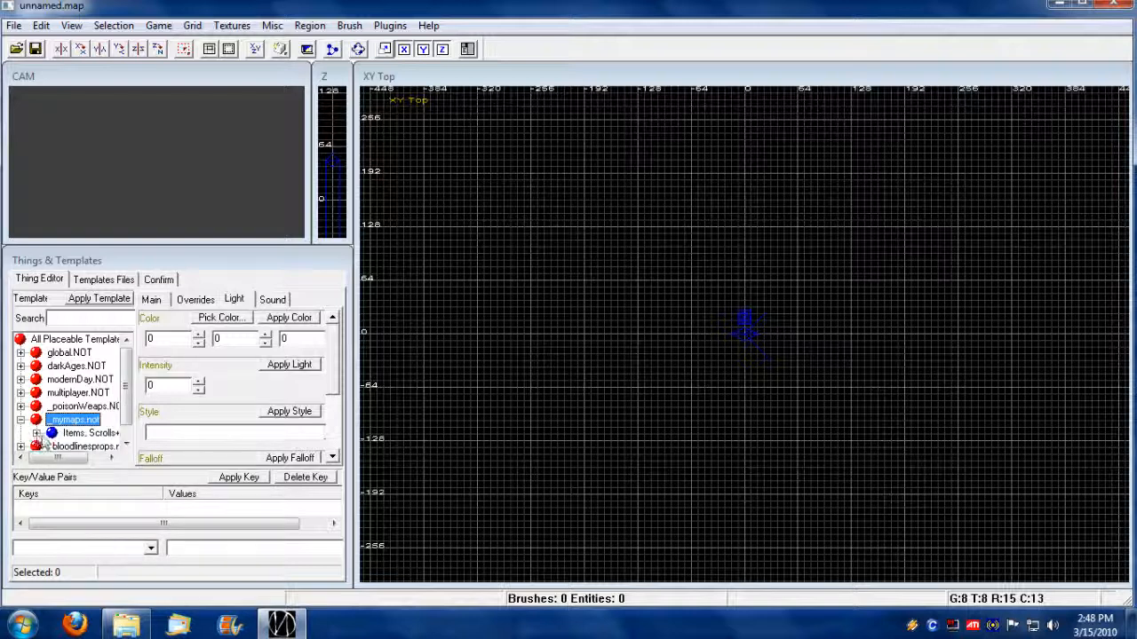
left_click(89, 433)
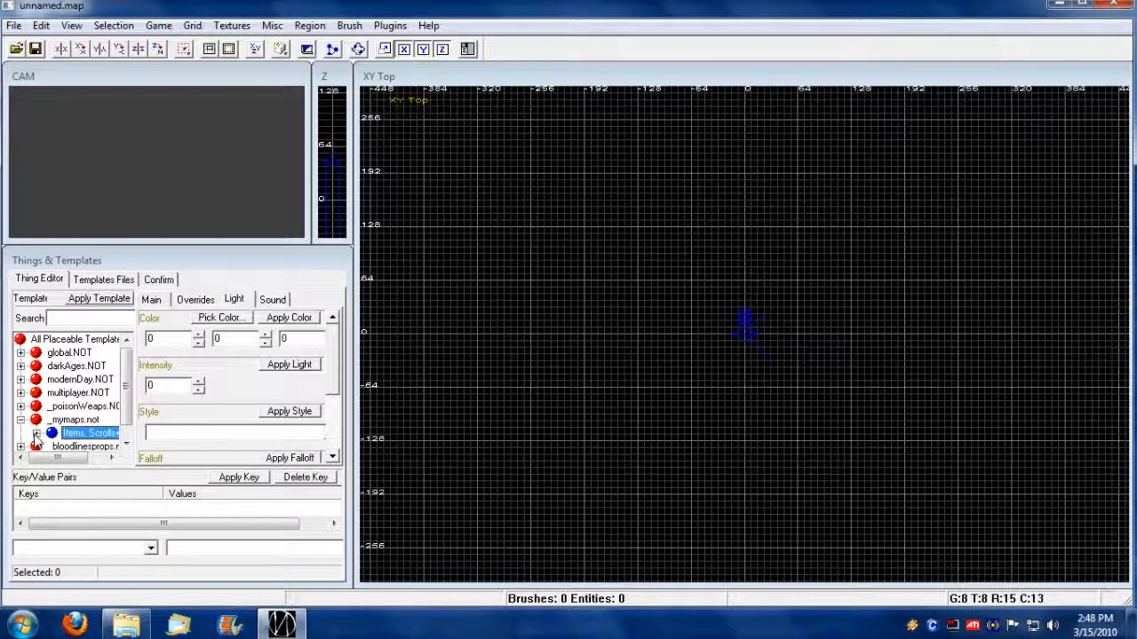
left_click(38, 432)
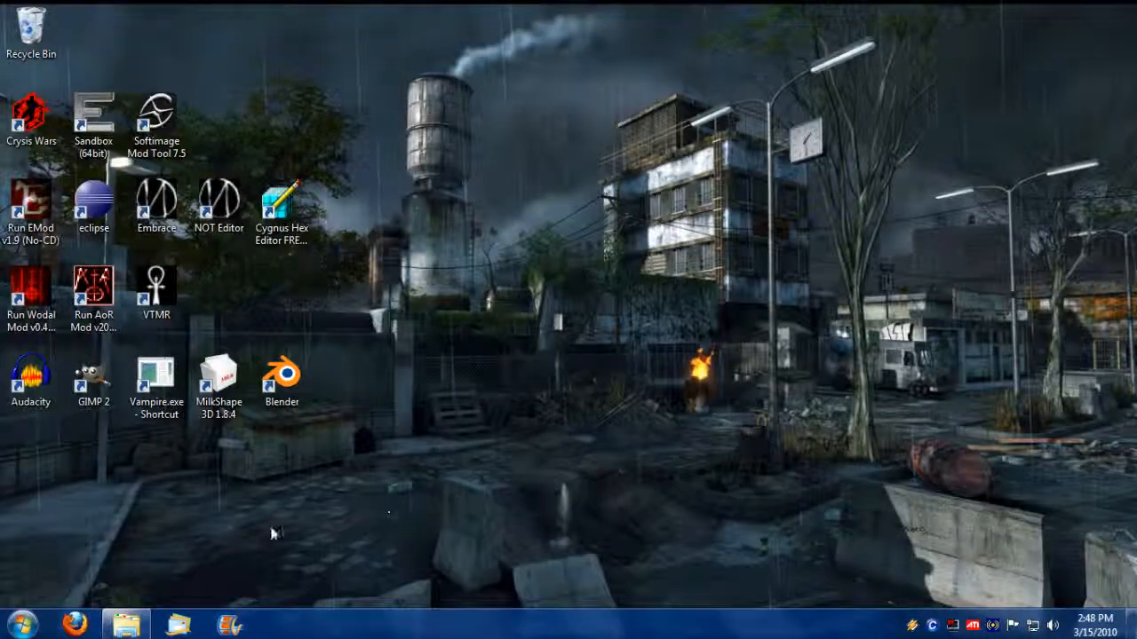
mouse_move(528, 407)
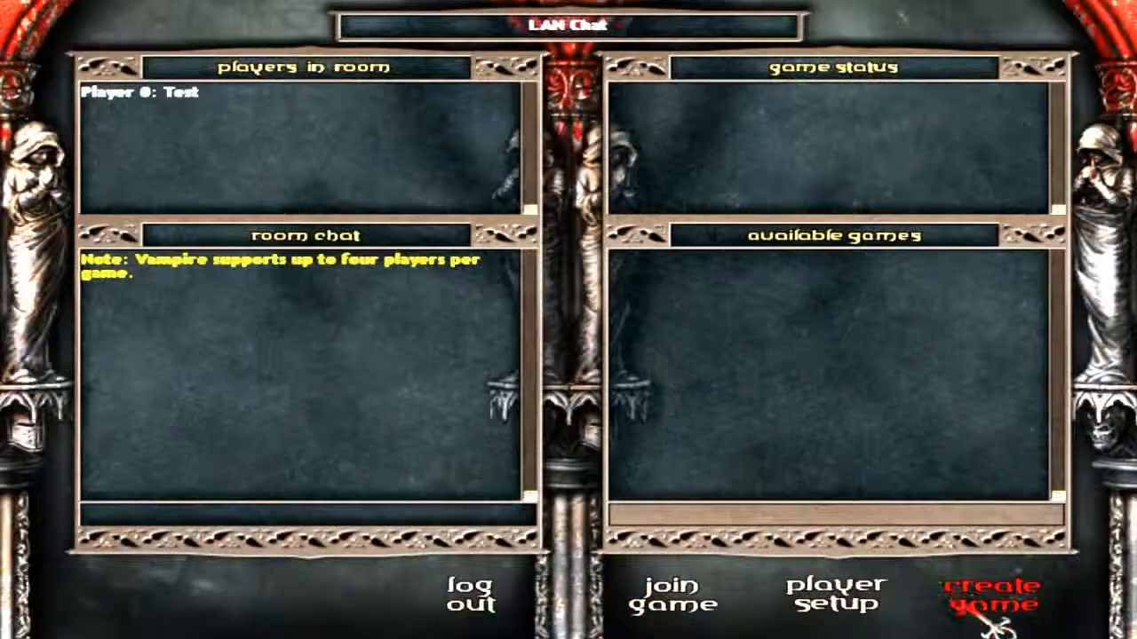
Step: Create a hosted LAN game using the custom multiplayer chronicle
left_click(989, 595)
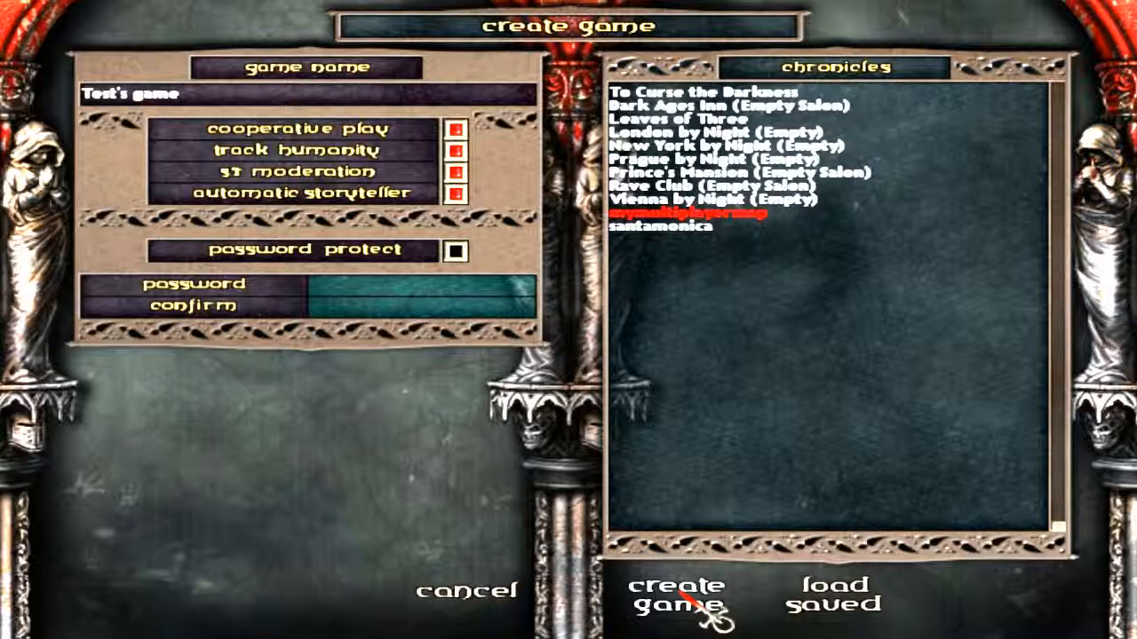
left_click(680, 595)
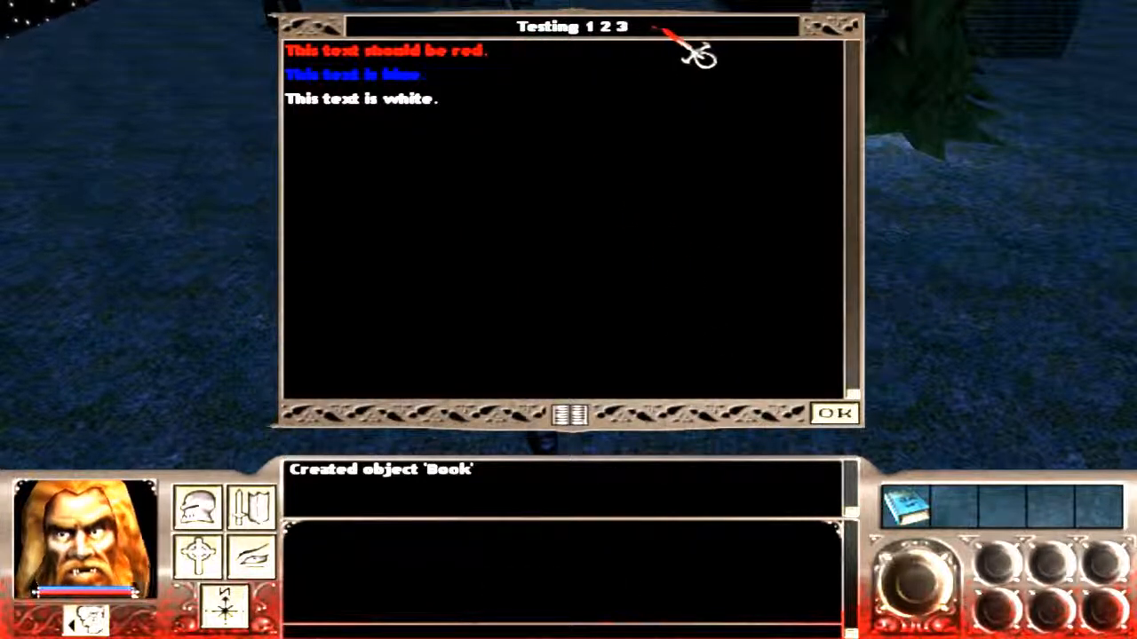
mouse_move(546, 56)
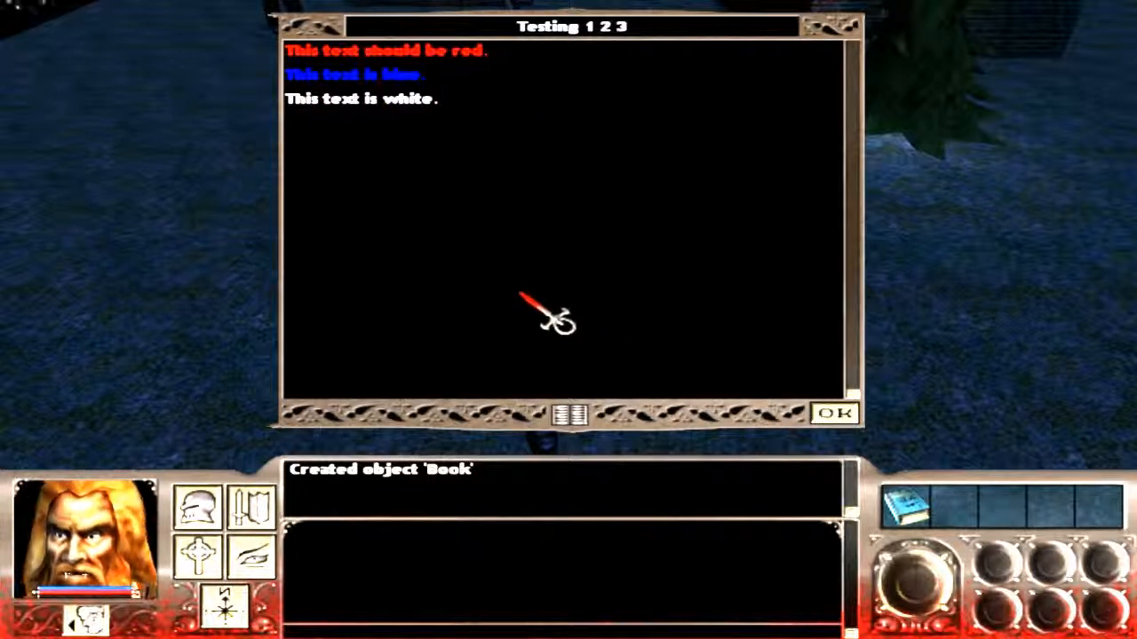
mouse_move(795, 399)
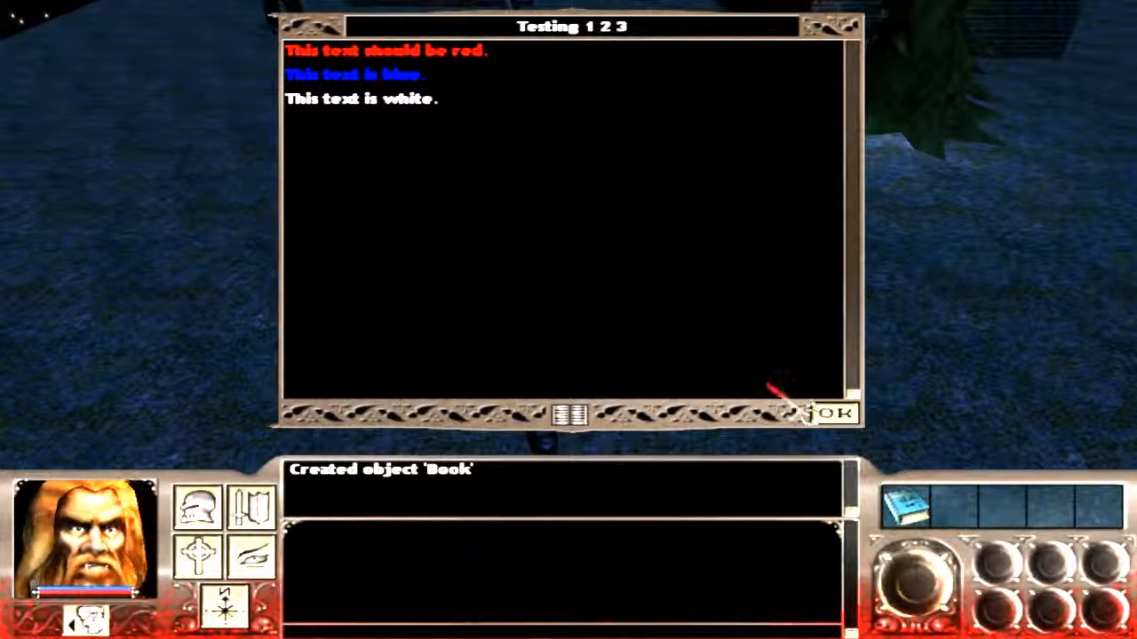